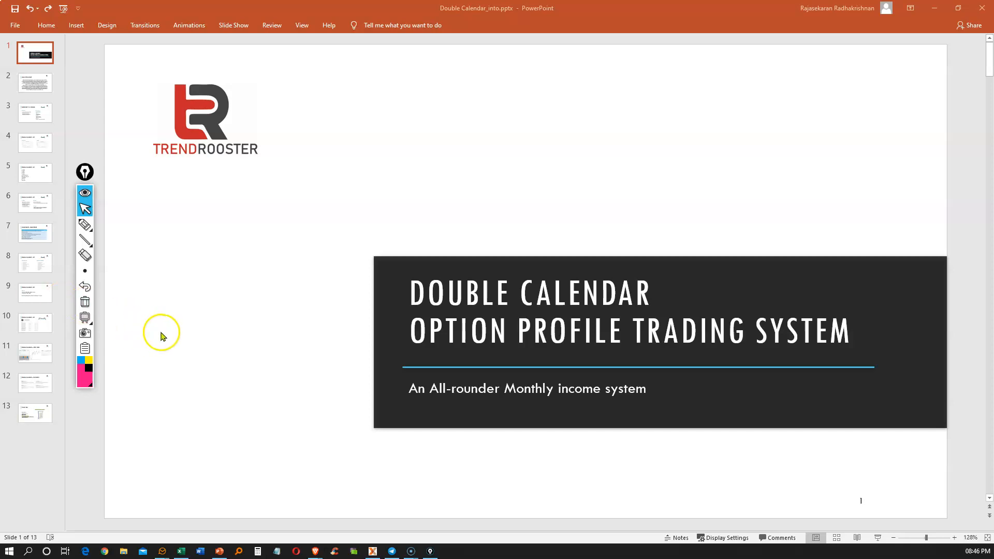
Step: Move from the Double Calendar title slide to slide 2, Legal Disclaimer
{"action": "left_click", "coordinate": [34, 83]}
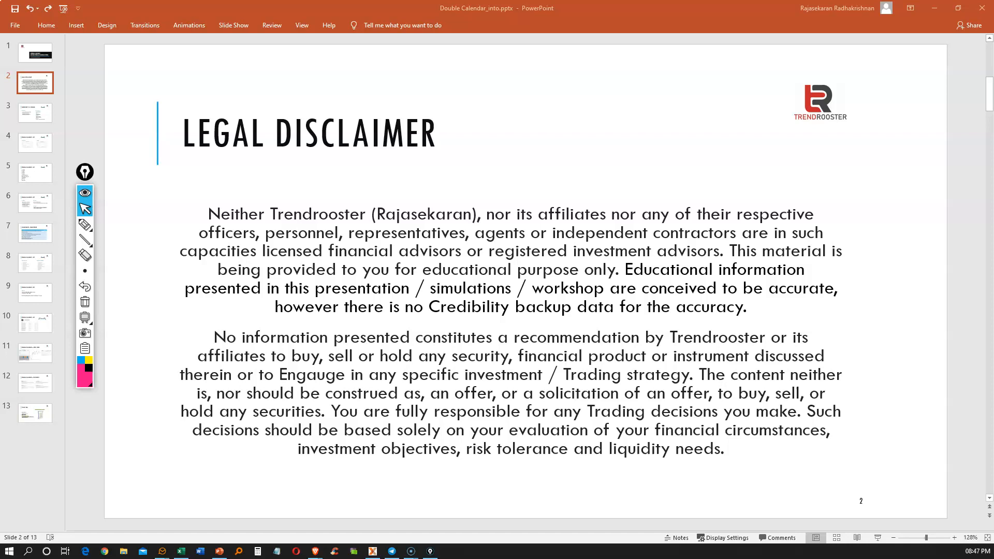
Step: Go to slide 3, Workshop vs Systems
{"action": "left_click", "coordinate": [35, 112]}
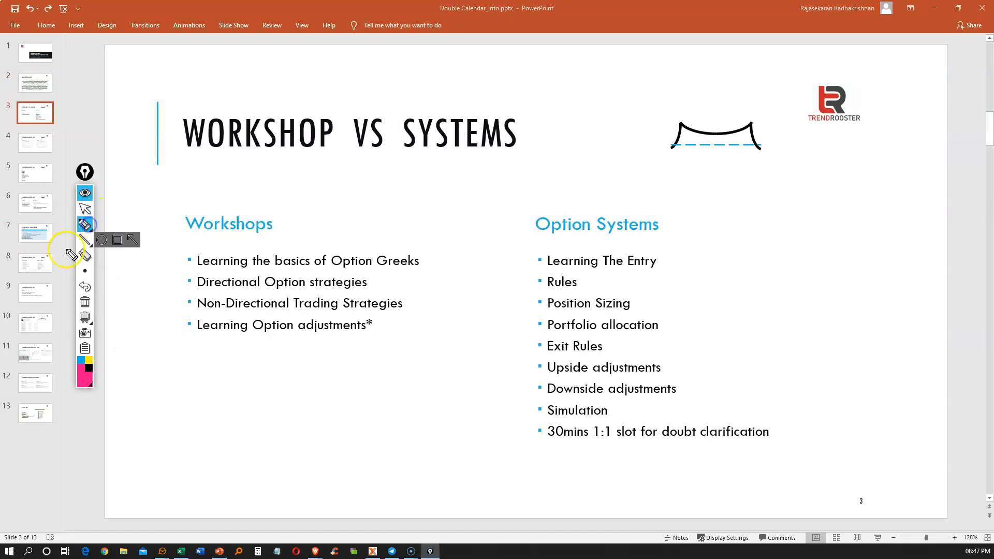
{"action": "mouse_move", "coordinate": [145, 368]}
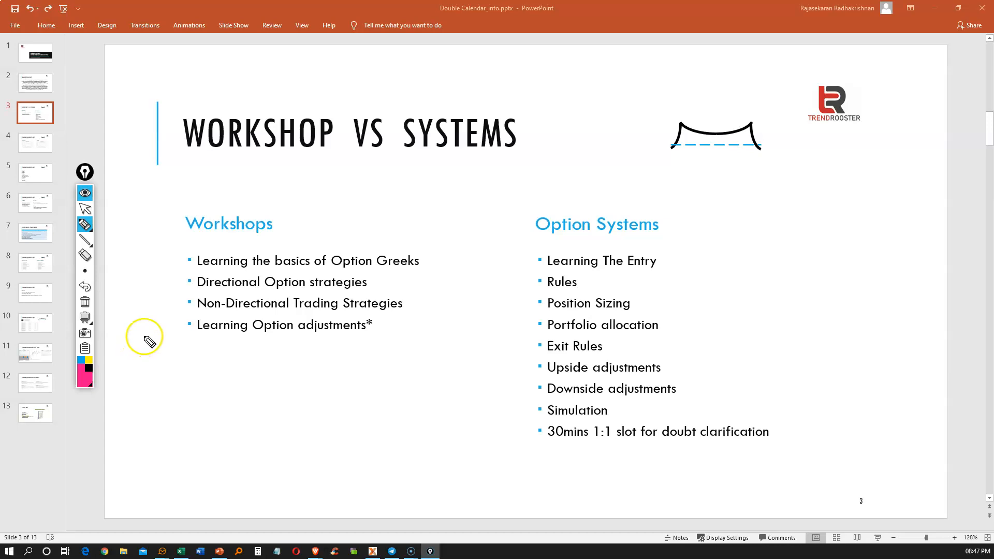
{"action": "mouse_move", "coordinate": [181, 239]}
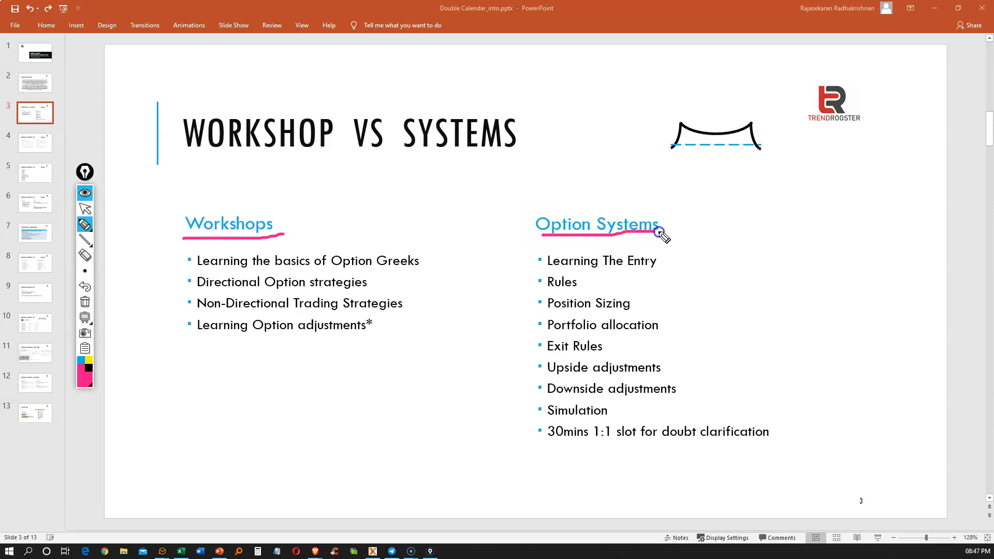
{"action": "mouse_move", "coordinate": [234, 257]}
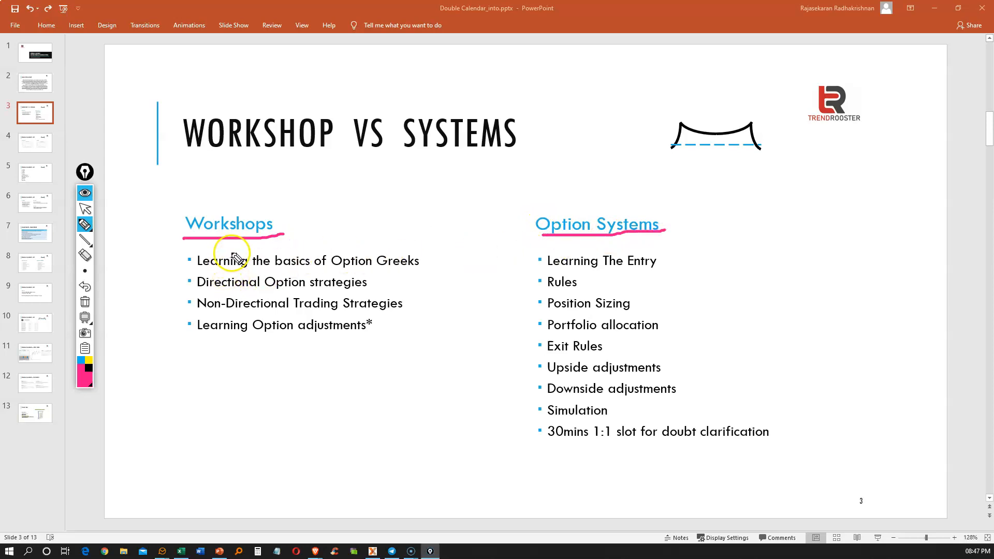
{"action": "mouse_move", "coordinate": [341, 253]}
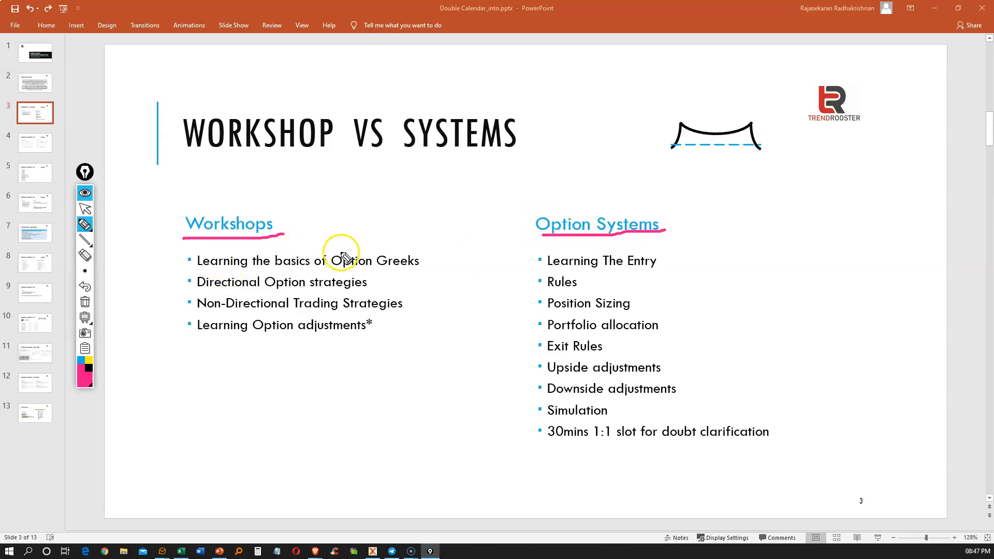
{"action": "mouse_move", "coordinate": [218, 276]}
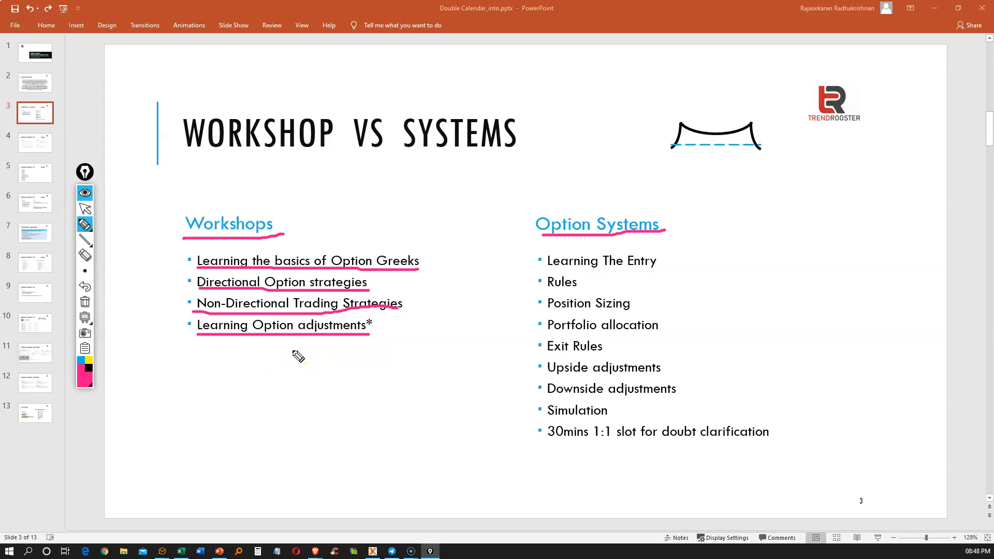
{"action": "mouse_move", "coordinate": [297, 353]}
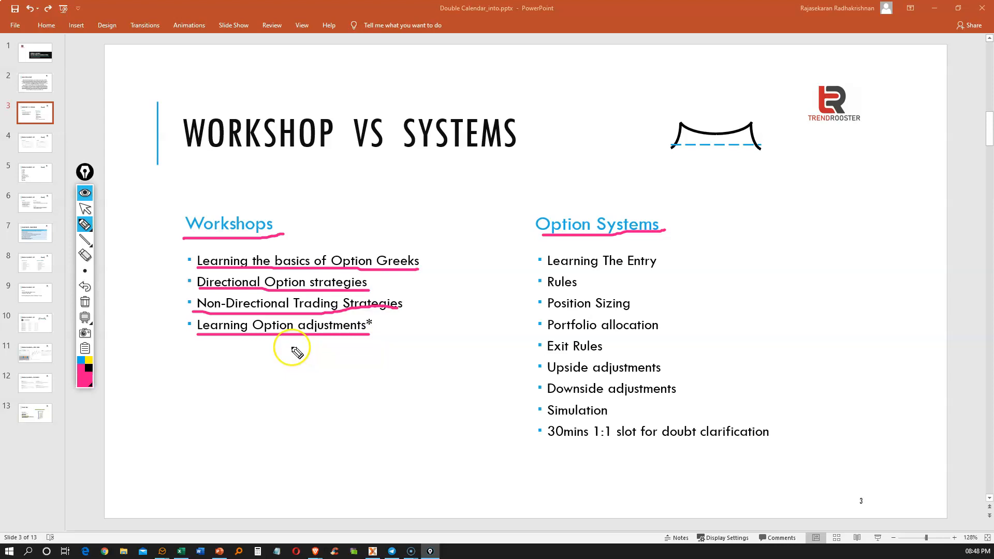
{"action": "mouse_move", "coordinate": [309, 325]}
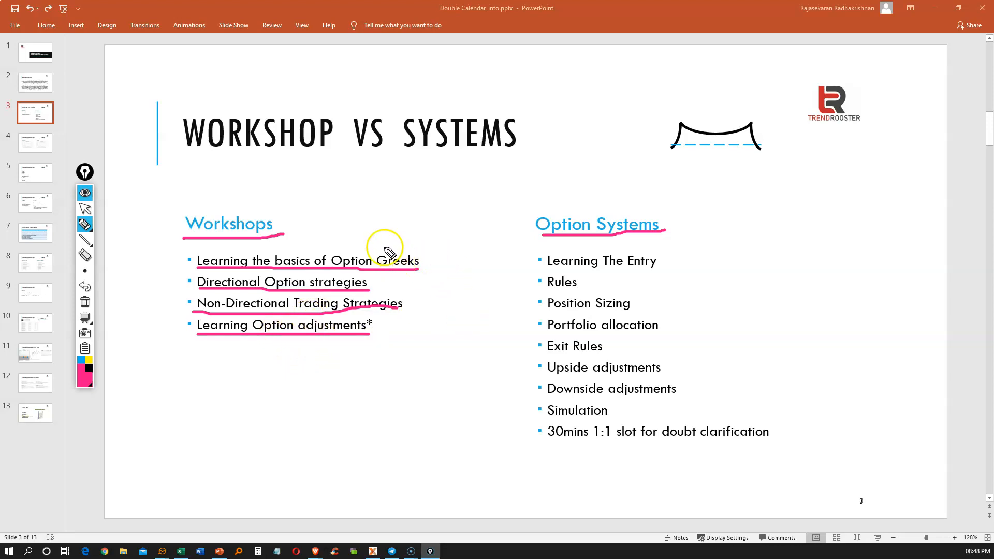
{"action": "mouse_move", "coordinate": [320, 353]}
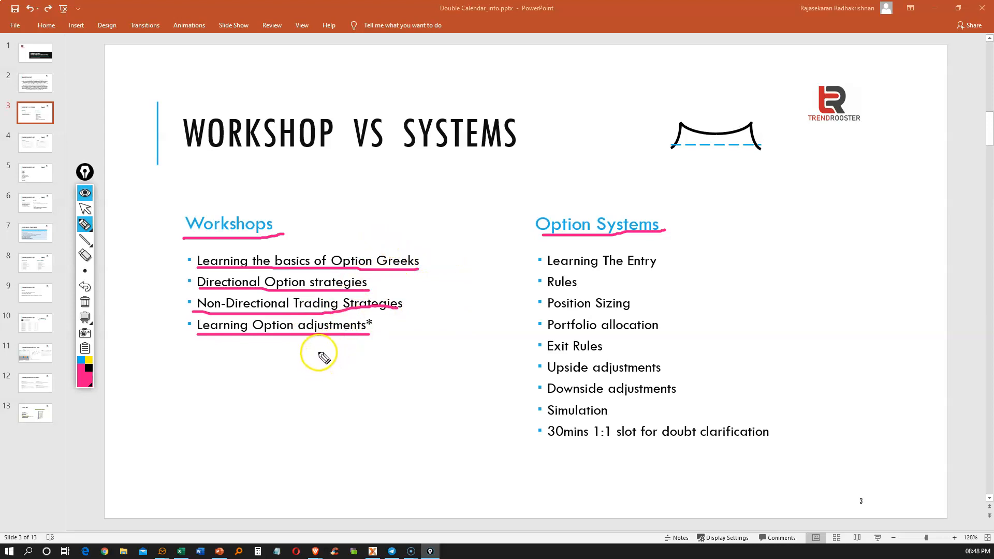
{"action": "mouse_move", "coordinate": [308, 274]}
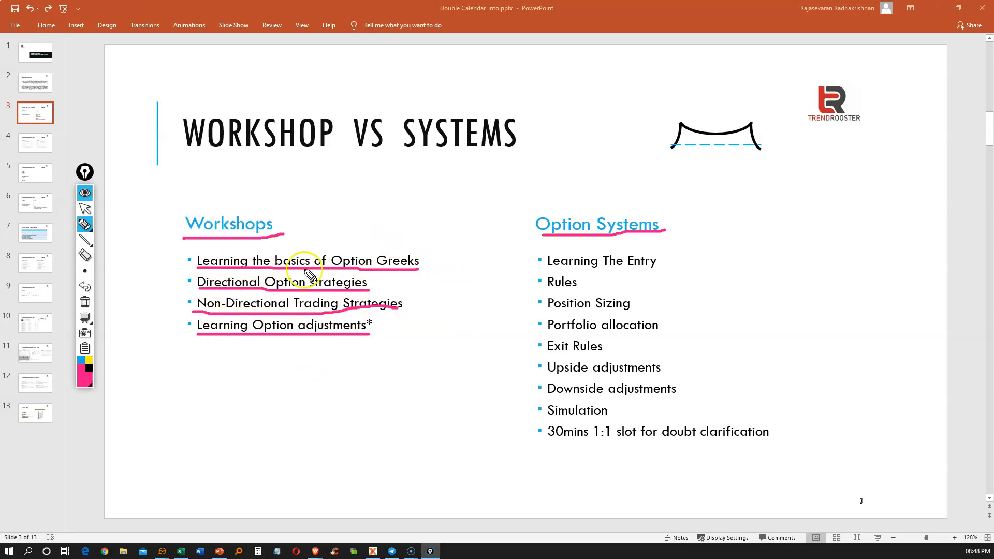
{"action": "mouse_move", "coordinate": [254, 349]}
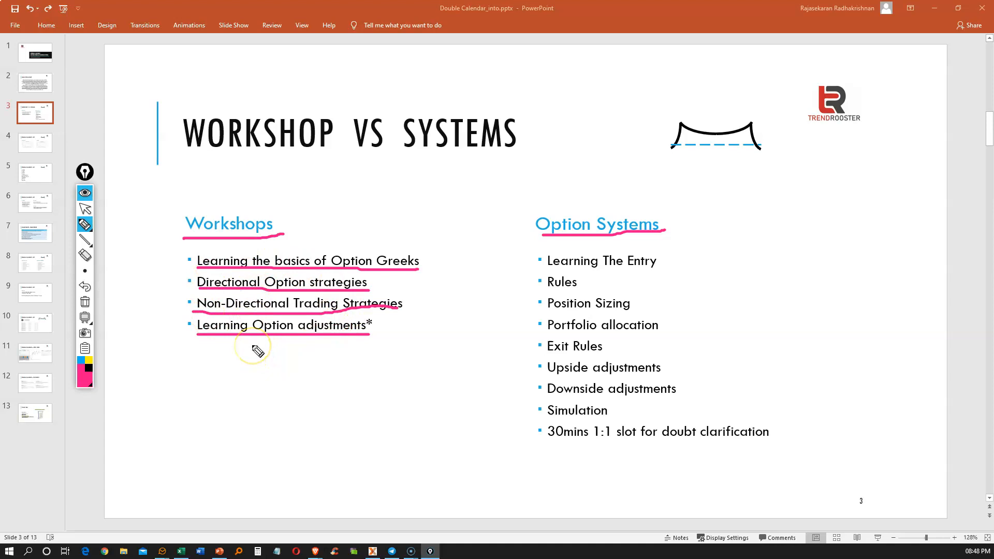
{"action": "mouse_move", "coordinate": [272, 354]}
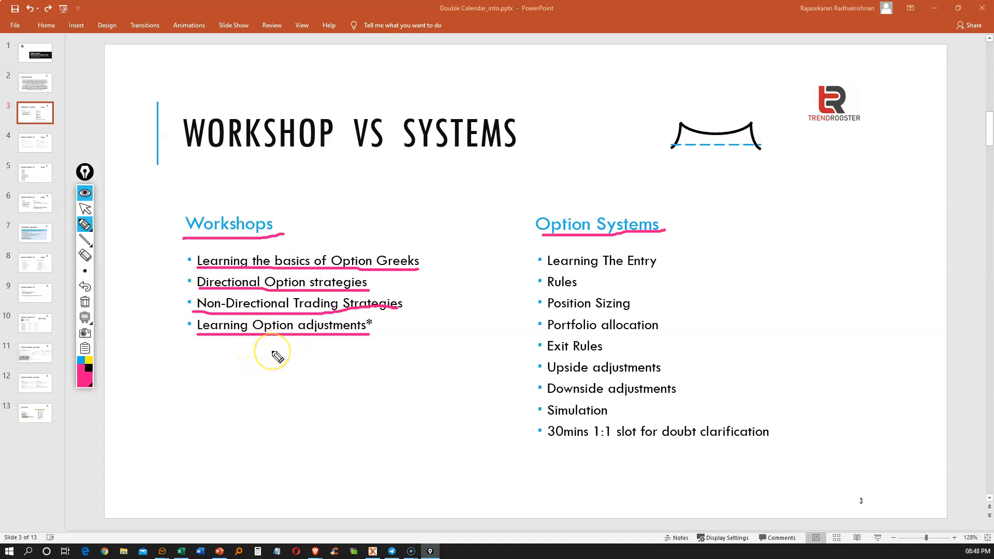
{"action": "mouse_move", "coordinate": [278, 356]}
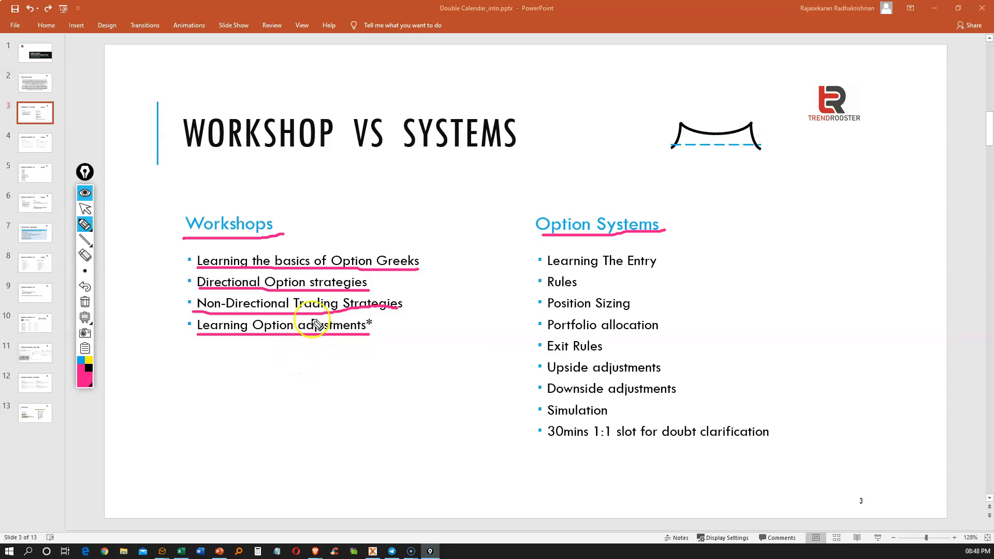
{"action": "mouse_move", "coordinate": [316, 315]}
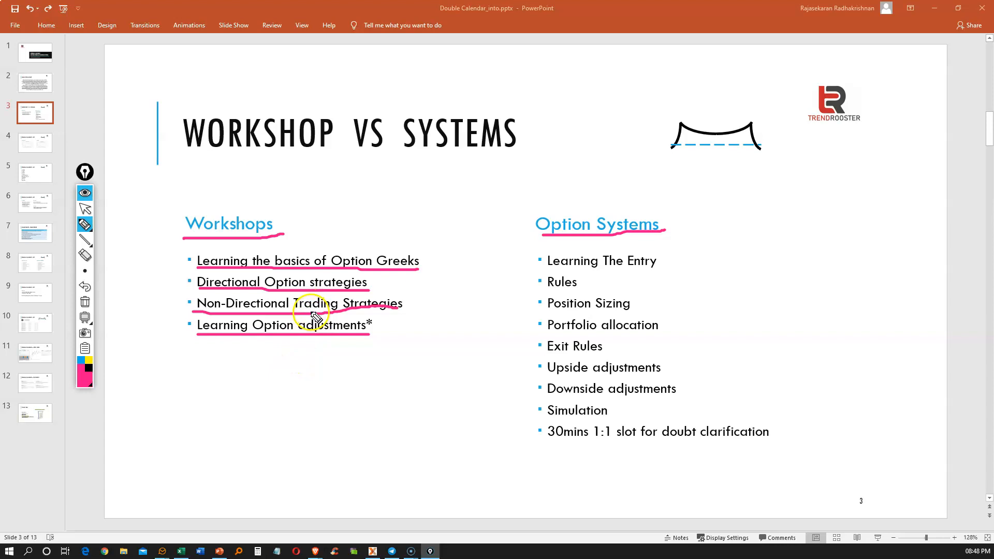
{"action": "mouse_move", "coordinate": [292, 368]}
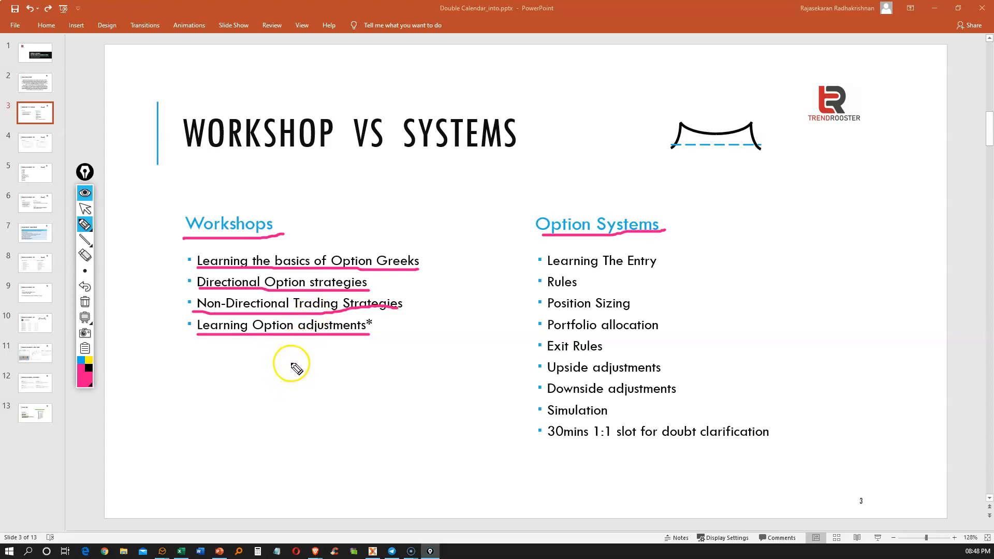
{"action": "mouse_move", "coordinate": [277, 350]}
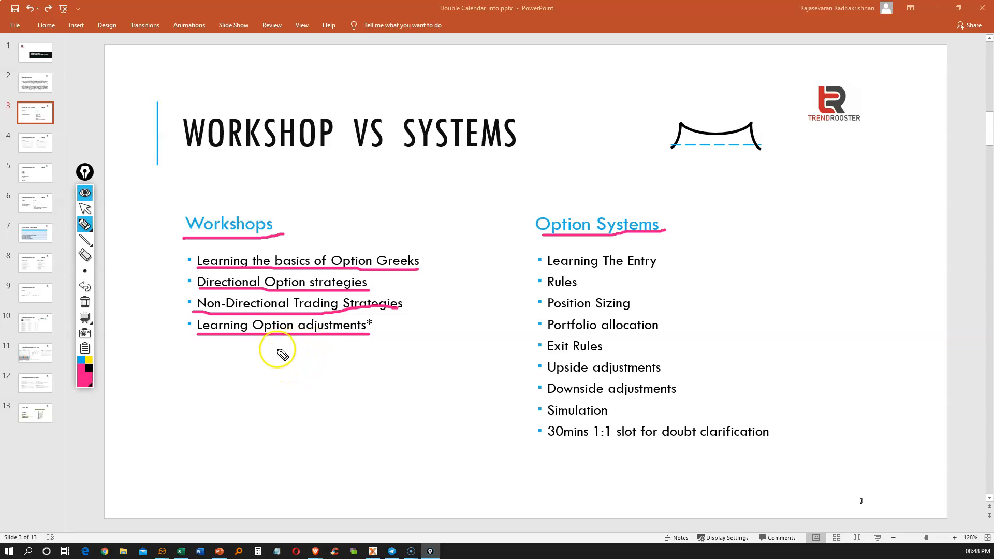
{"action": "mouse_move", "coordinate": [288, 353]}
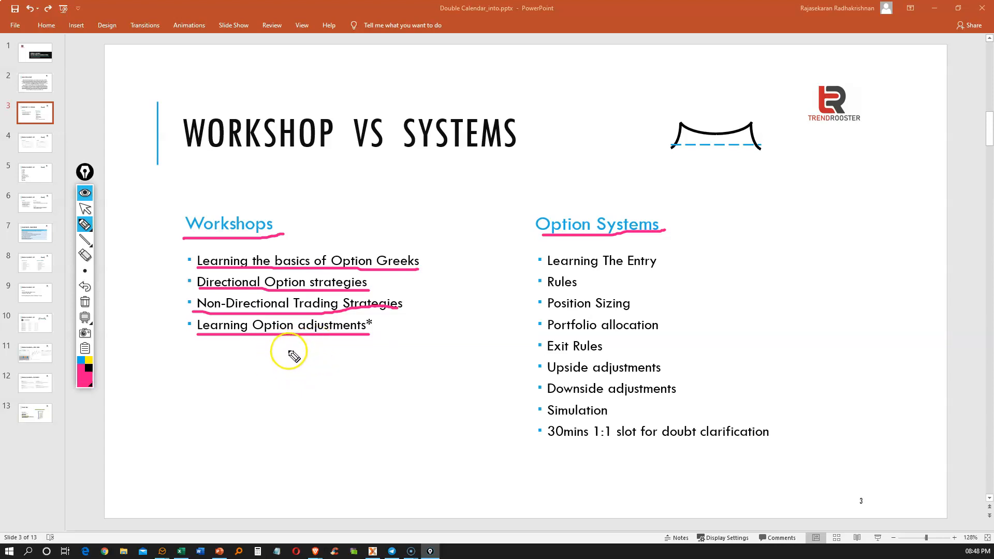
{"action": "mouse_move", "coordinate": [315, 350]}
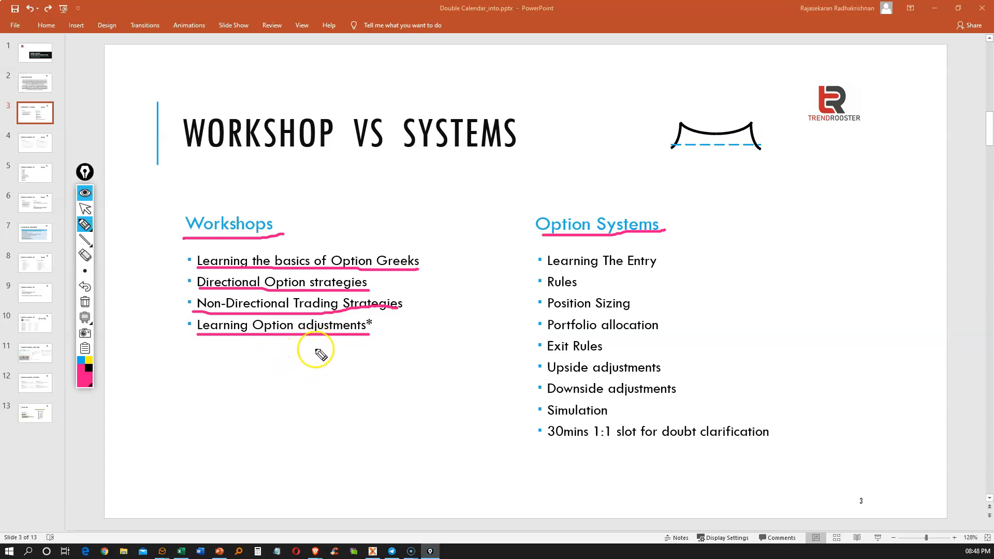
{"action": "mouse_move", "coordinate": [634, 248]}
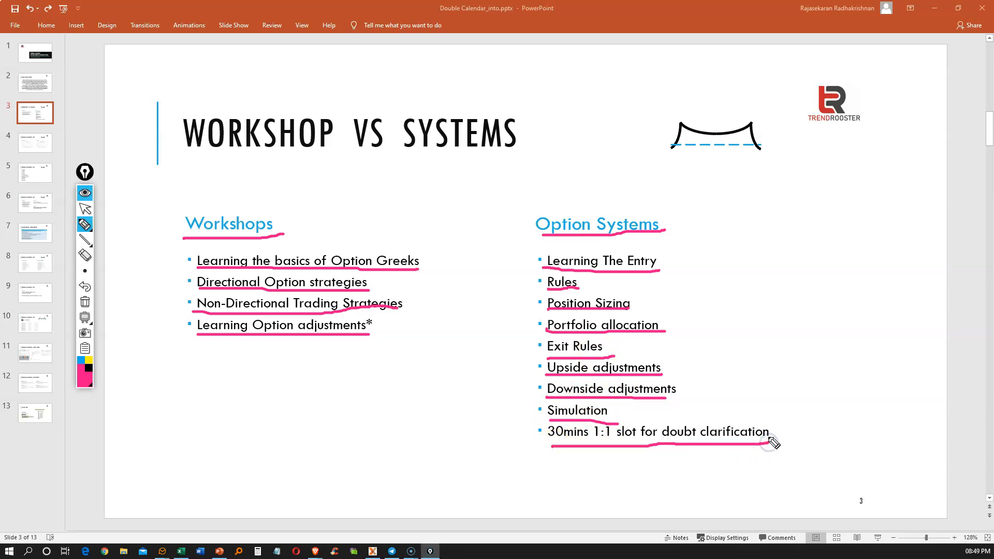
{"action": "mouse_move", "coordinate": [721, 289]}
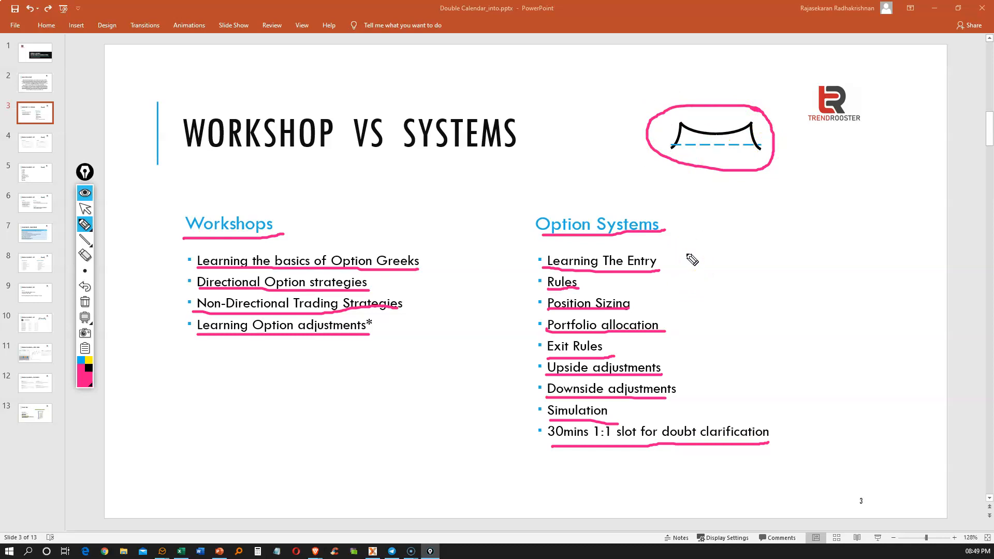
{"action": "mouse_move", "coordinate": [691, 374]}
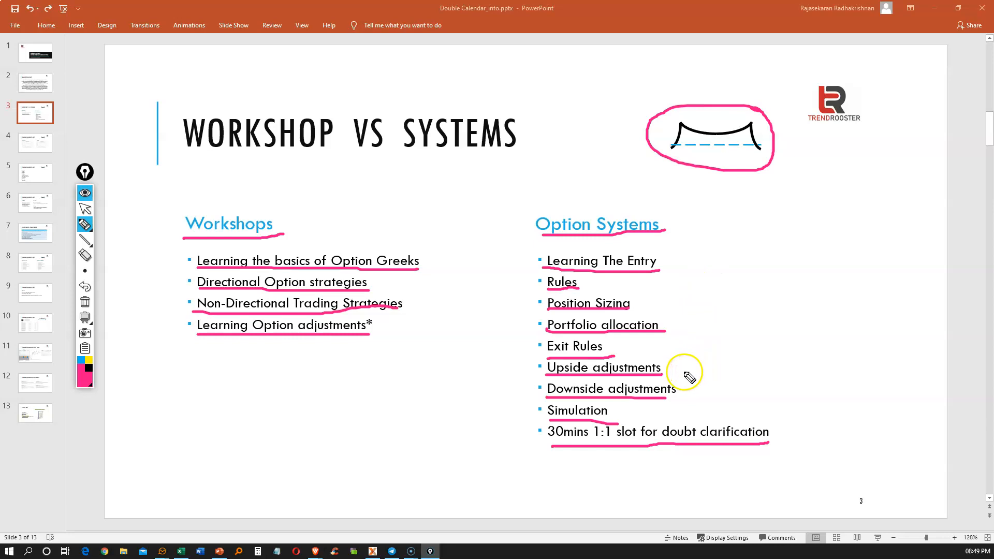
{"action": "mouse_move", "coordinate": [622, 257]}
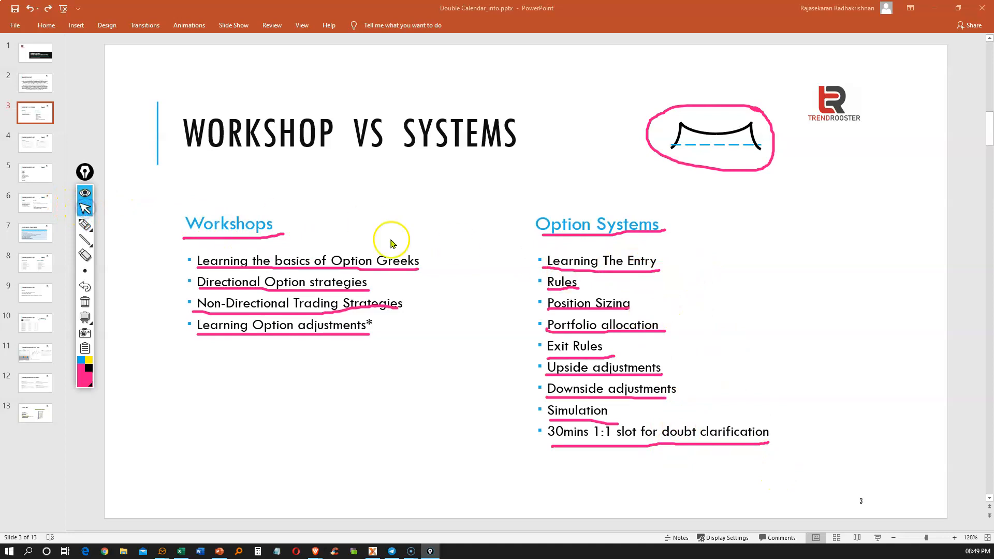
{"action": "mouse_move", "coordinate": [85, 236]}
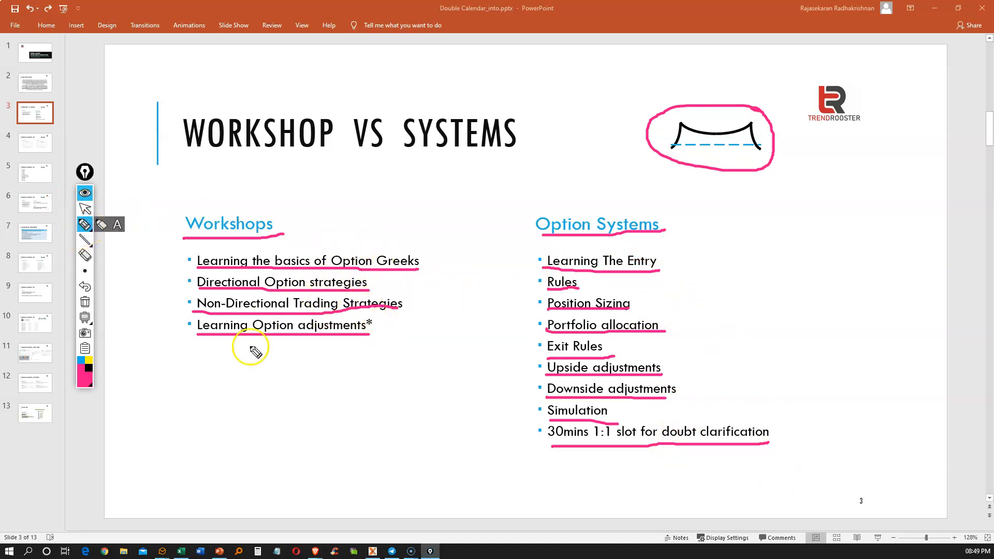
{"action": "mouse_move", "coordinate": [327, 353]}
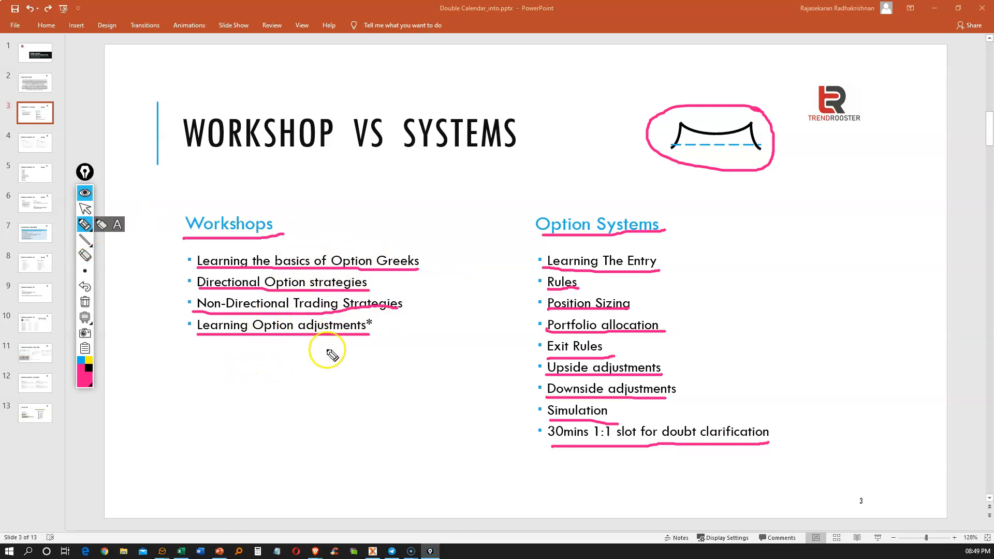
{"action": "mouse_move", "coordinate": [745, 251]}
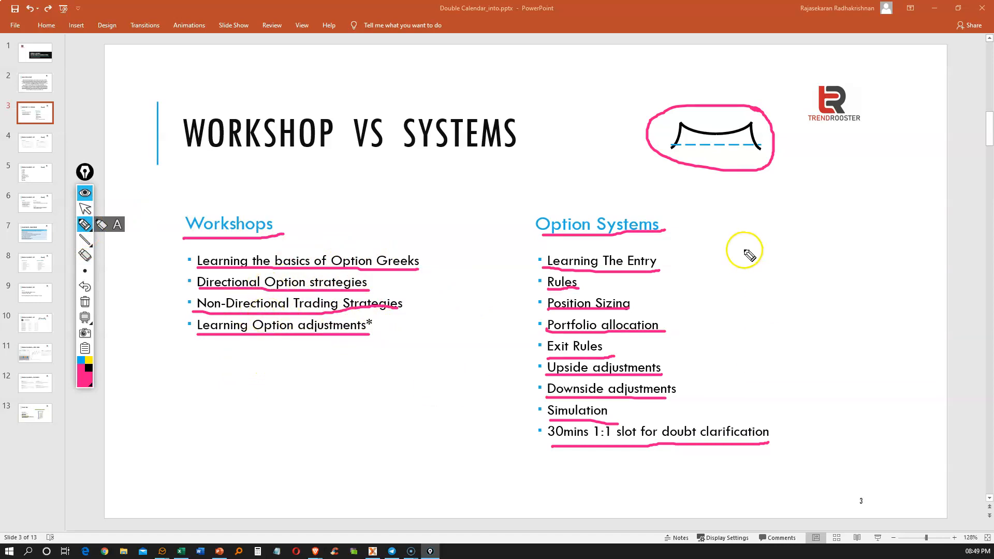
{"action": "mouse_move", "coordinate": [806, 438]}
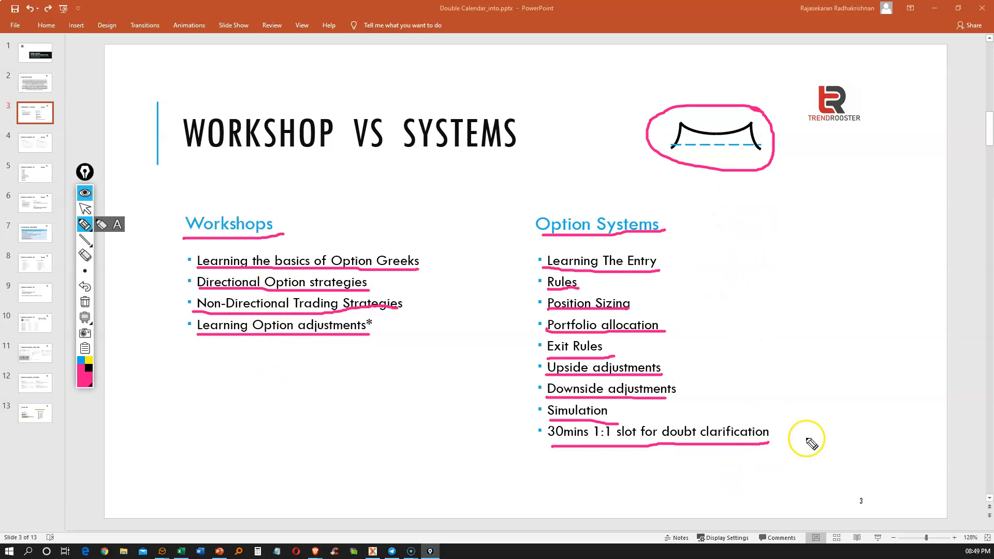
{"action": "mouse_move", "coordinate": [741, 230]}
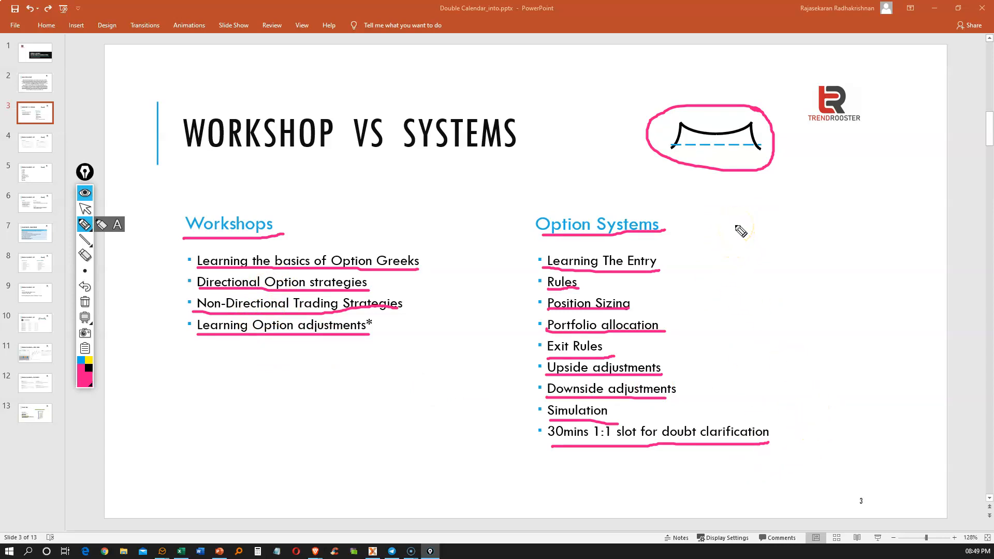
{"action": "mouse_move", "coordinate": [756, 283]}
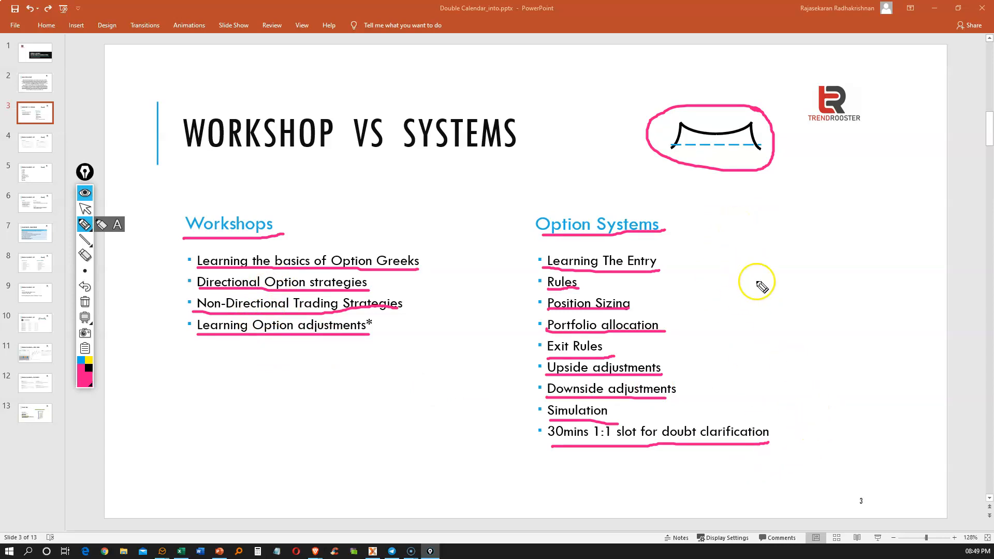
{"action": "mouse_move", "coordinate": [719, 257]}
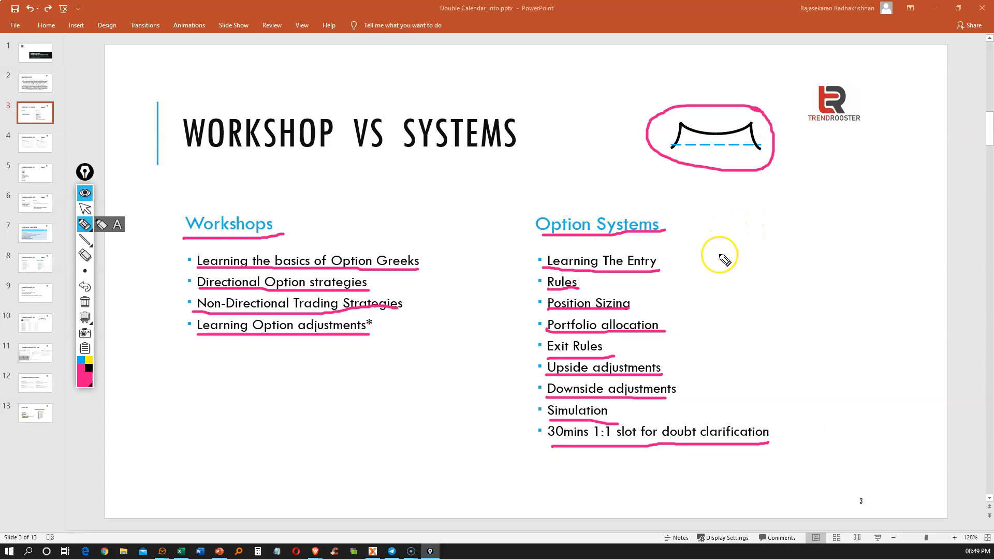
{"action": "mouse_move", "coordinate": [723, 259]}
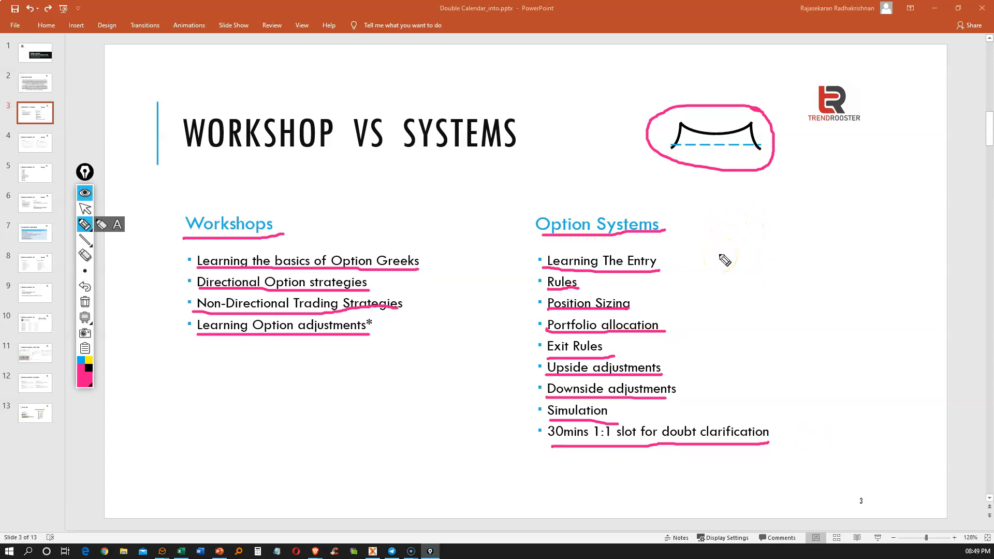
{"action": "mouse_move", "coordinate": [197, 345]}
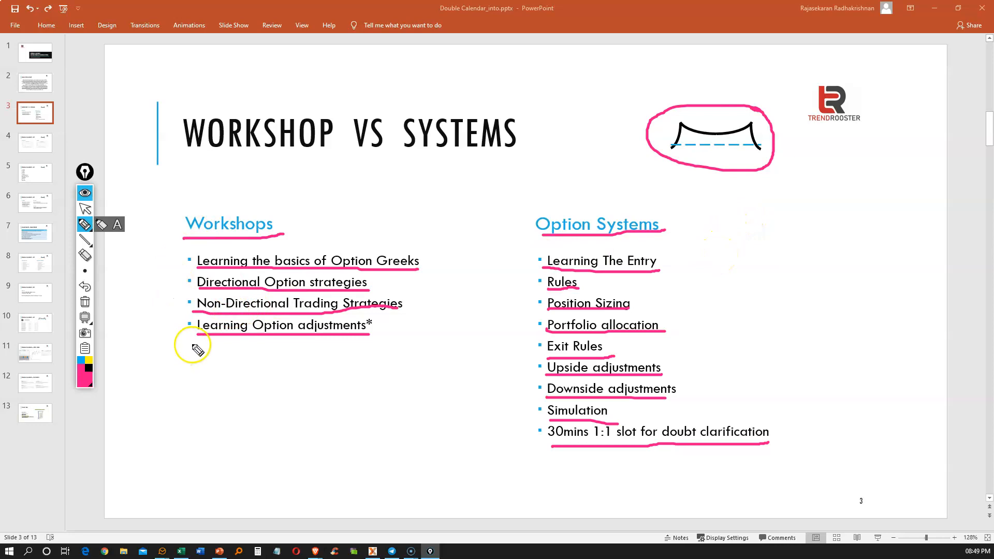
{"action": "mouse_move", "coordinate": [198, 348]}
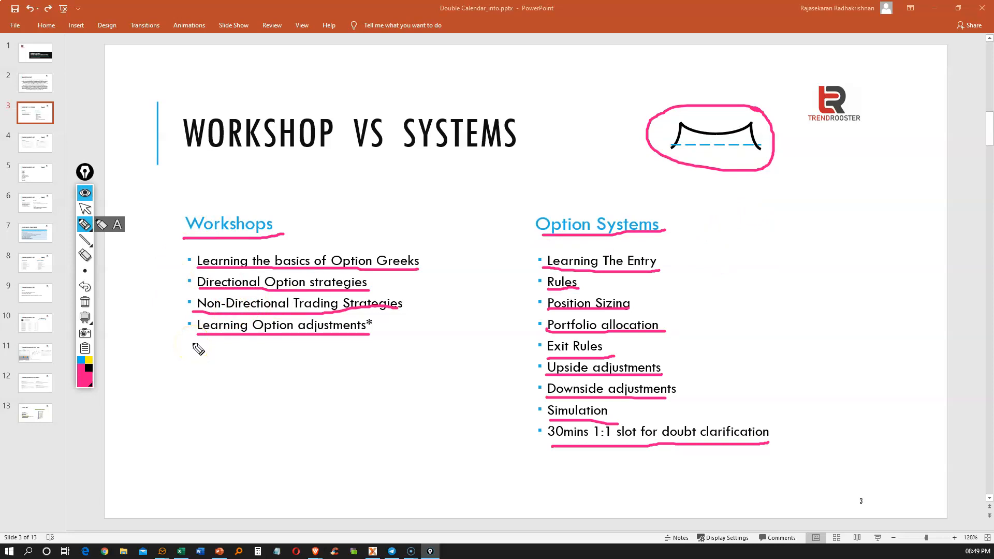
{"action": "mouse_move", "coordinate": [710, 330]}
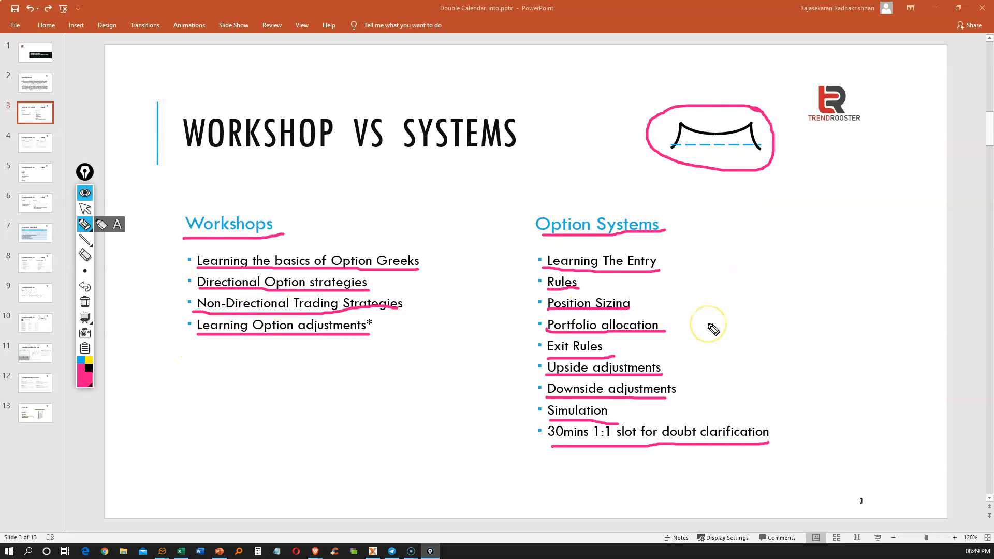
{"action": "mouse_move", "coordinate": [714, 329]}
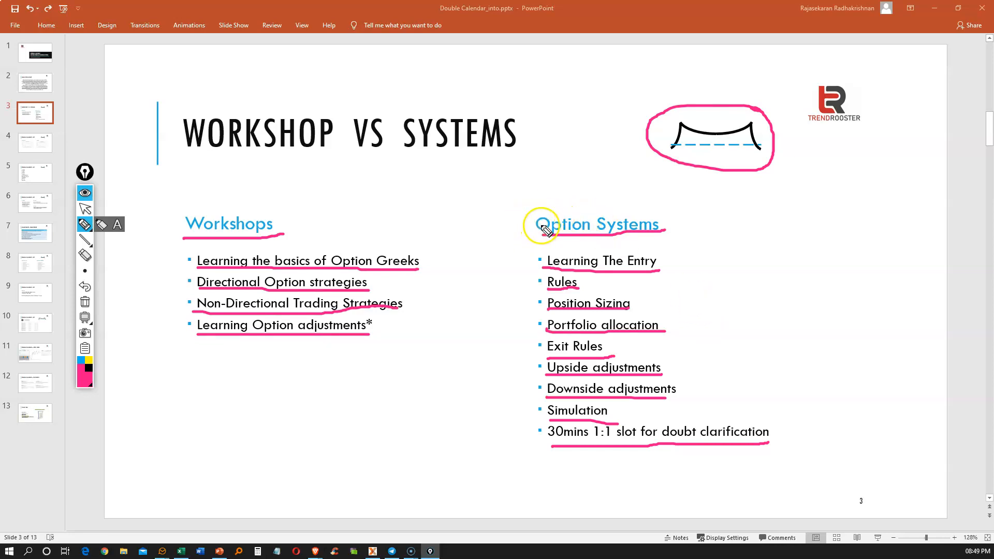
{"action": "mouse_move", "coordinate": [262, 251]}
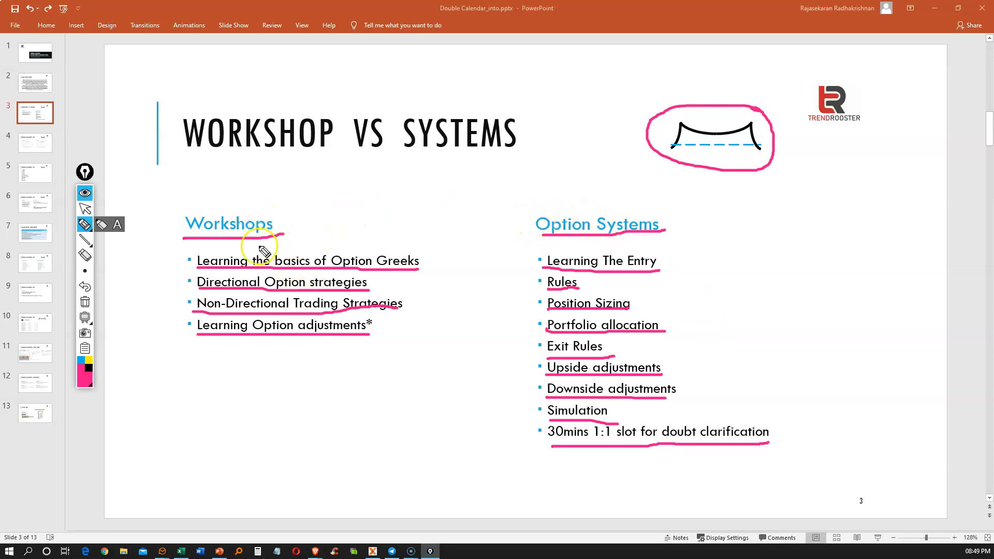
{"action": "mouse_move", "coordinate": [449, 197]}
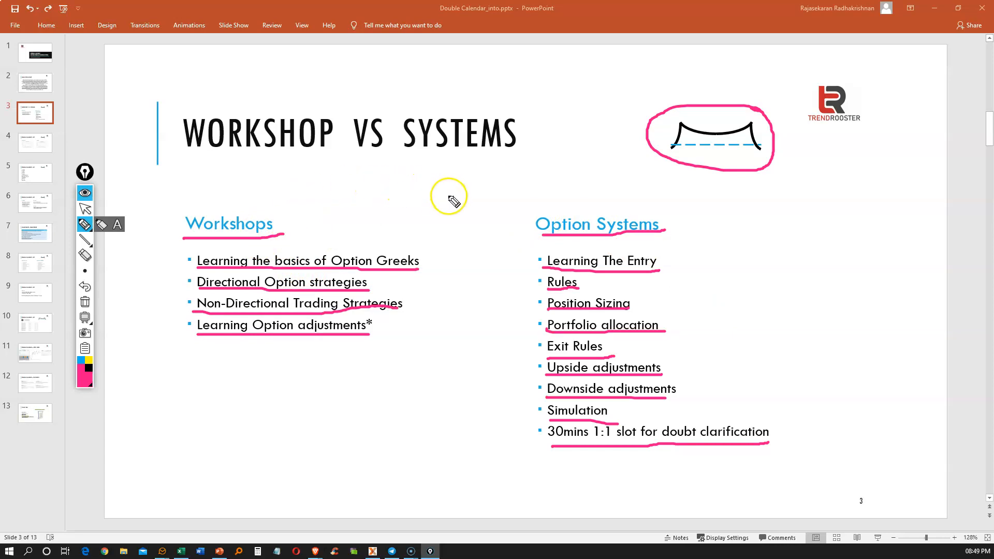
{"action": "mouse_move", "coordinate": [431, 223]}
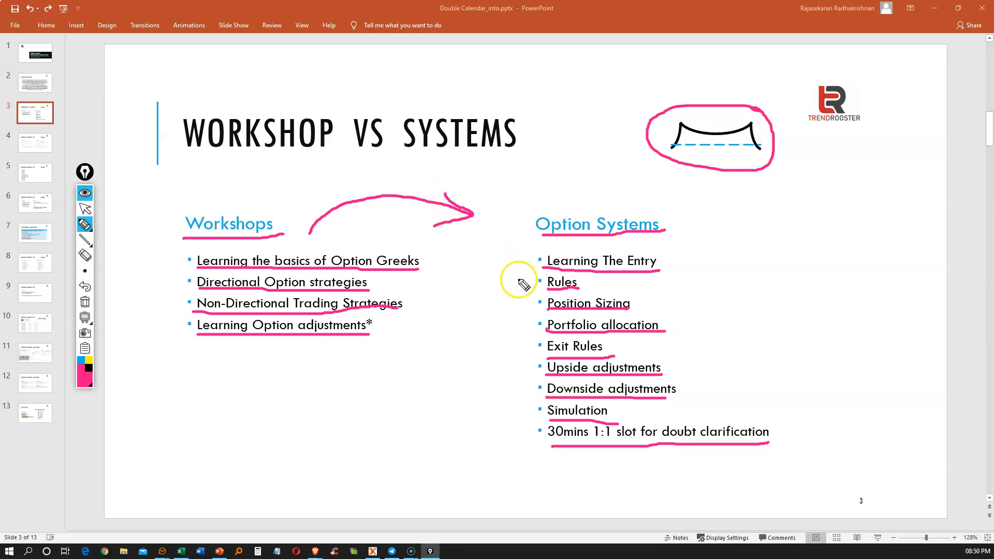
{"action": "mouse_move", "coordinate": [520, 257]}
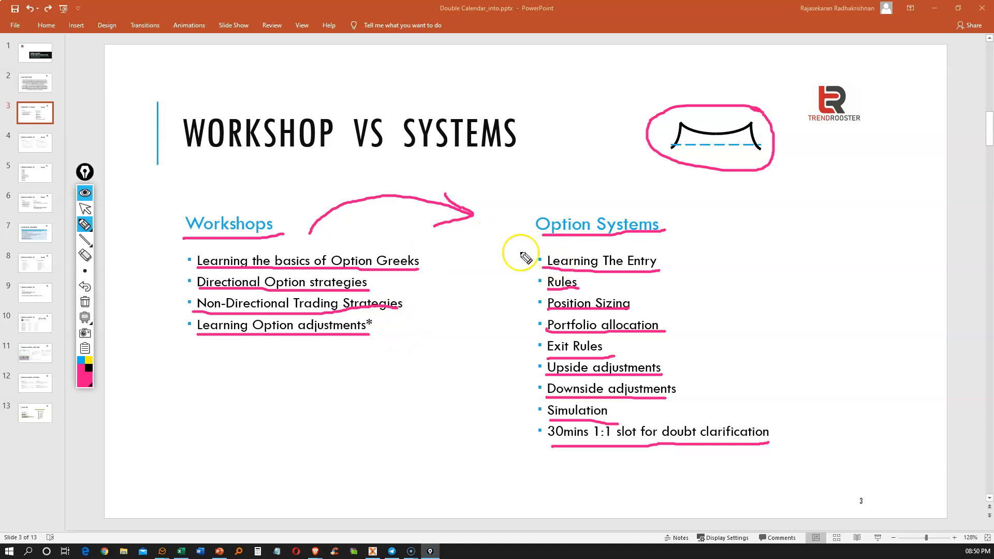
{"action": "mouse_move", "coordinate": [561, 290]}
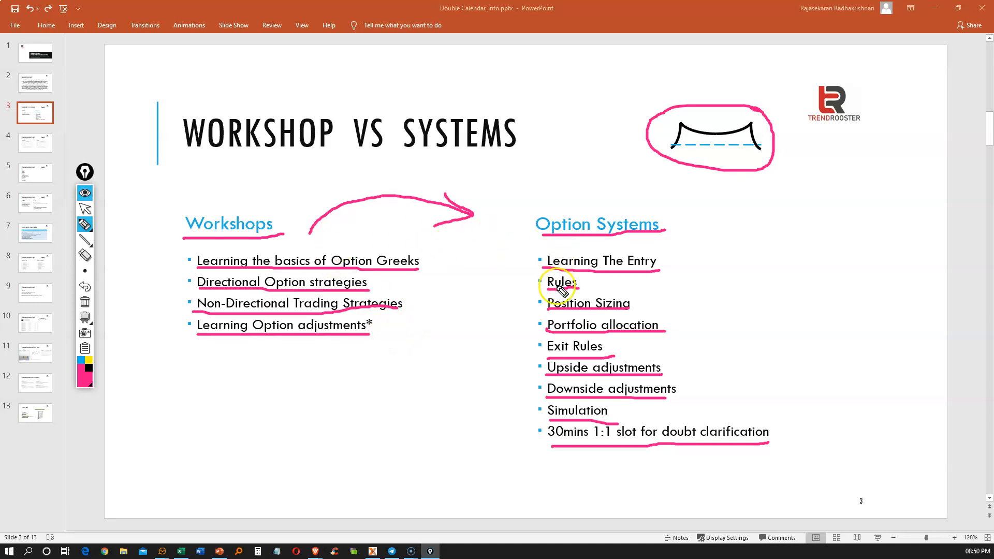
{"action": "mouse_move", "coordinate": [507, 329]}
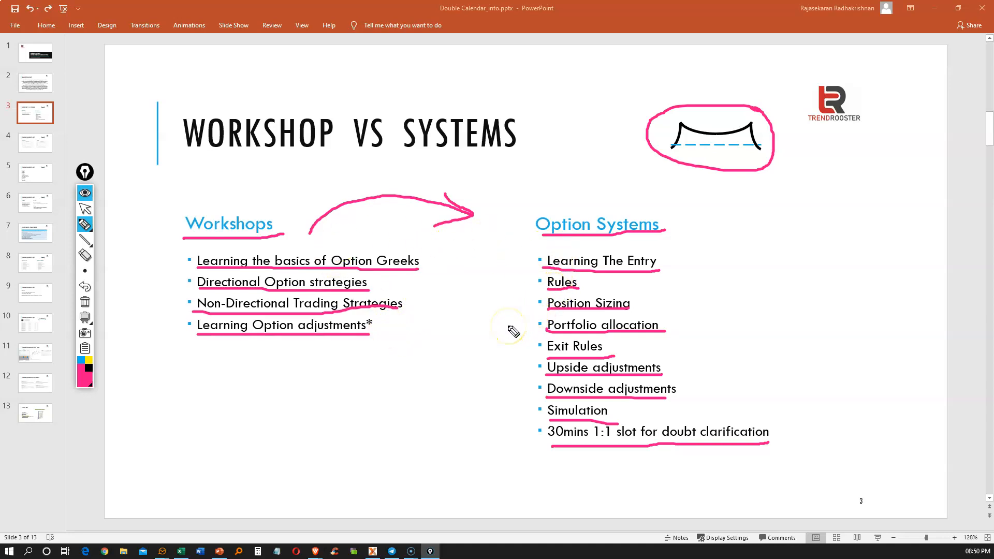
{"action": "mouse_move", "coordinate": [512, 330]}
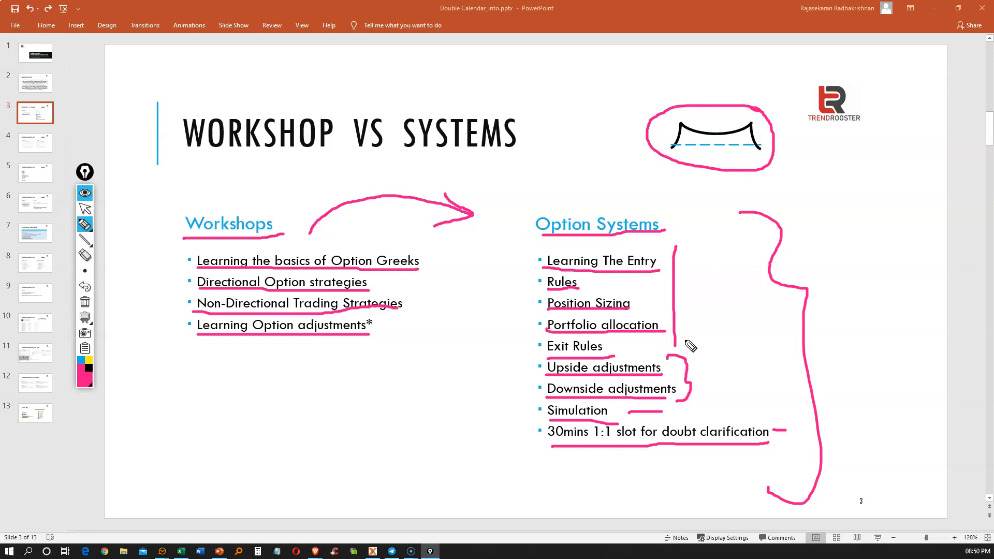
{"action": "mouse_move", "coordinate": [695, 337]}
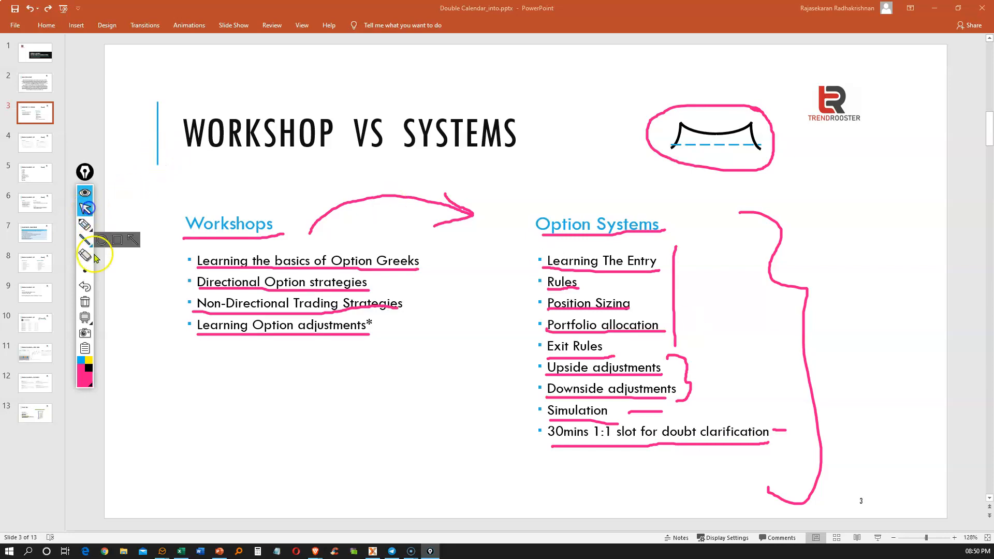
{"action": "mouse_move", "coordinate": [84, 257]}
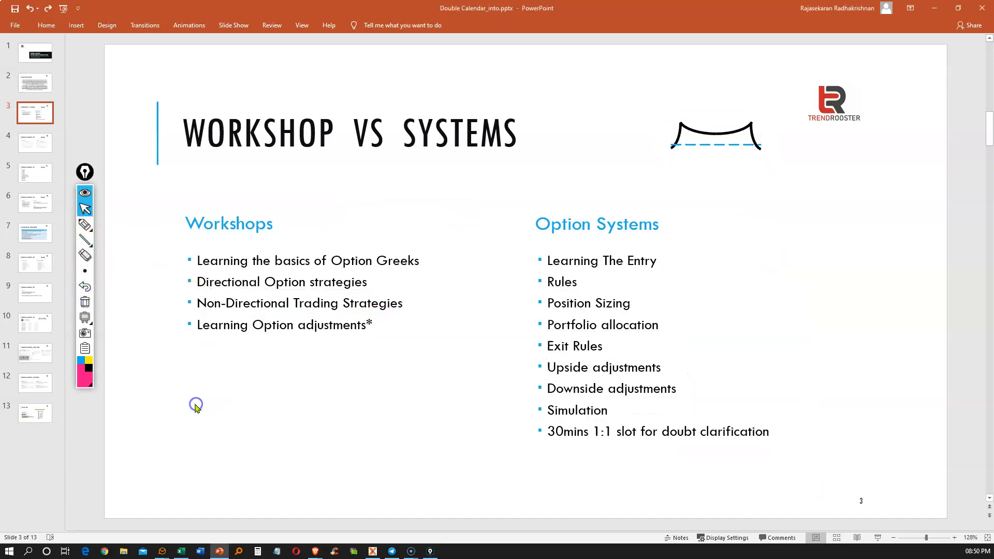
Step: Go to slide 4, Double Calendar - MIT, and draw pink ink across The Typical chart
{"action": "left_click", "coordinate": [35, 142]}
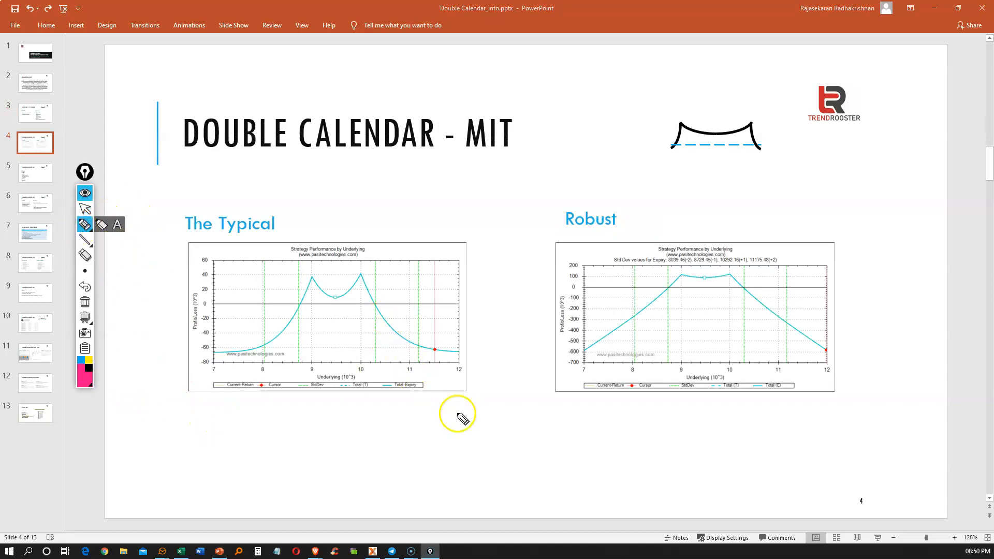
{"action": "mouse_move", "coordinate": [480, 328]}
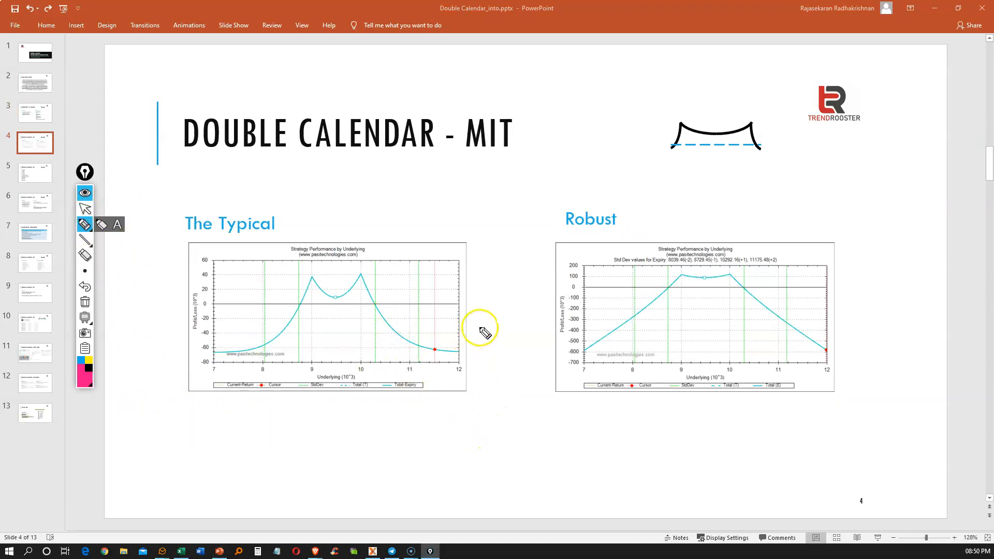
{"action": "left_click_drag", "start_coordinate": [196, 160], "coordinate": [270, 166]}
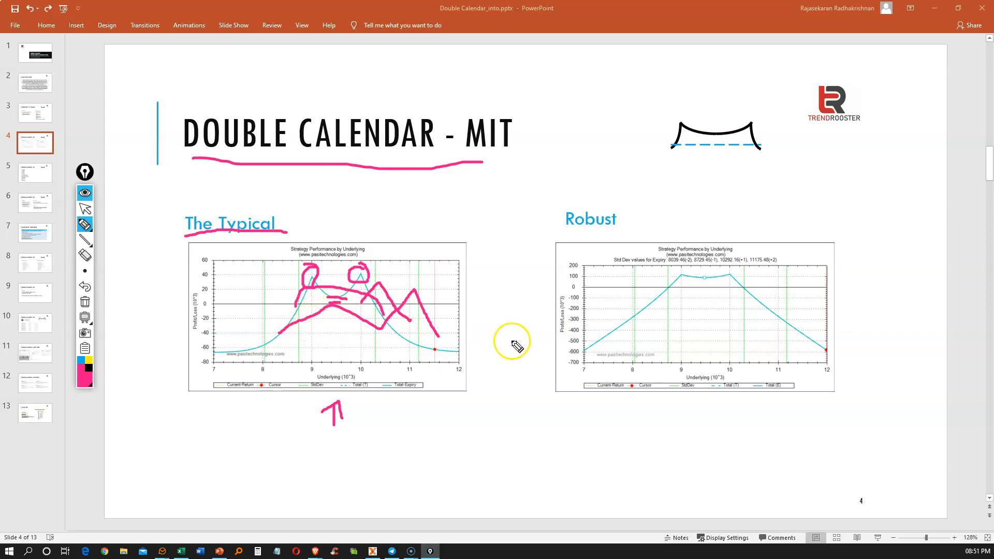
{"action": "mouse_move", "coordinate": [606, 322]}
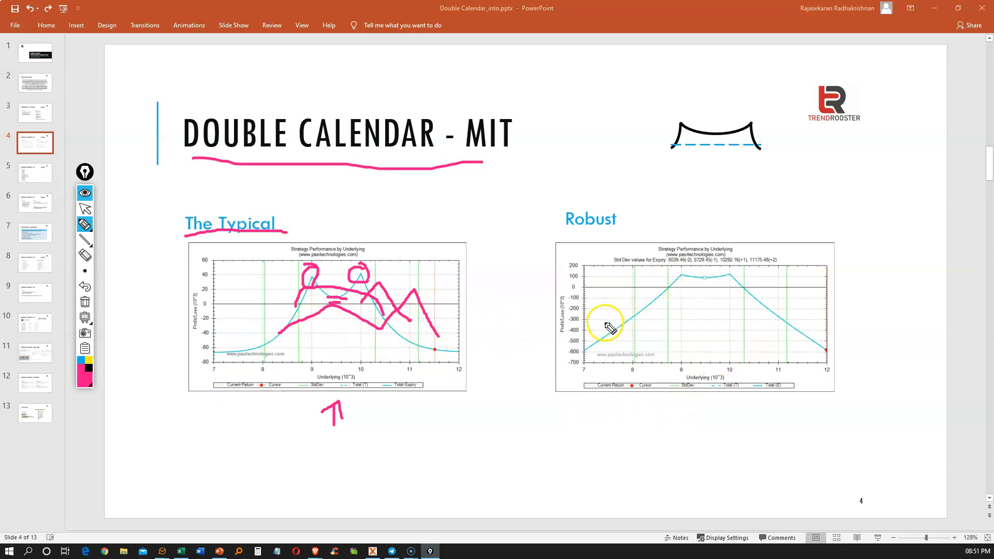
{"action": "mouse_move", "coordinate": [706, 290]}
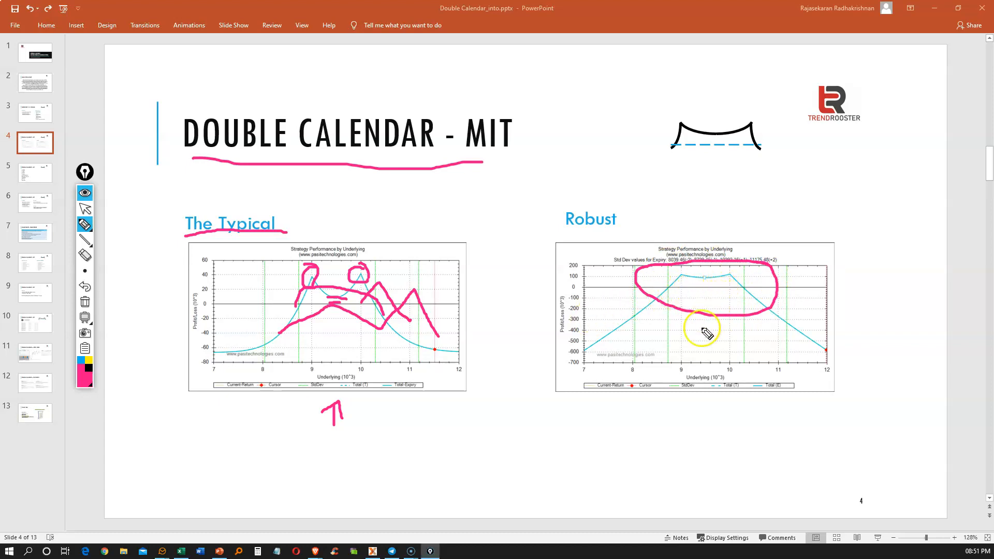
{"action": "mouse_move", "coordinate": [670, 292]}
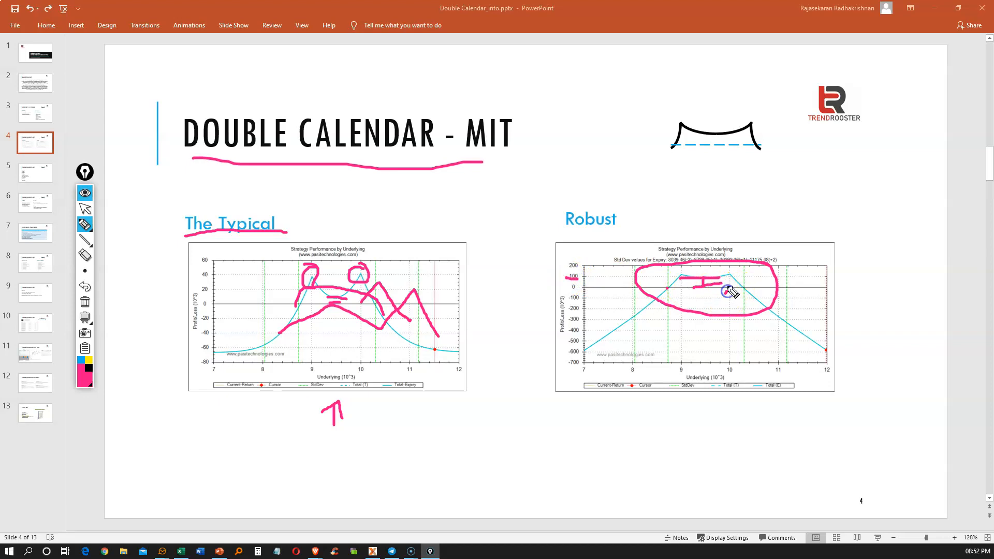
{"action": "mouse_move", "coordinate": [730, 279]}
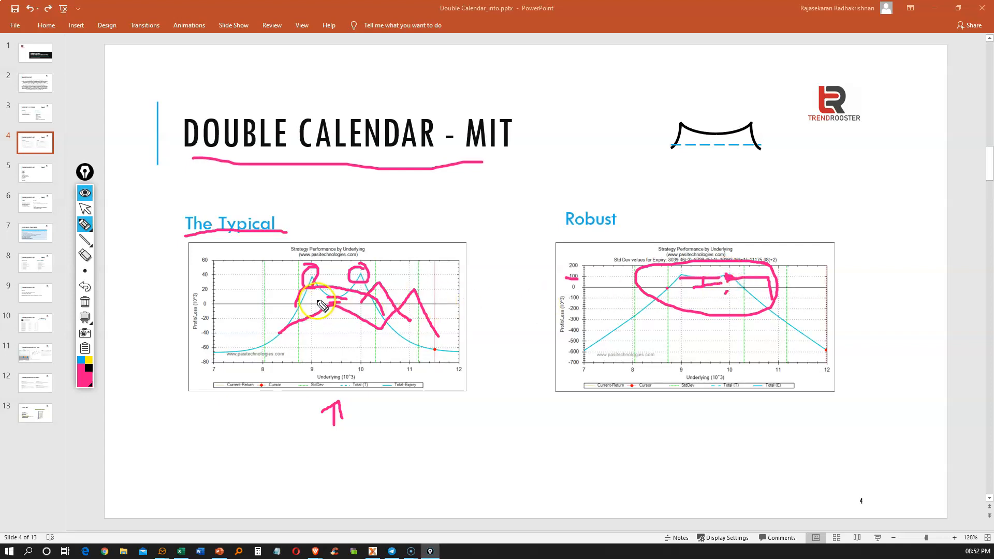
Step: Erase the earlier pink ink from slide 4
{"action": "left_click", "coordinate": [85, 255]}
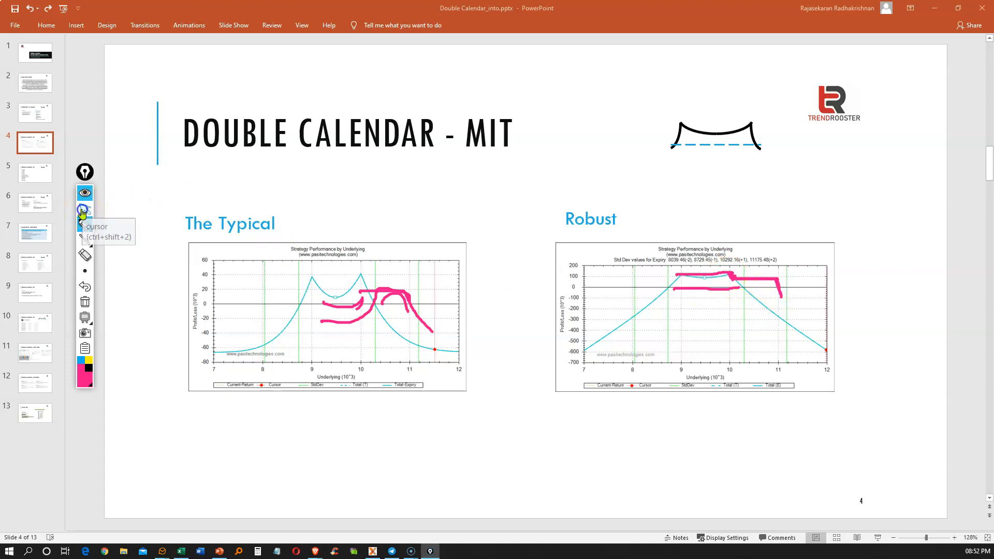
Step: Stop annotating, switch to the pointer, and advance to slide 5
{"action": "left_click", "coordinate": [84, 254]}
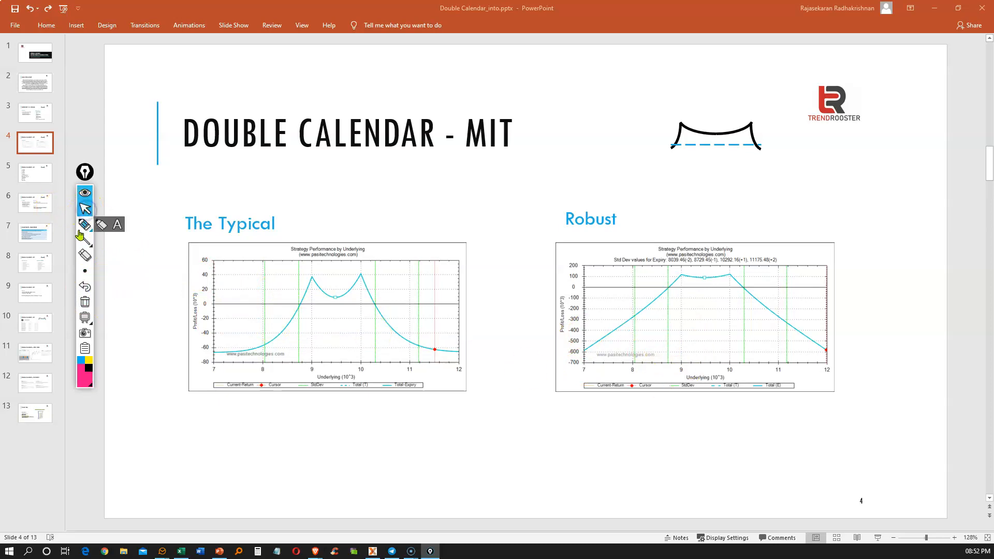
{"action": "left_click", "coordinate": [84, 225]}
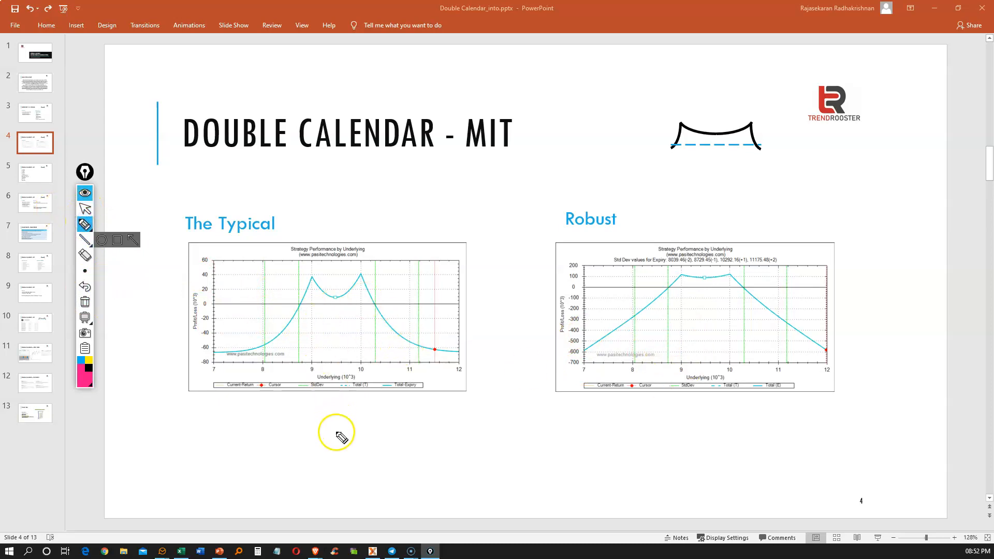
{"action": "mouse_move", "coordinate": [795, 393]}
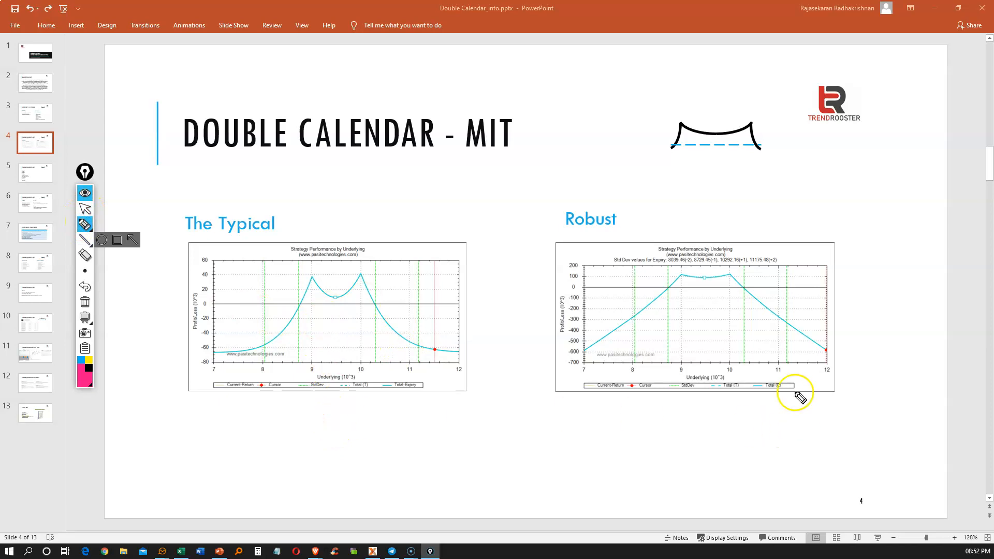
{"action": "mouse_move", "coordinate": [746, 421]}
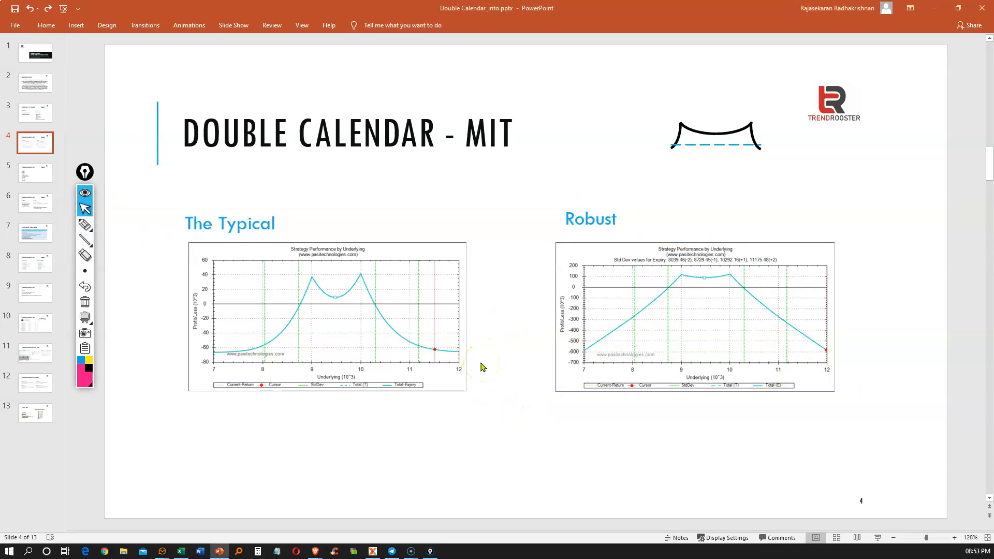
{"action": "left_click", "coordinate": [35, 172]}
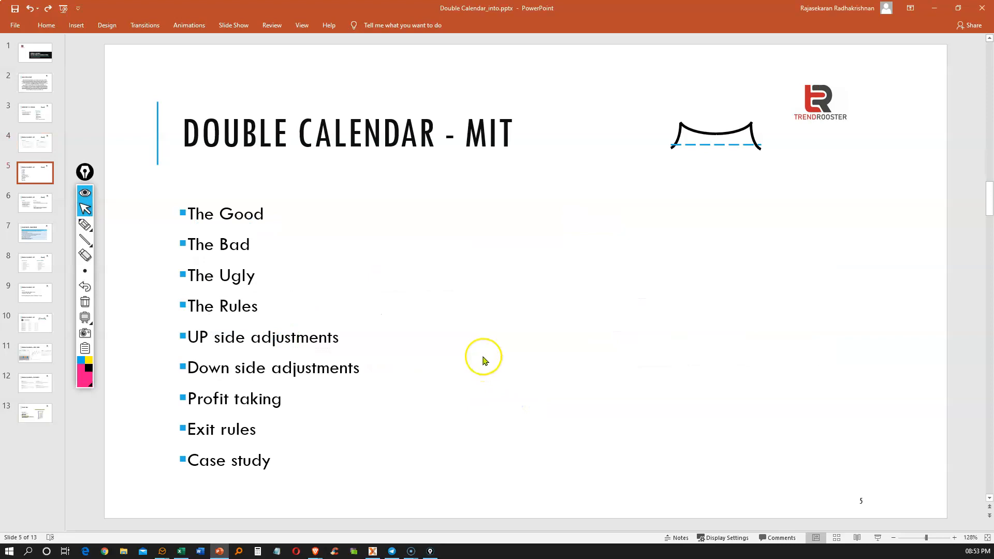
{"action": "left_click", "coordinate": [84, 225]}
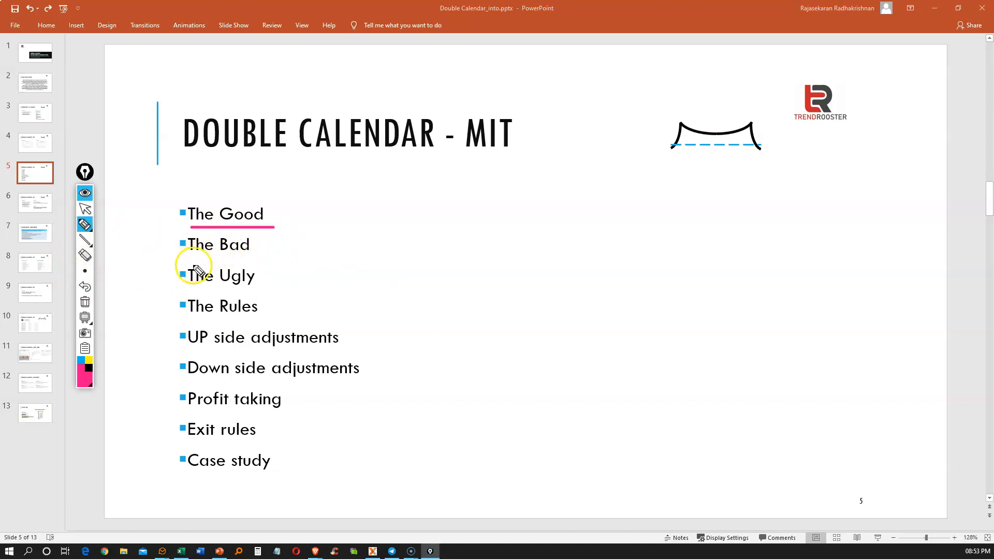
{"action": "mouse_move", "coordinate": [199, 269]}
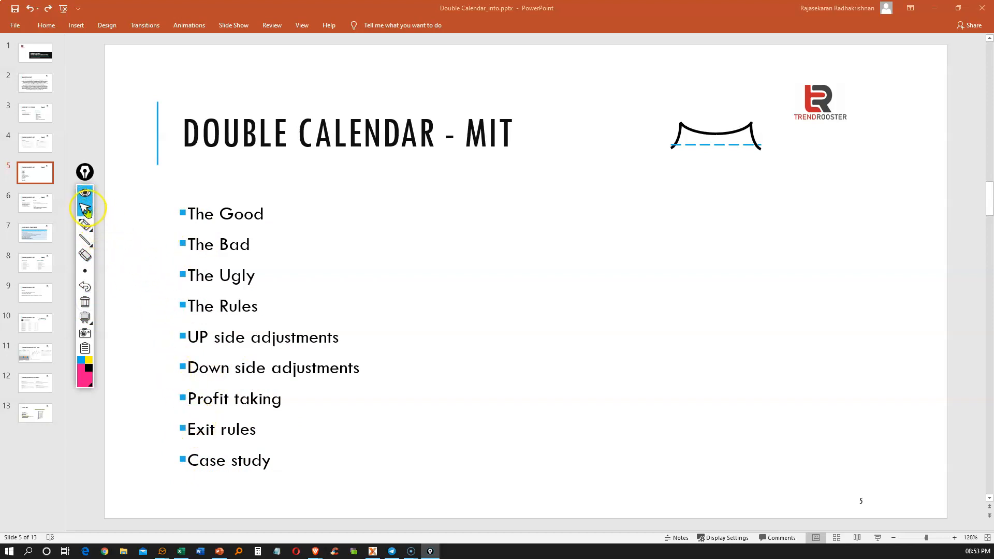
{"action": "mouse_move", "coordinate": [84, 209]}
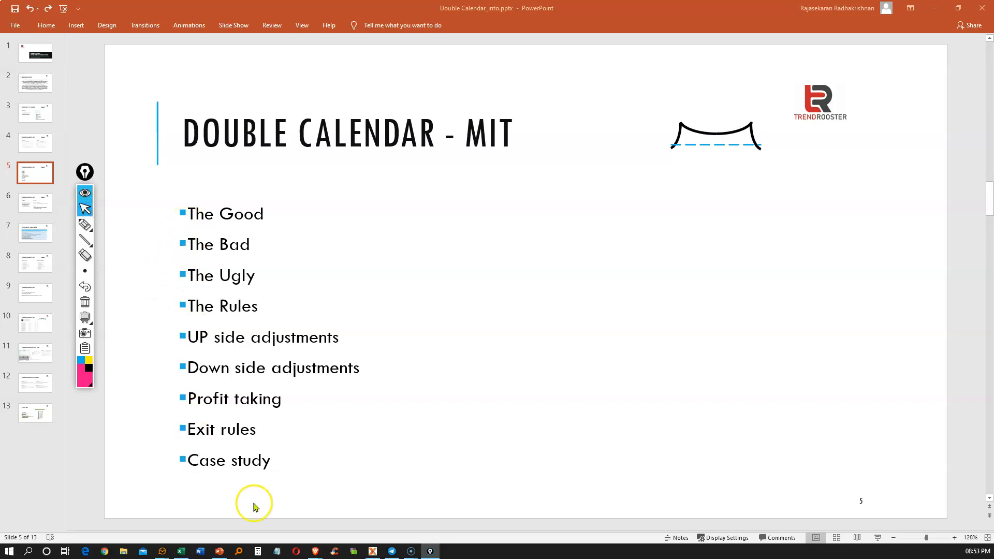
{"action": "mouse_move", "coordinate": [263, 472]}
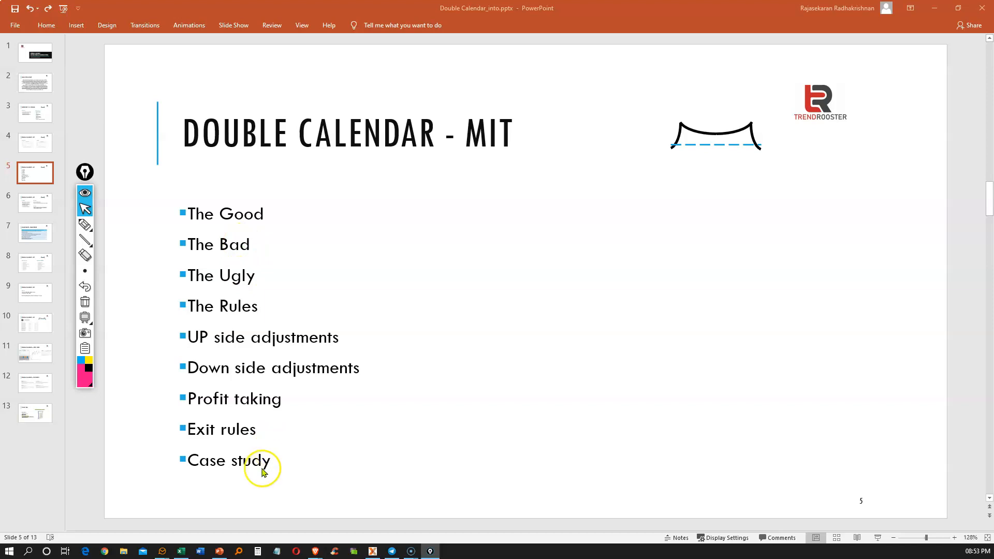
{"action": "mouse_move", "coordinate": [417, 428]}
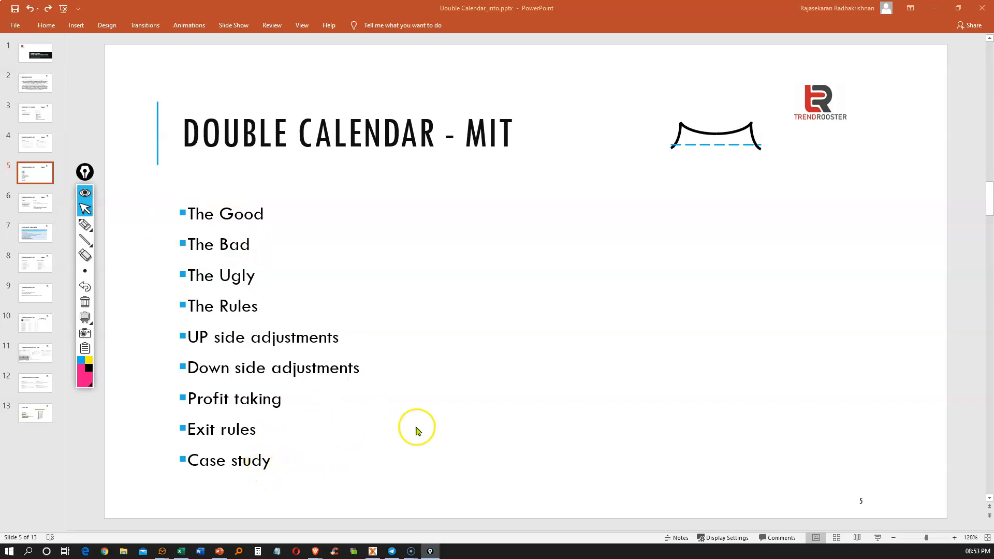
{"action": "mouse_move", "coordinate": [430, 410]}
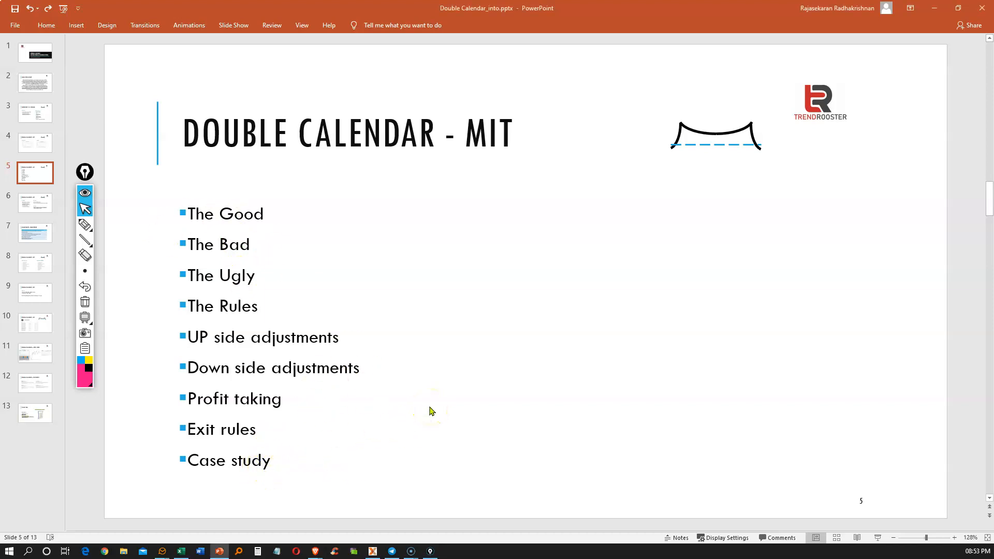
Step: Go to slide 6, The Good, The Bad, The Ugly
{"action": "left_click", "coordinate": [35, 203]}
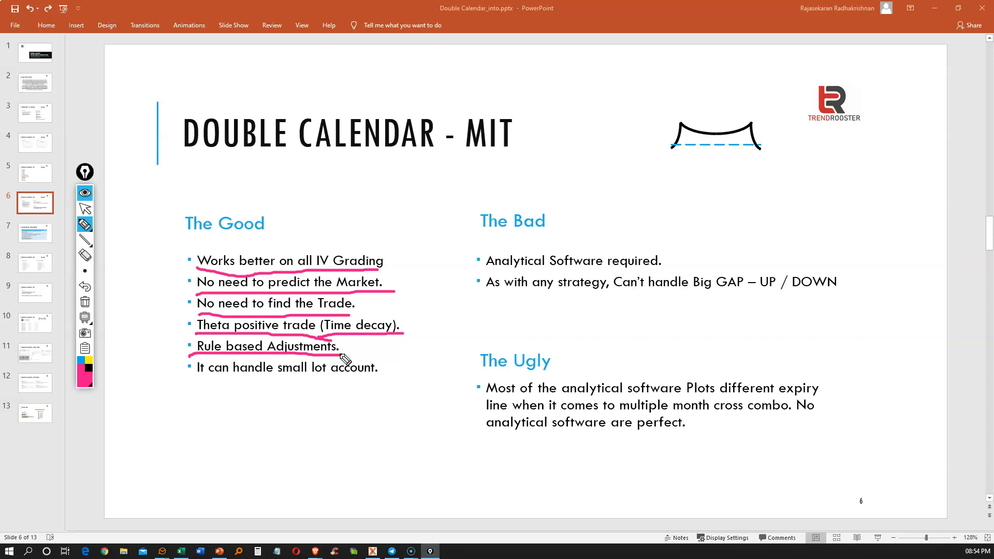
{"action": "mouse_move", "coordinate": [345, 356]}
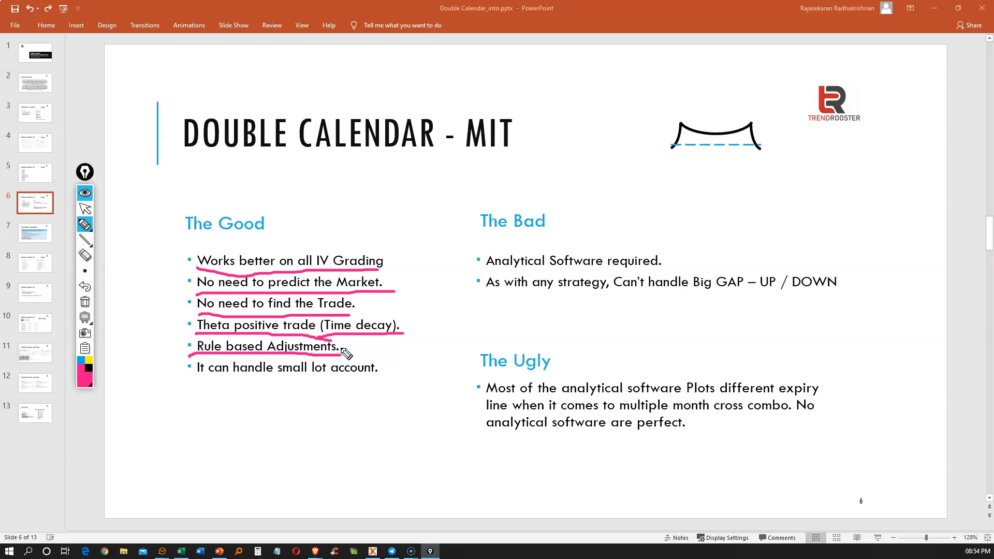
{"action": "mouse_move", "coordinate": [348, 356]}
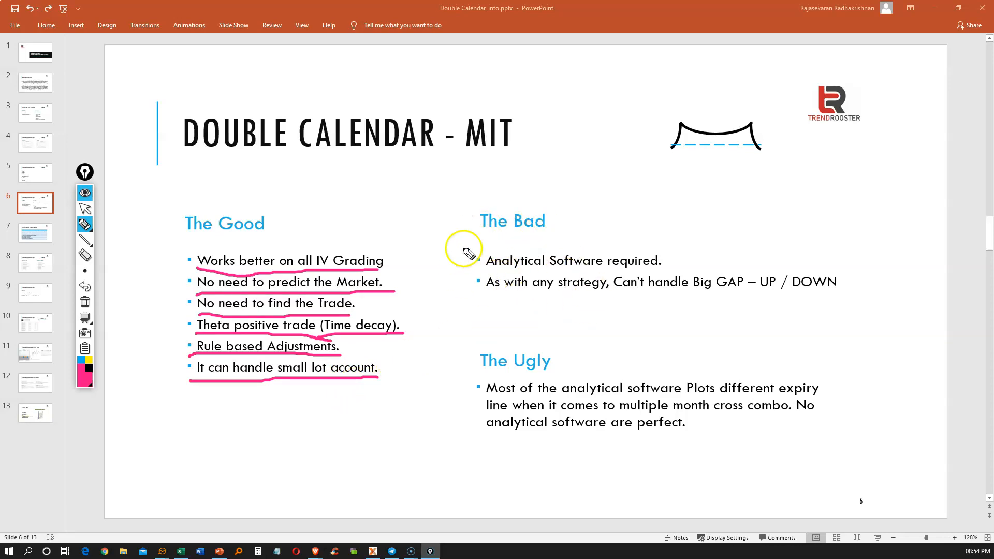
{"action": "mouse_move", "coordinate": [501, 291]}
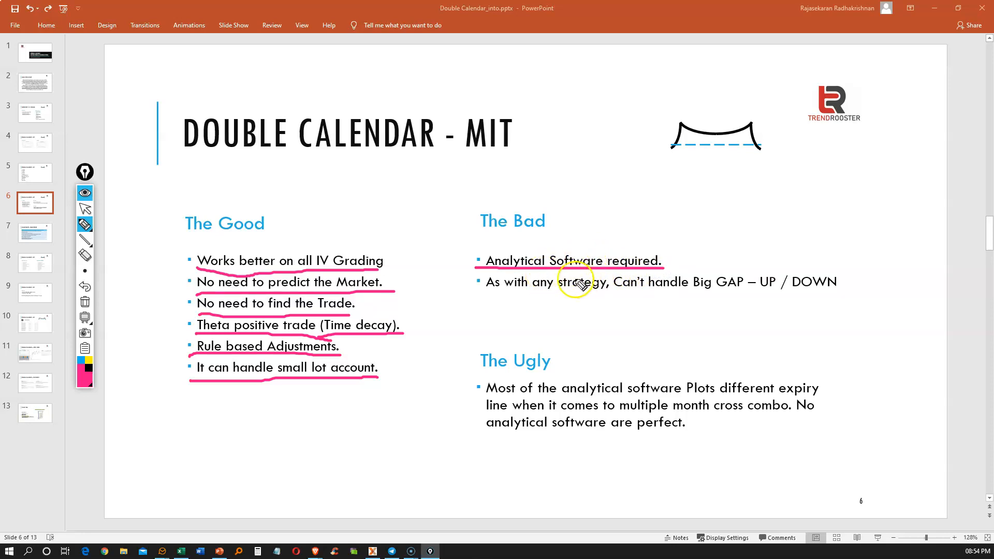
{"action": "mouse_move", "coordinate": [485, 292]}
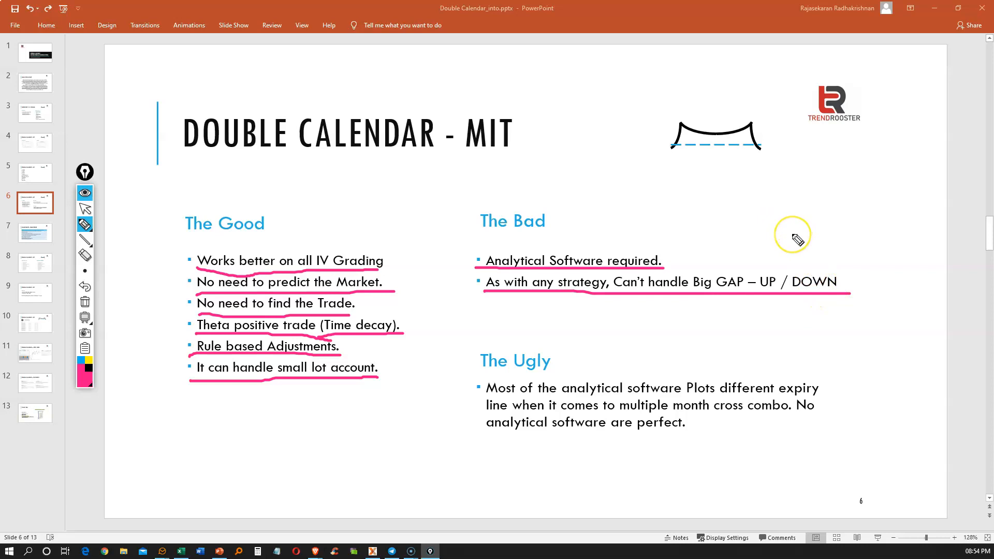
{"action": "mouse_move", "coordinate": [798, 240]}
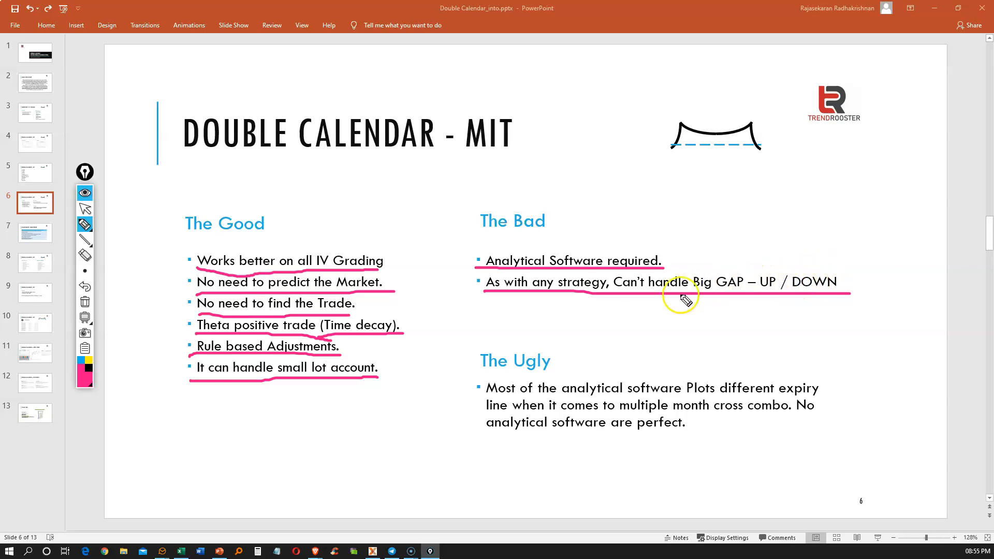
{"action": "mouse_move", "coordinate": [834, 283]}
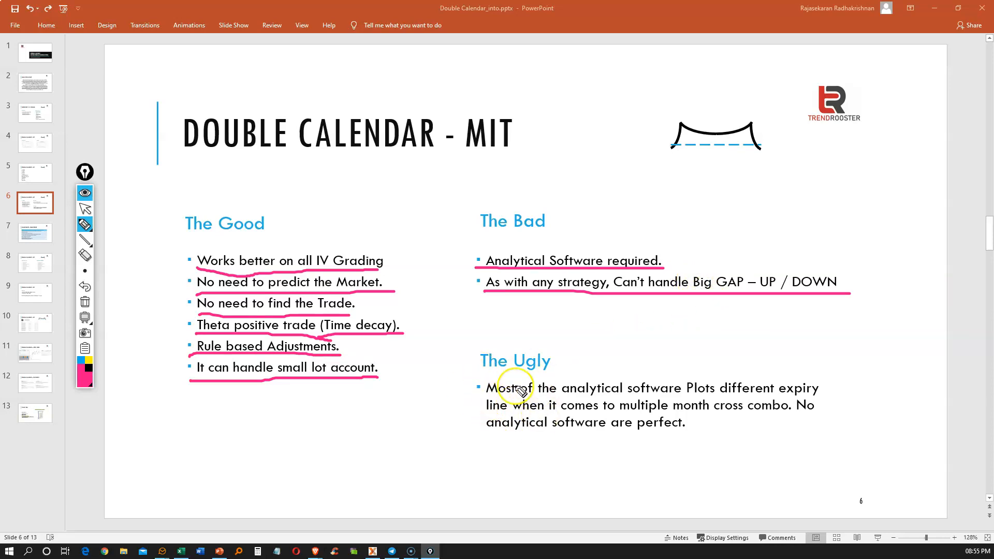
{"action": "mouse_move", "coordinate": [675, 130]}
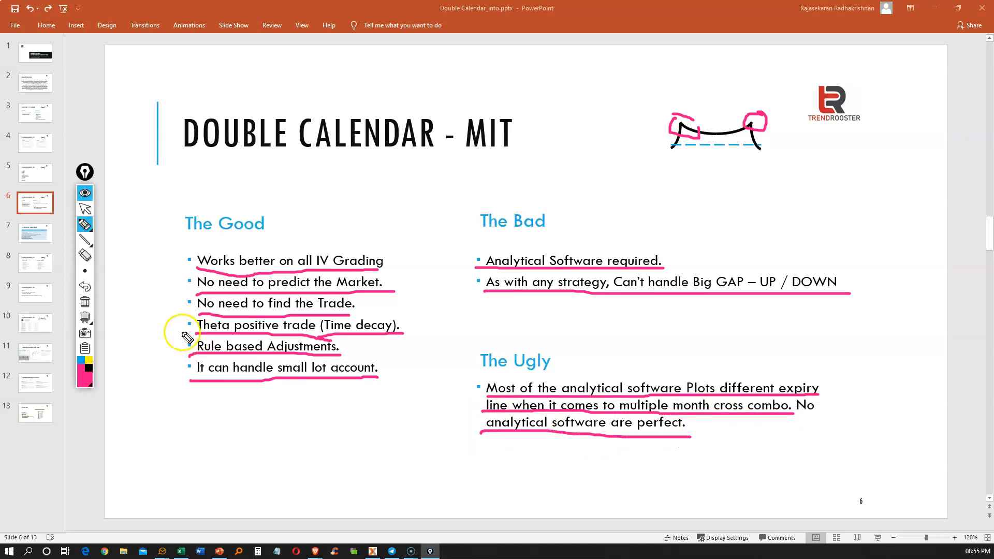
Step: Clear all pink annotations from slide 6 with the pointer tool
{"action": "left_click", "coordinate": [85, 200]}
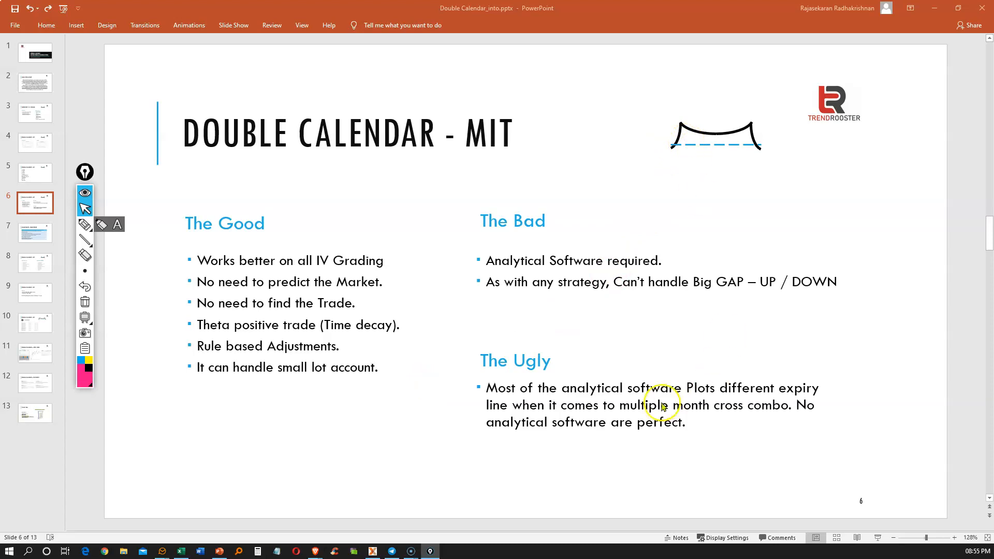
{"action": "mouse_move", "coordinate": [611, 426]}
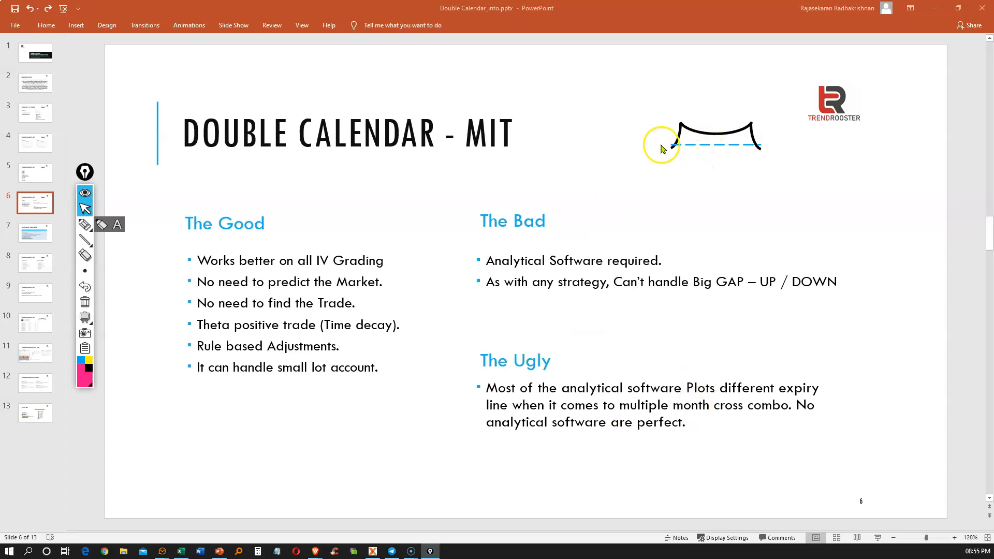
{"action": "mouse_move", "coordinate": [501, 311]}
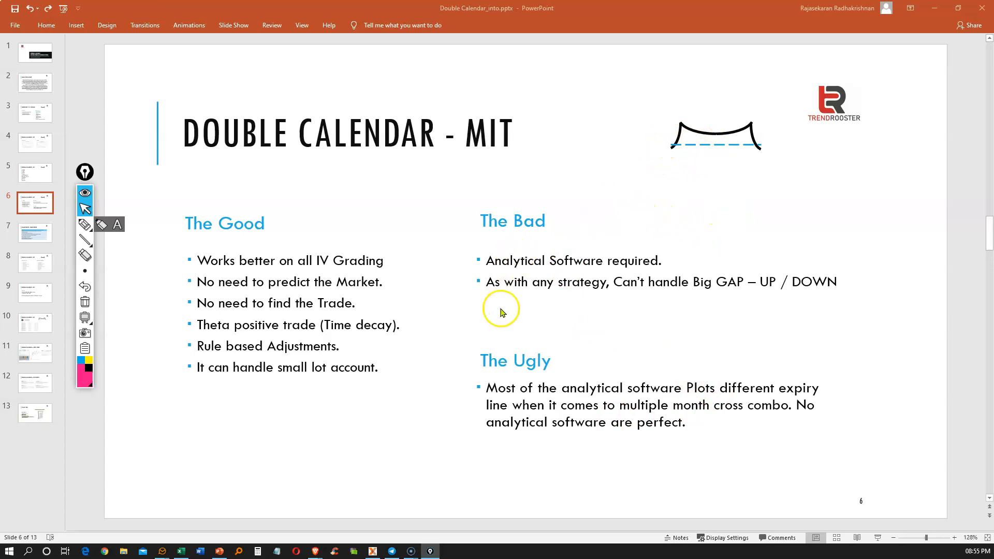
{"action": "mouse_move", "coordinate": [593, 424]}
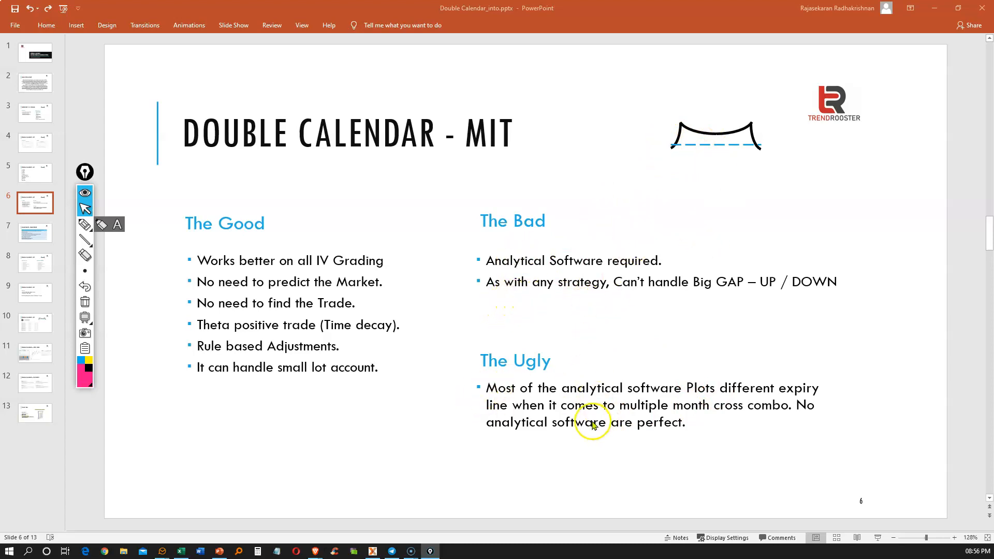
{"action": "mouse_move", "coordinate": [665, 156]}
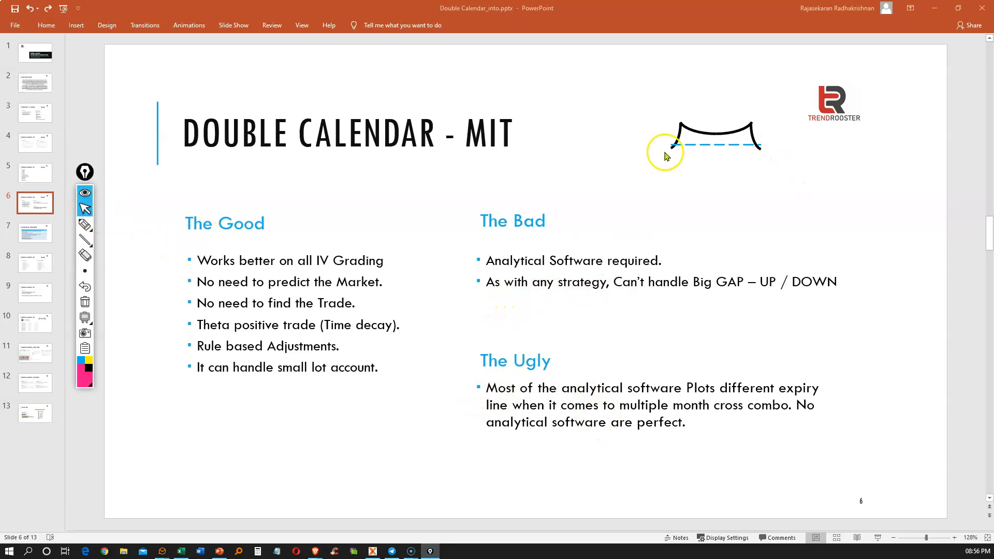
{"action": "mouse_move", "coordinate": [716, 409]}
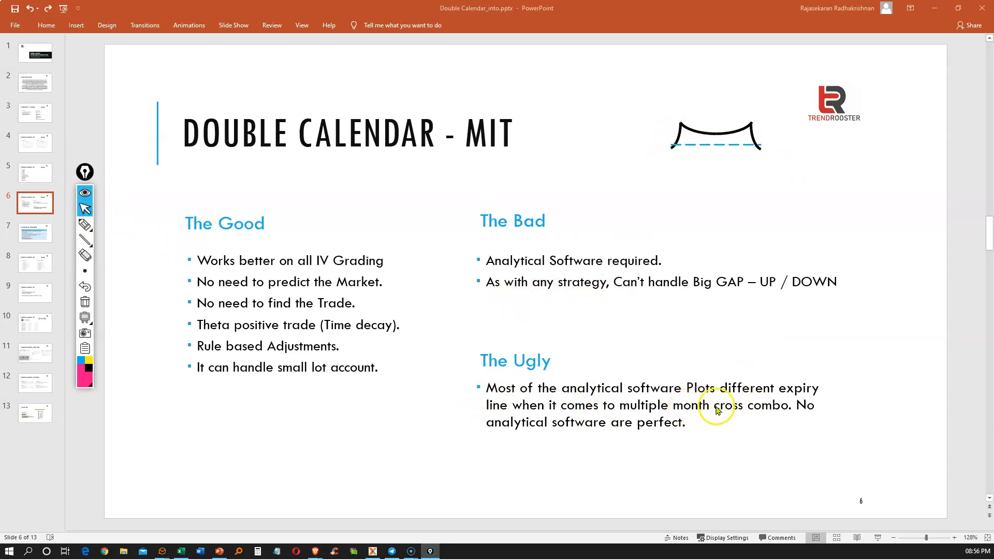
{"action": "mouse_move", "coordinate": [121, 269]}
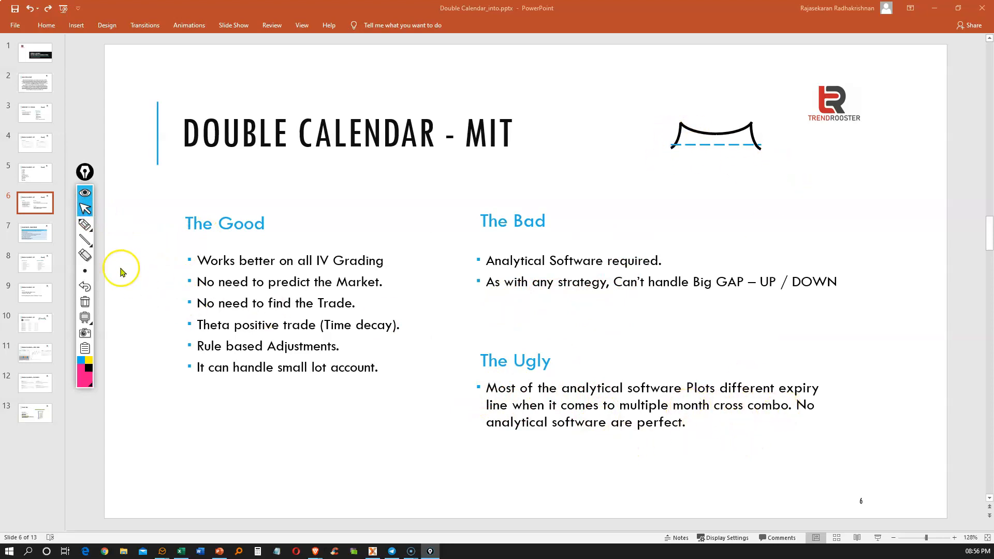
{"action": "mouse_move", "coordinate": [915, 369]}
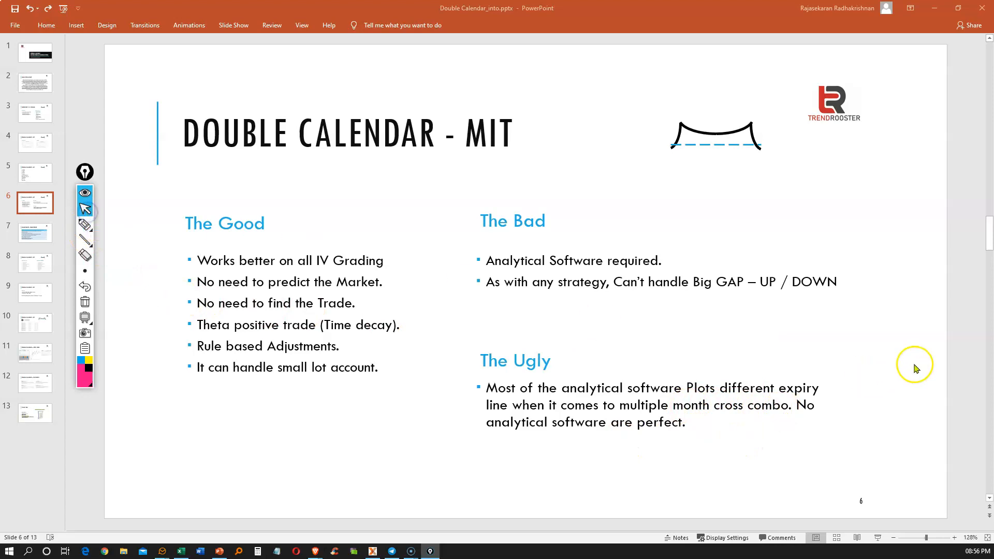
{"action": "mouse_move", "coordinate": [916, 367]}
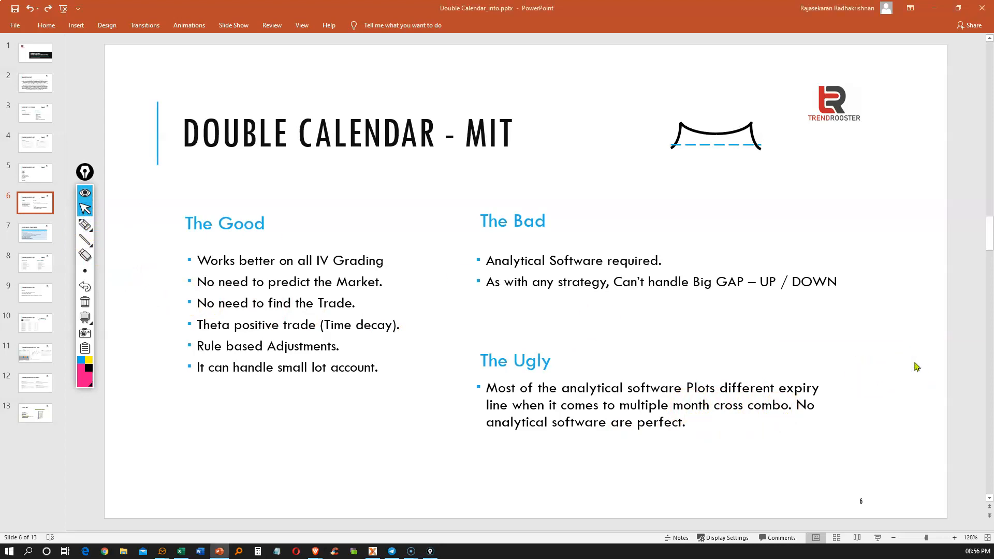
{"action": "mouse_move", "coordinate": [918, 360]}
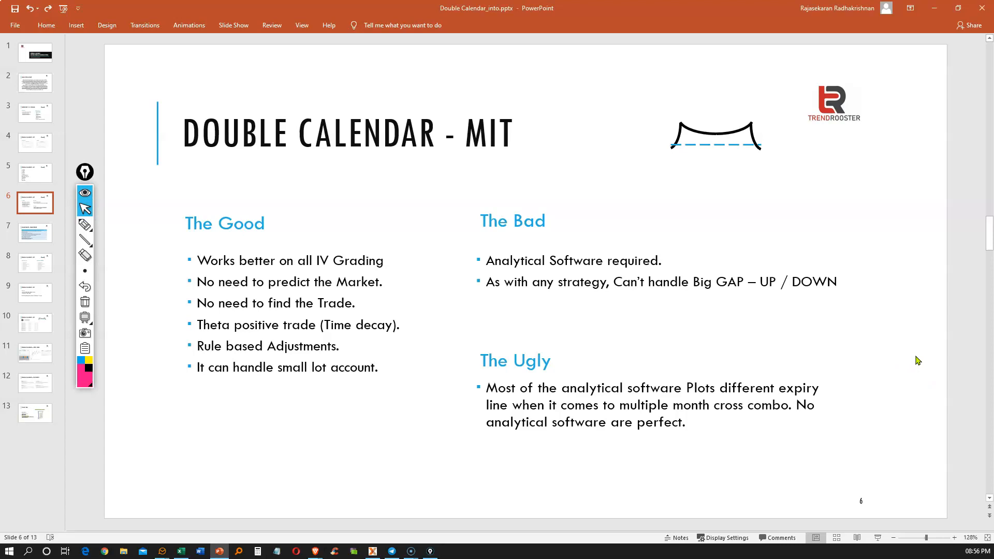
Step: Go to slide 7, Adjustments - Questioner
{"action": "left_click", "coordinate": [34, 232]}
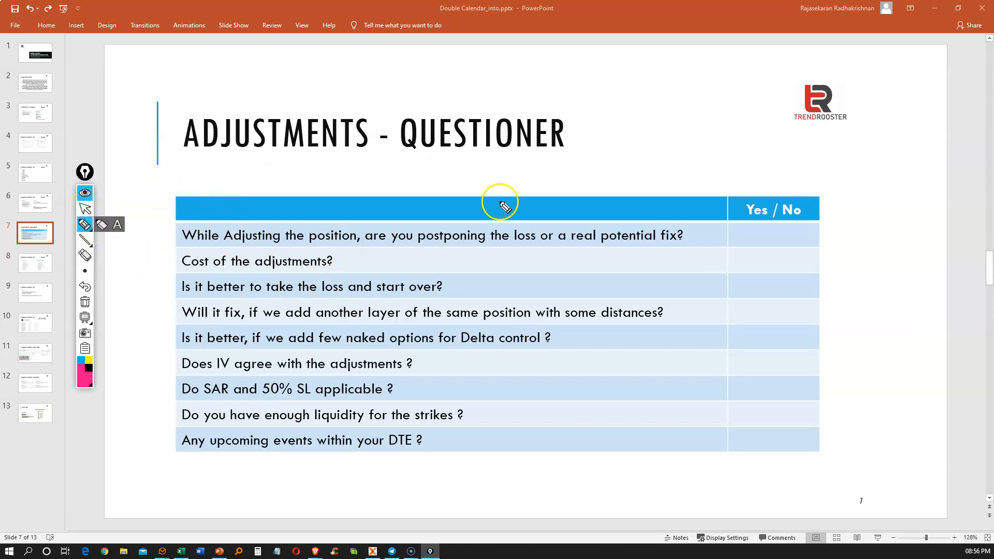
{"action": "mouse_move", "coordinate": [269, 263]}
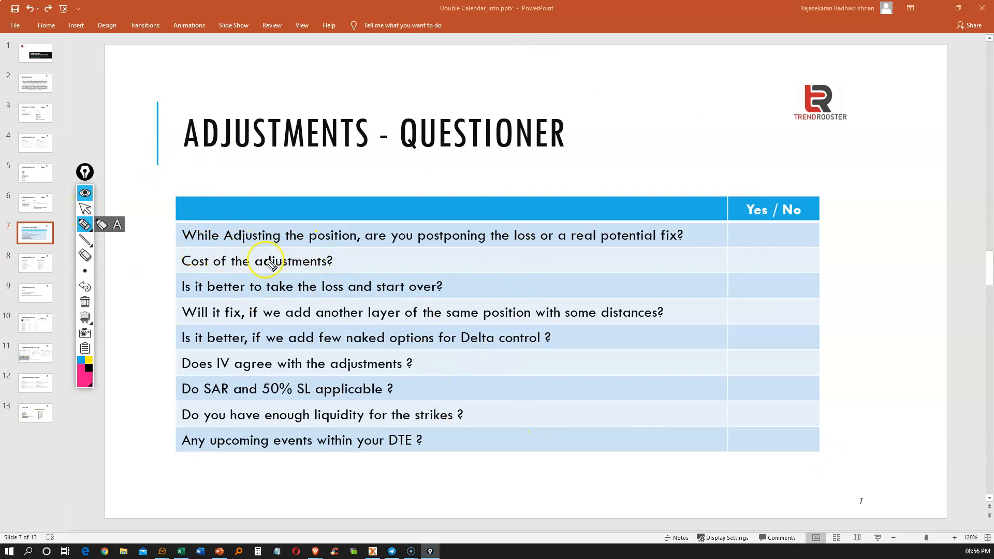
{"action": "mouse_move", "coordinate": [380, 247]}
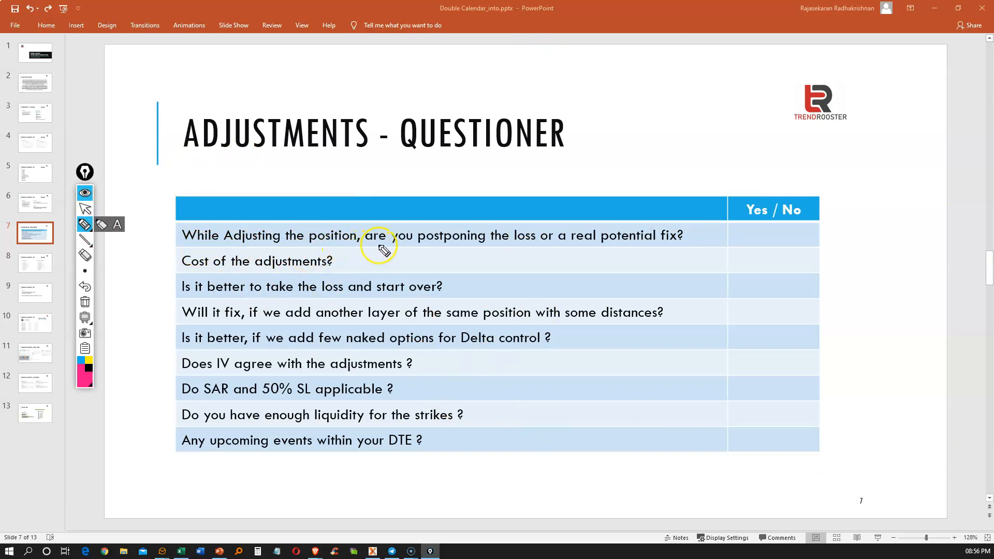
{"action": "mouse_move", "coordinate": [675, 245]}
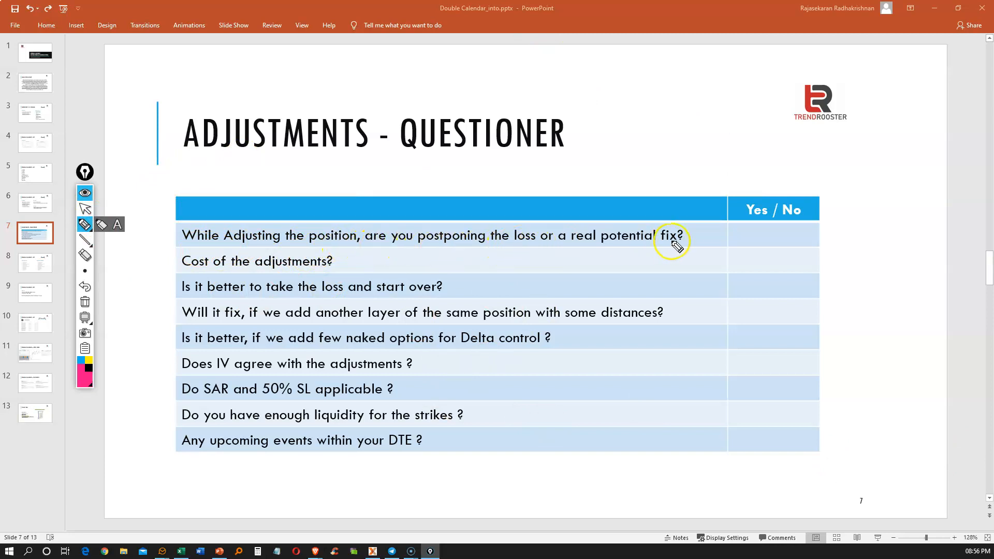
{"action": "mouse_move", "coordinate": [780, 243]}
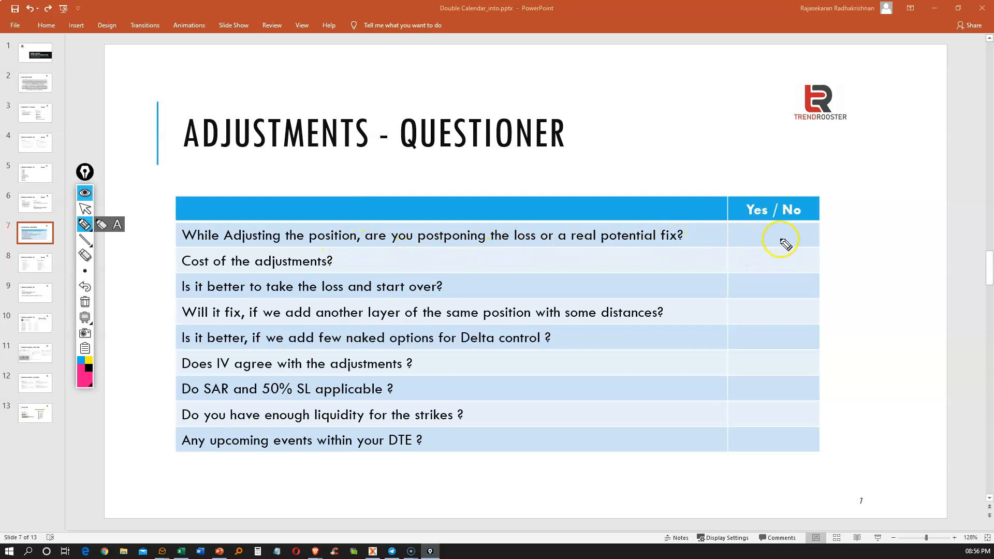
{"action": "mouse_move", "coordinate": [337, 274]}
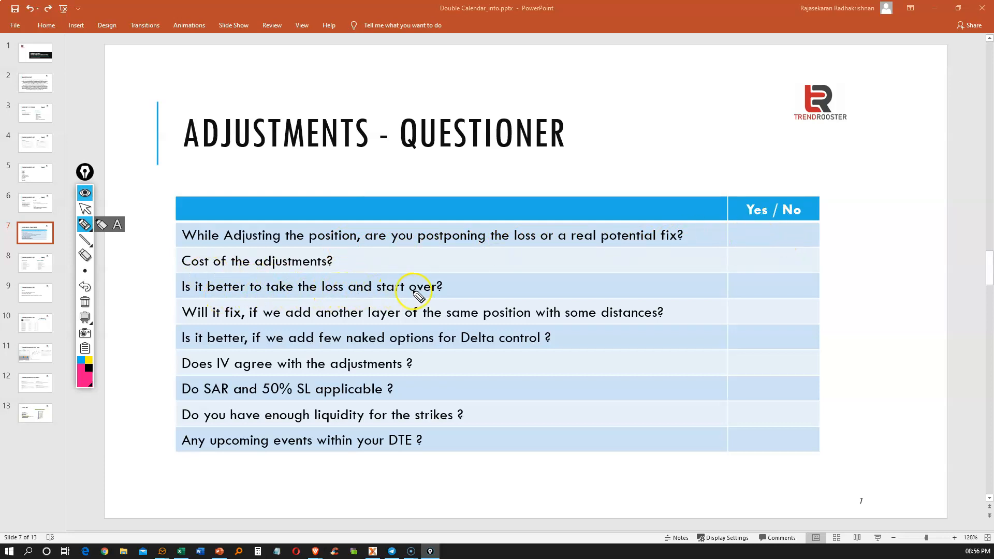
{"action": "mouse_move", "coordinate": [244, 327]}
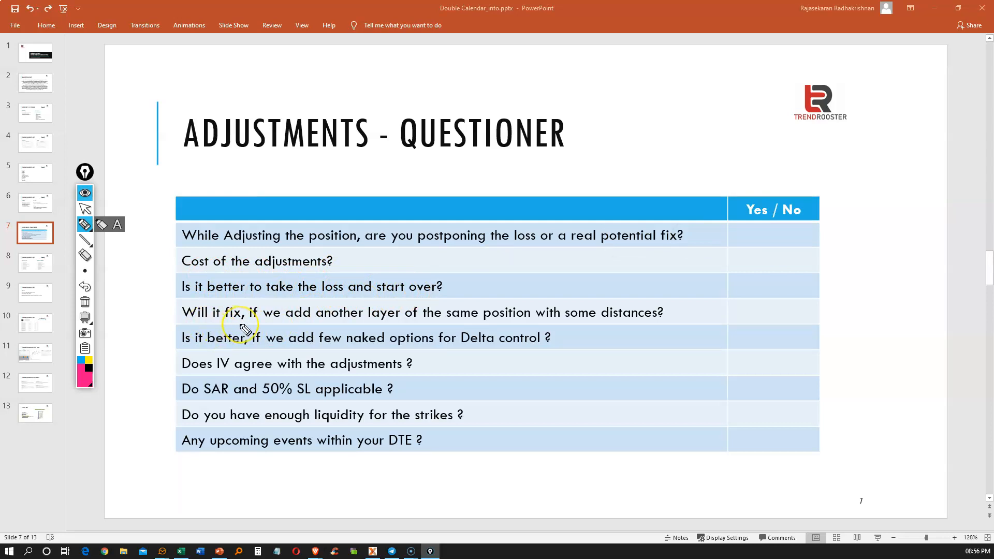
{"action": "mouse_move", "coordinate": [266, 327]}
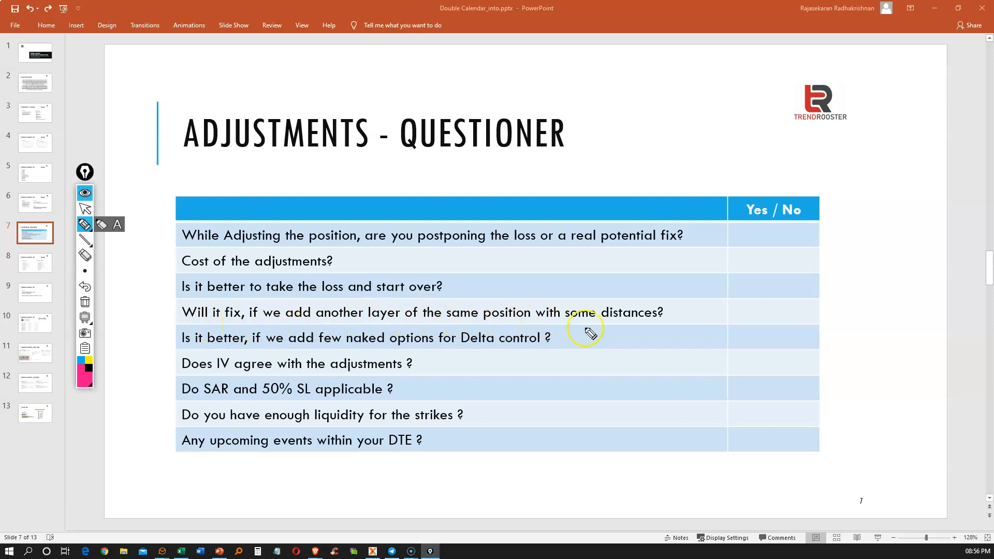
{"action": "mouse_move", "coordinate": [631, 334]}
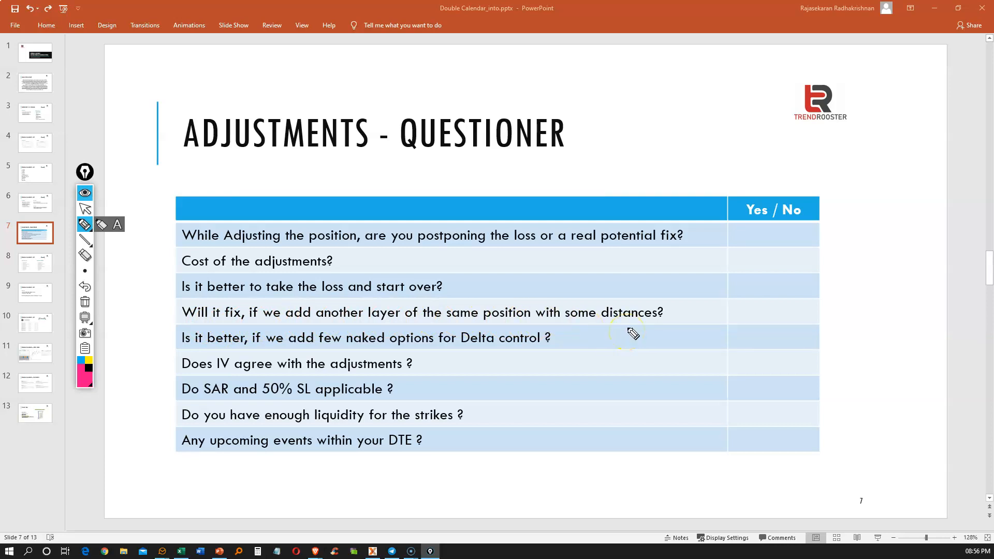
{"action": "mouse_move", "coordinate": [682, 323]}
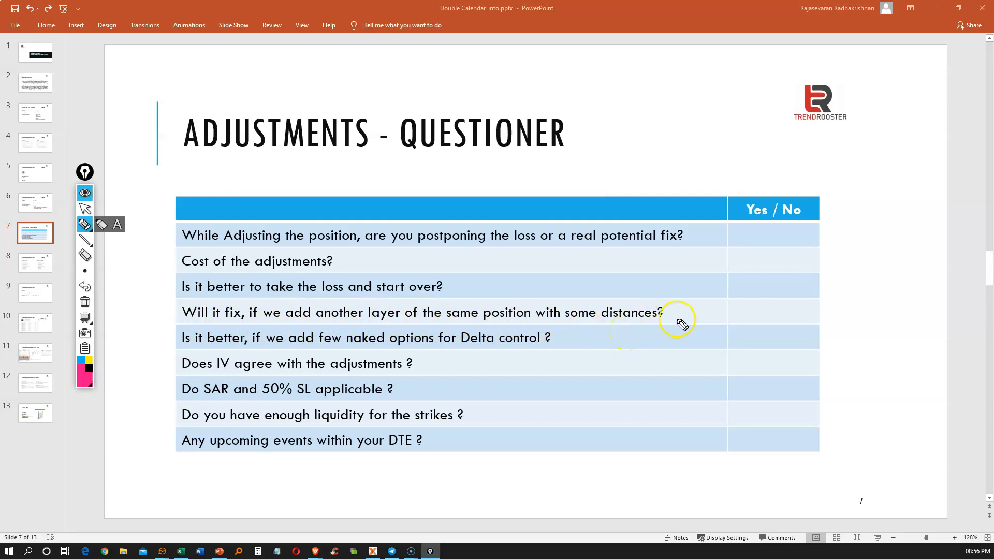
{"action": "mouse_move", "coordinate": [288, 360]}
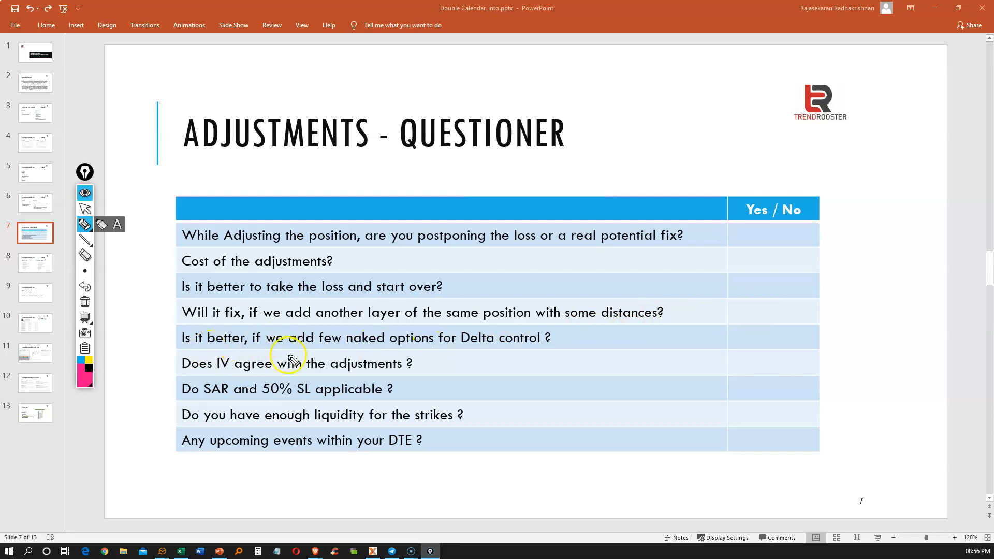
{"action": "mouse_move", "coordinate": [519, 342]}
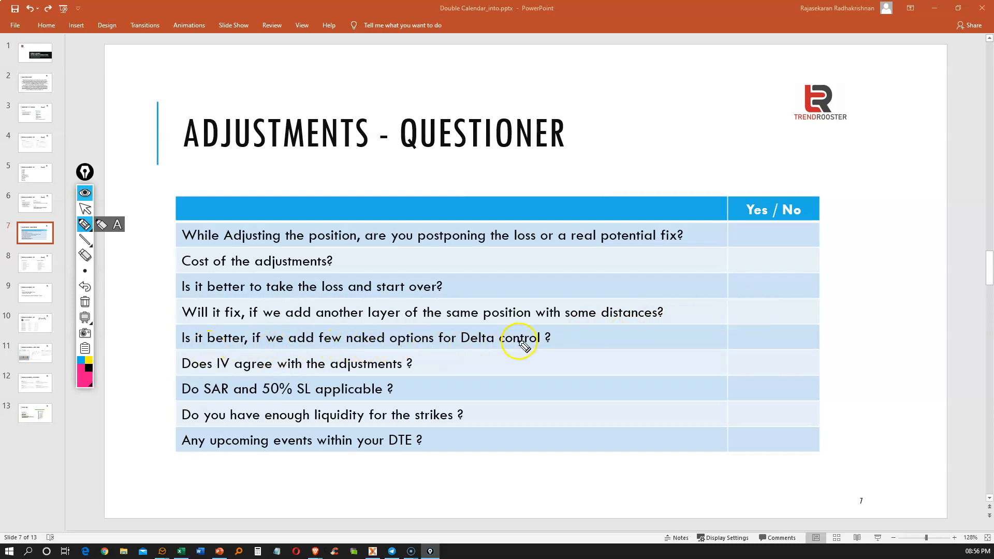
{"action": "mouse_move", "coordinate": [774, 334]}
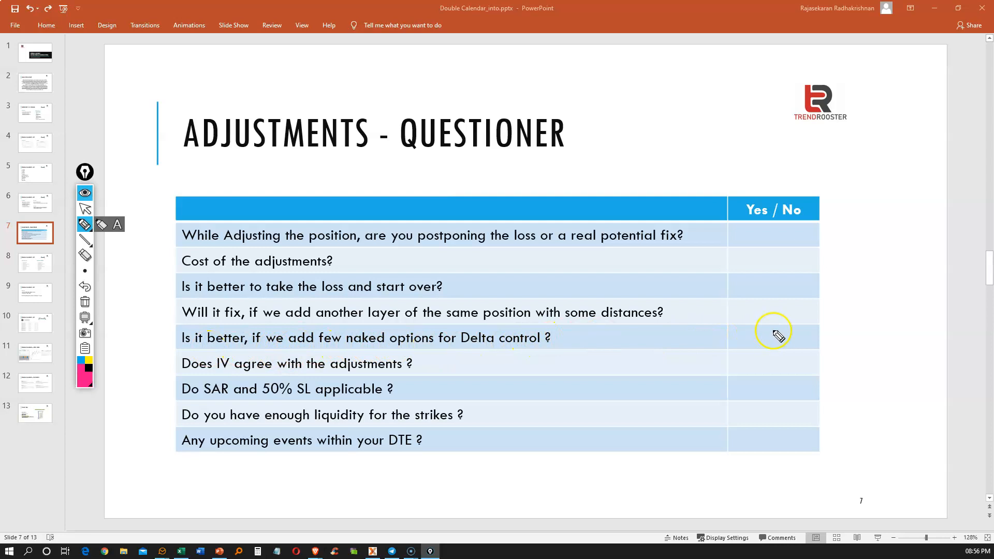
{"action": "mouse_move", "coordinate": [769, 345]}
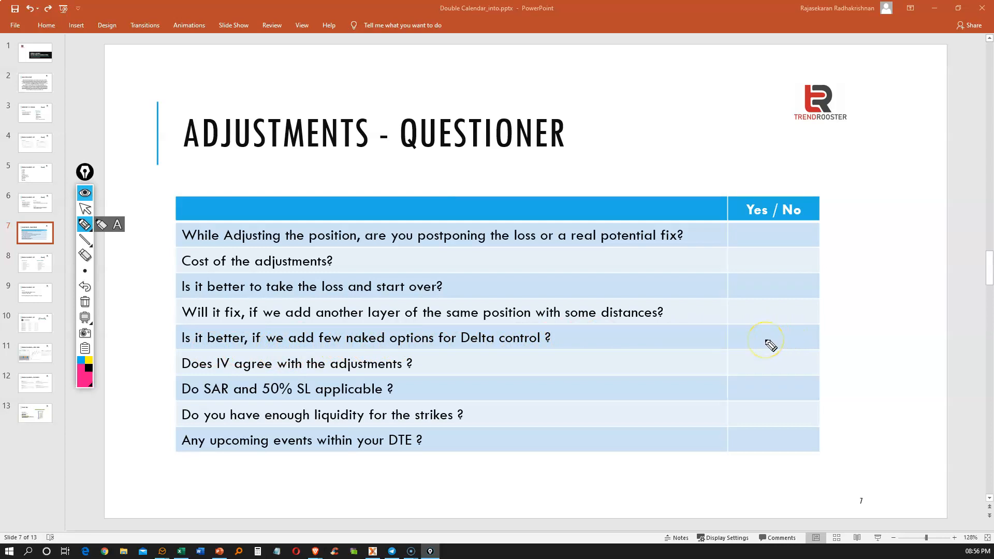
{"action": "mouse_move", "coordinate": [358, 376]}
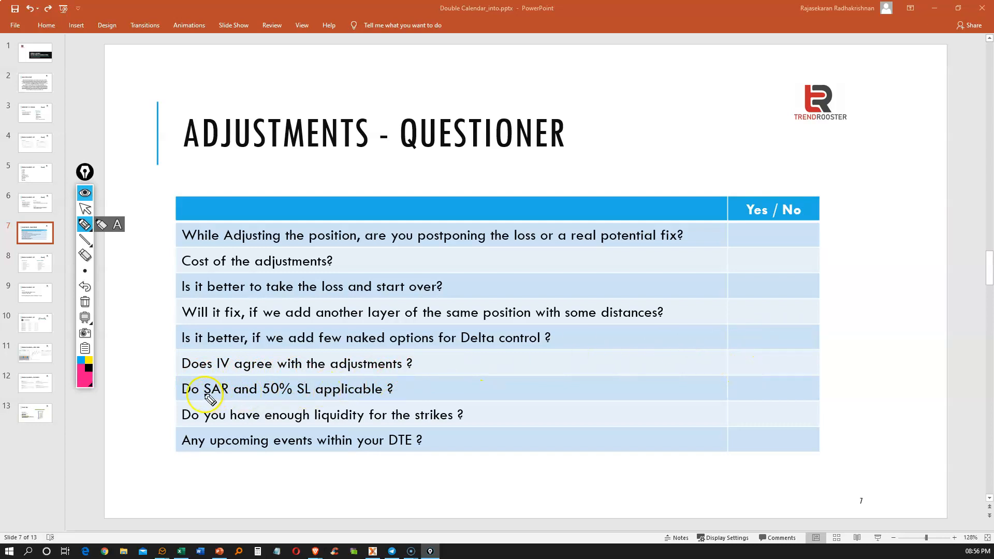
{"action": "mouse_move", "coordinate": [240, 404]}
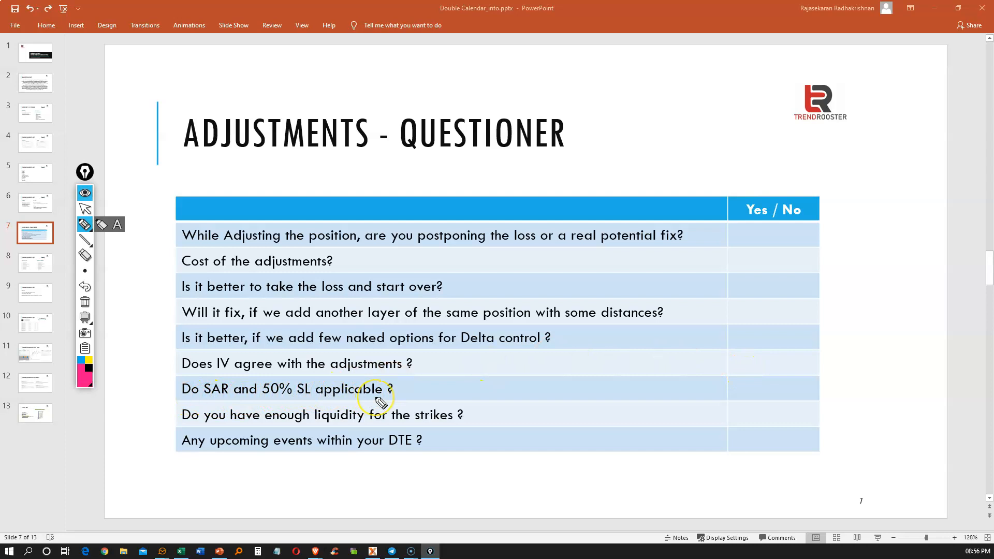
{"action": "mouse_move", "coordinate": [219, 400]}
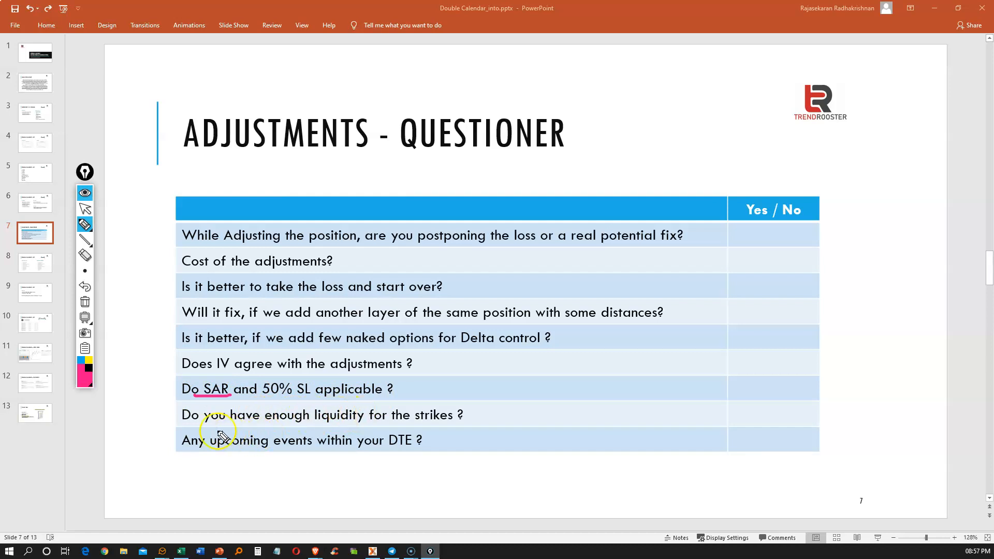
{"action": "mouse_move", "coordinate": [438, 428]}
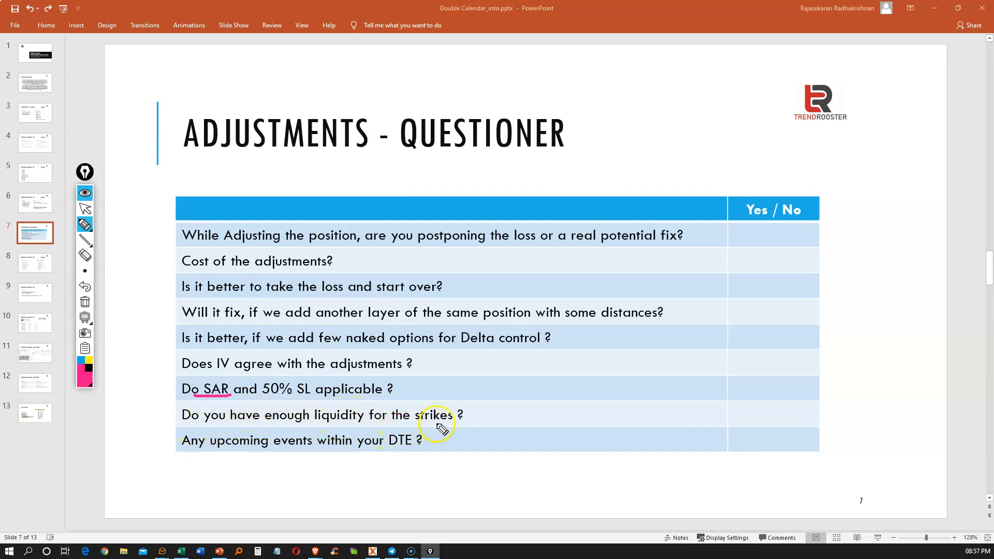
{"action": "mouse_move", "coordinate": [239, 458]}
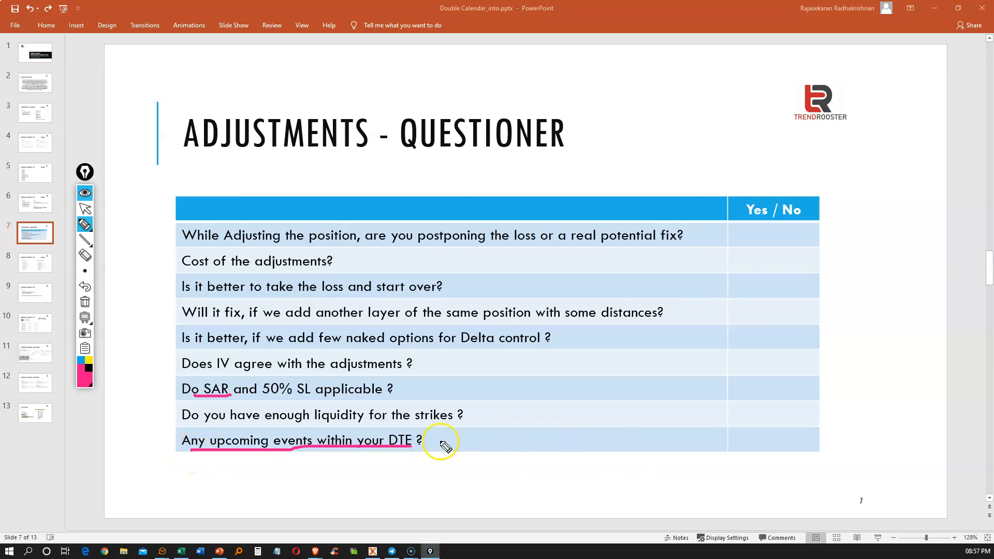
{"action": "mouse_move", "coordinate": [768, 232]}
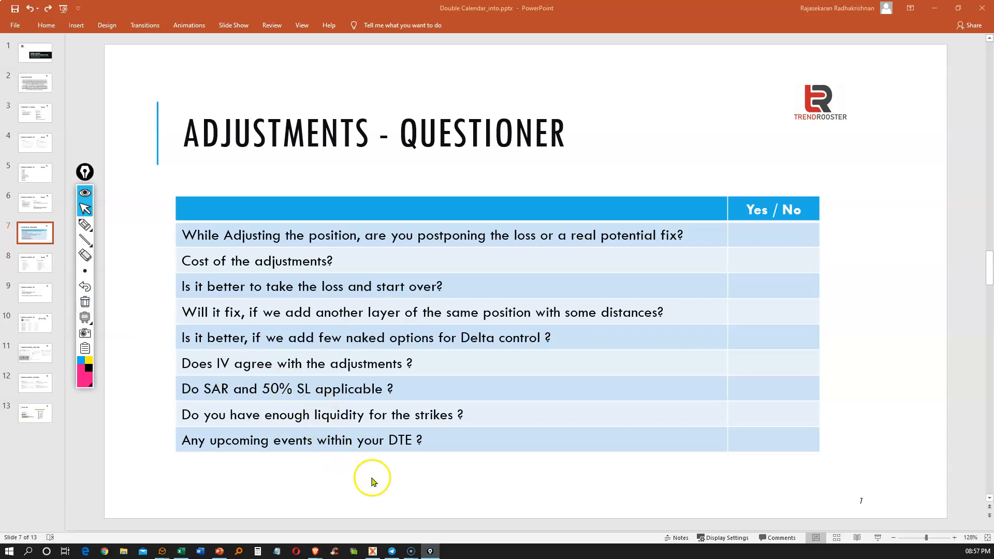
{"action": "mouse_move", "coordinate": [585, 483]}
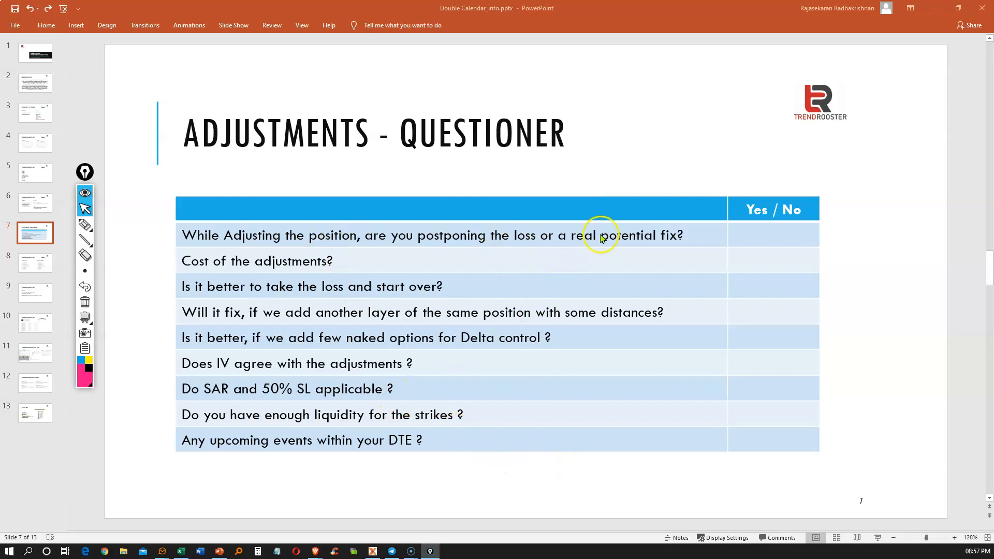
{"action": "mouse_move", "coordinate": [567, 439]}
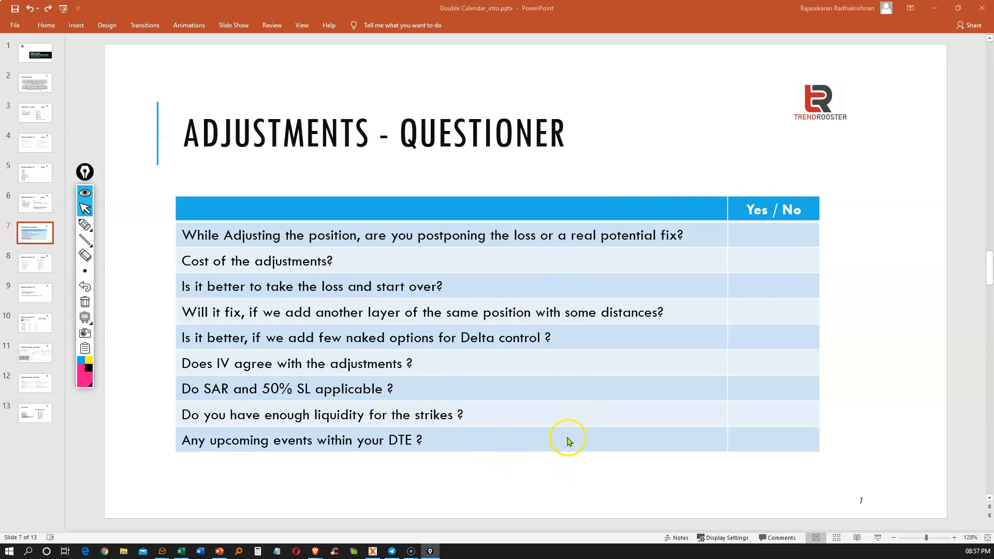
{"action": "mouse_move", "coordinate": [567, 438]}
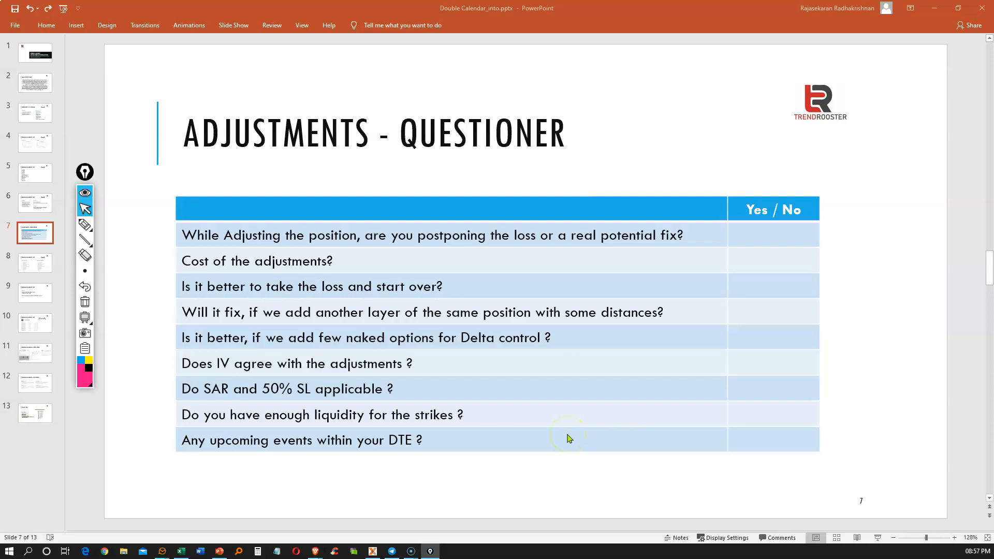
{"action": "left_click", "coordinate": [34, 262]}
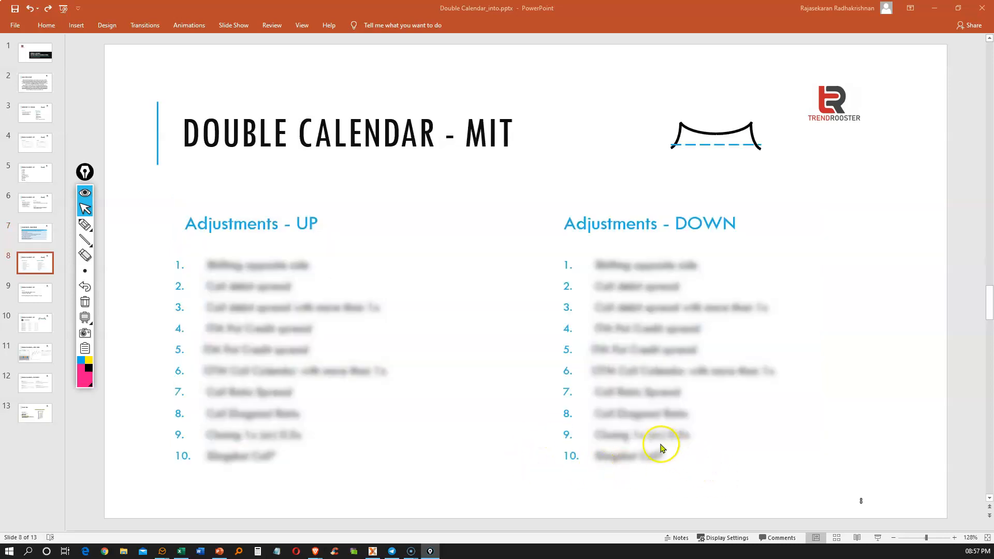
{"action": "mouse_move", "coordinate": [319, 410]}
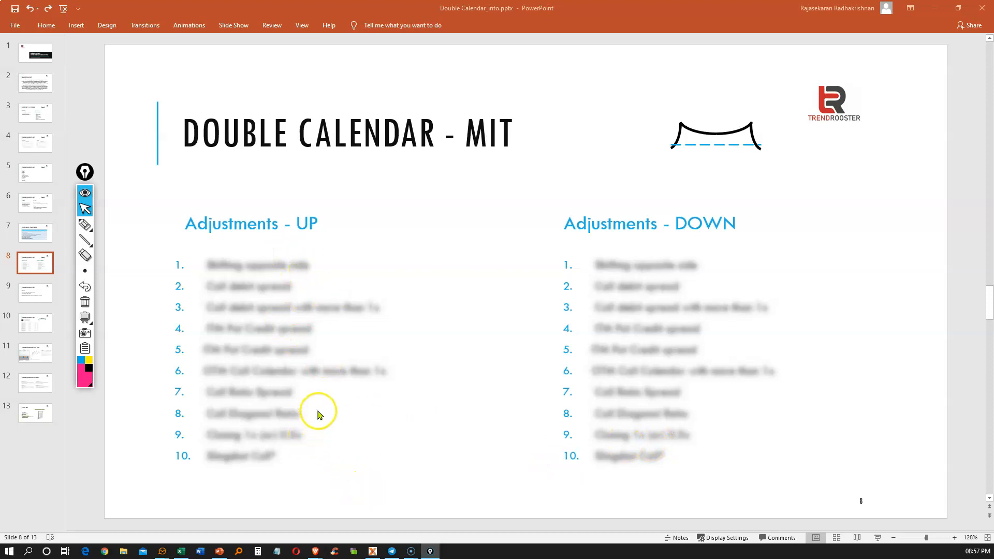
{"action": "mouse_move", "coordinate": [257, 497]}
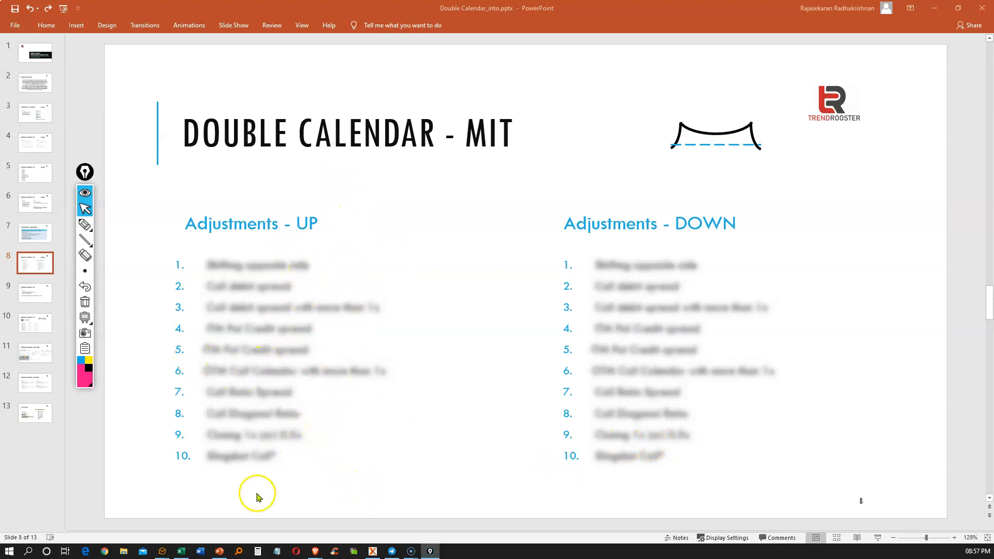
{"action": "mouse_move", "coordinate": [794, 392]}
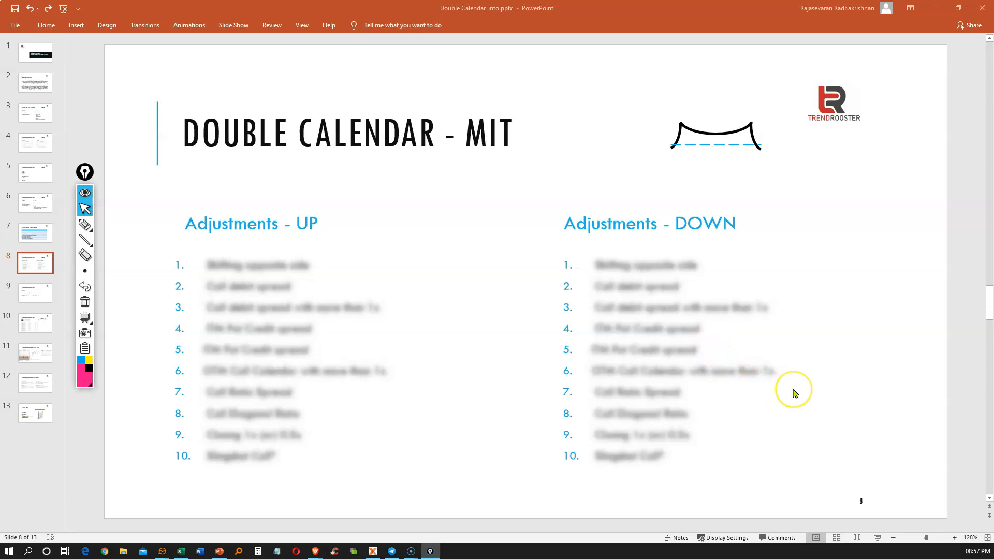
{"action": "mouse_move", "coordinate": [795, 394]}
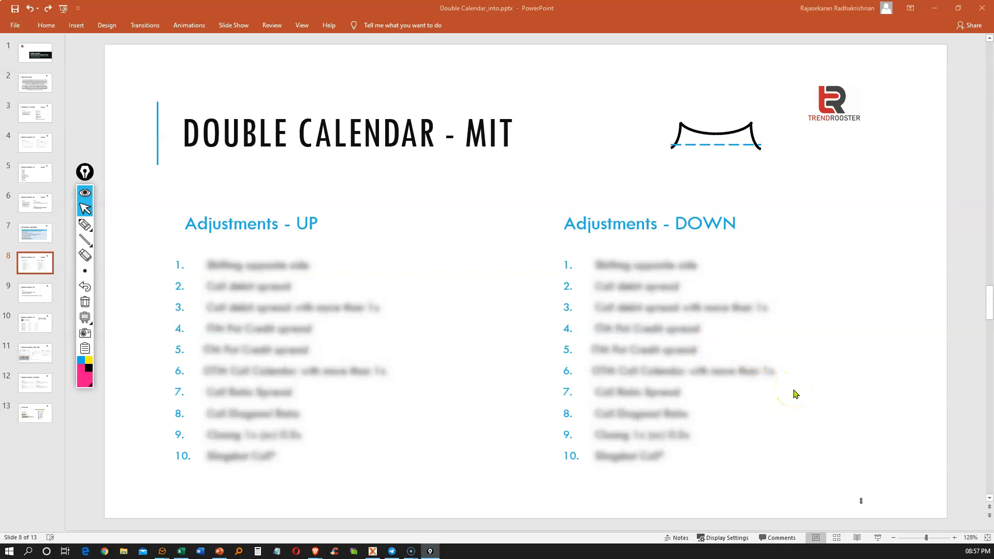
{"action": "mouse_move", "coordinate": [430, 452]}
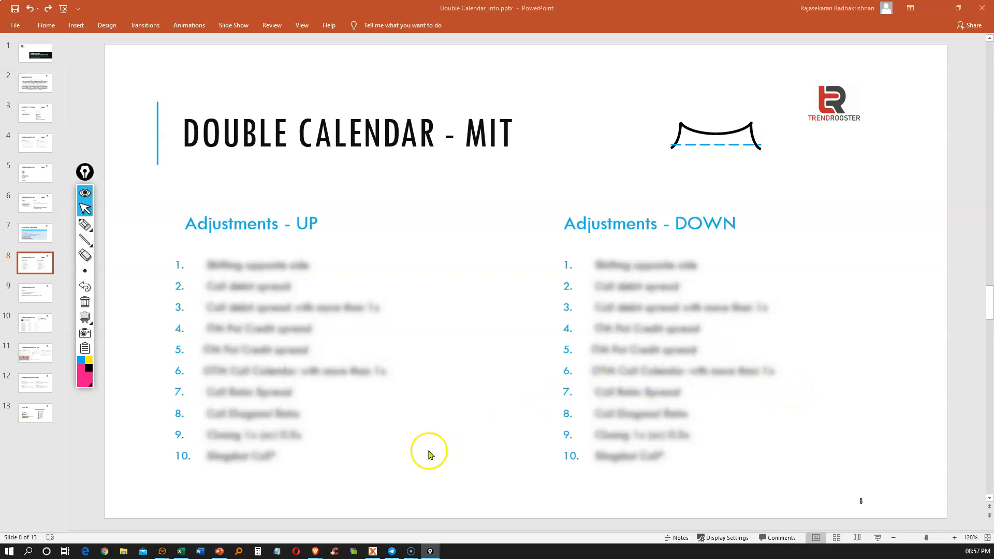
{"action": "mouse_move", "coordinate": [430, 447]}
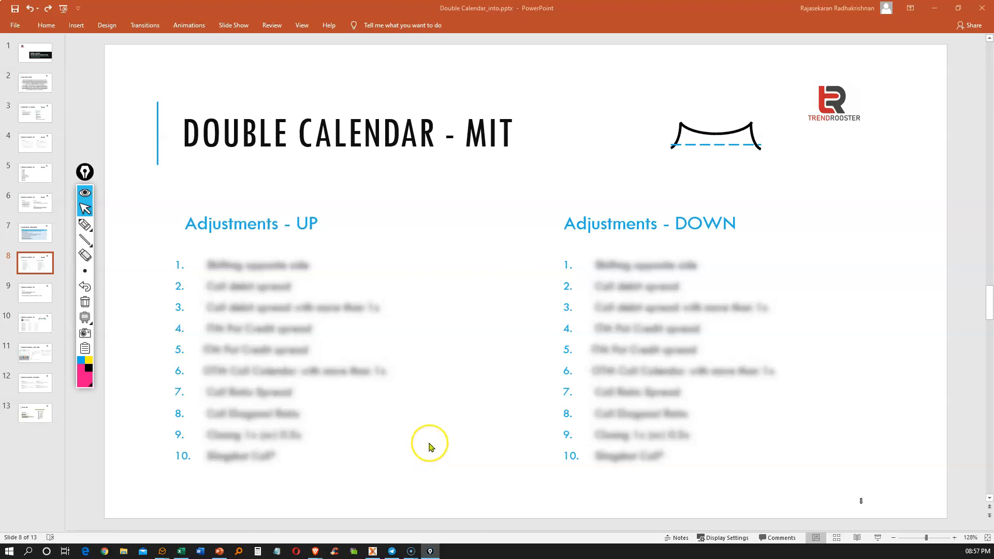
{"action": "mouse_move", "coordinate": [429, 447]}
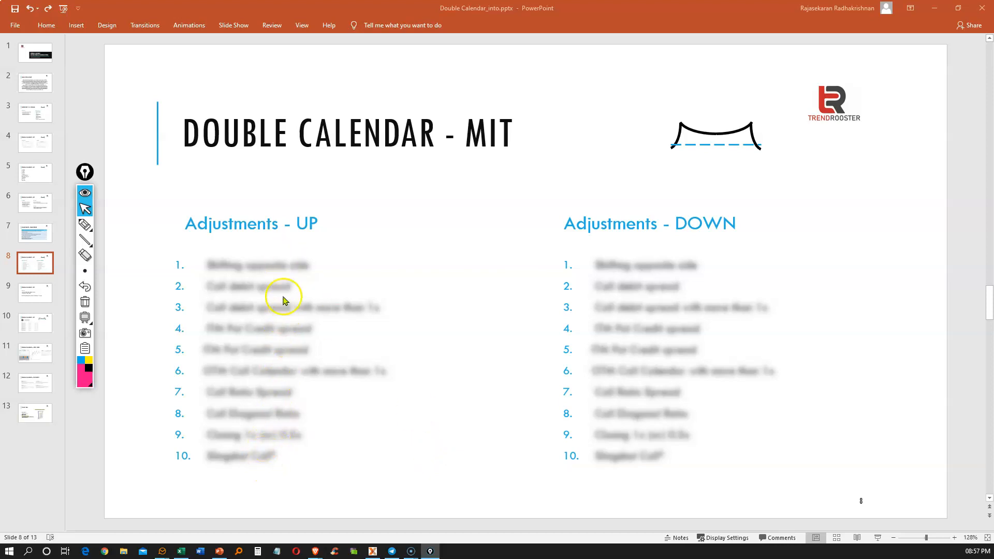
{"action": "mouse_move", "coordinate": [676, 260]}
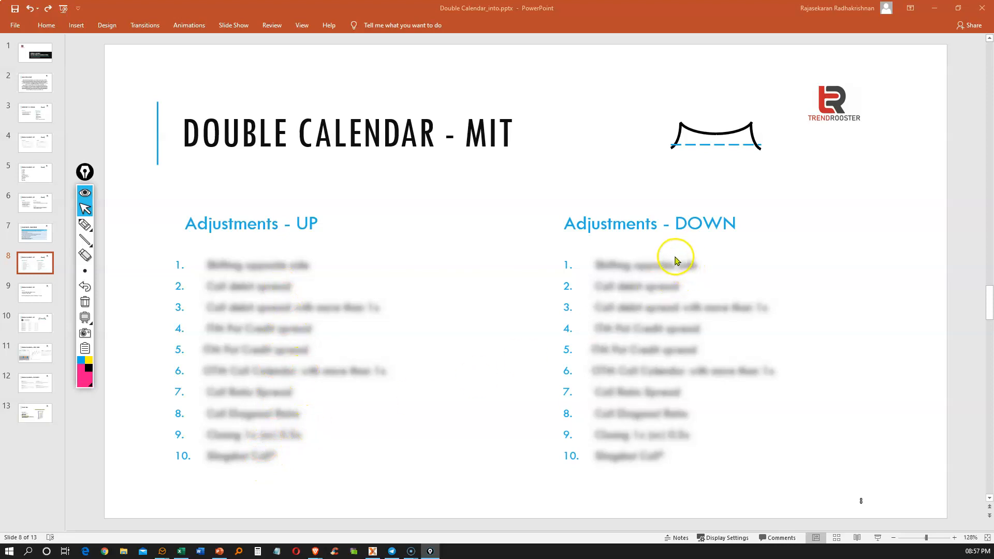
{"action": "mouse_move", "coordinate": [808, 400]}
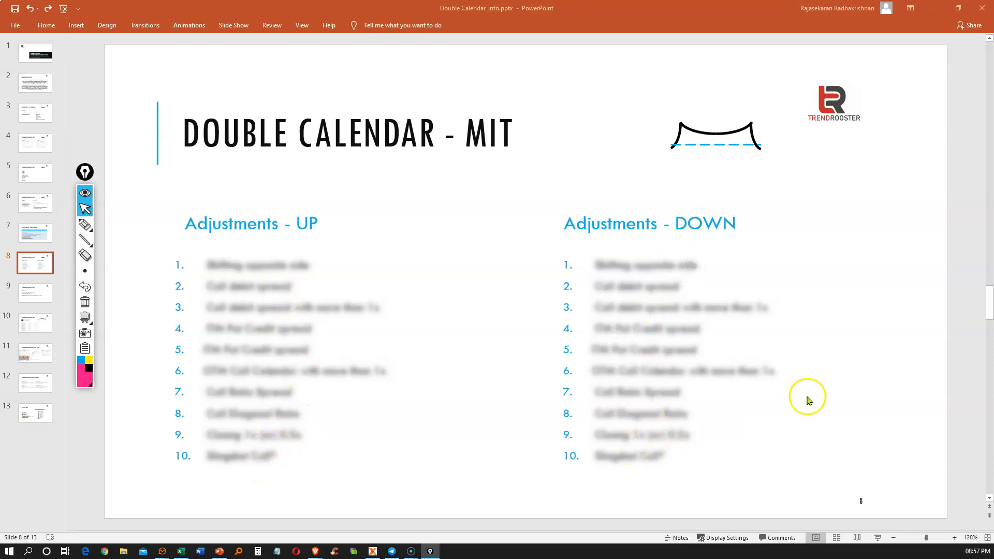
{"action": "mouse_move", "coordinate": [856, 386]}
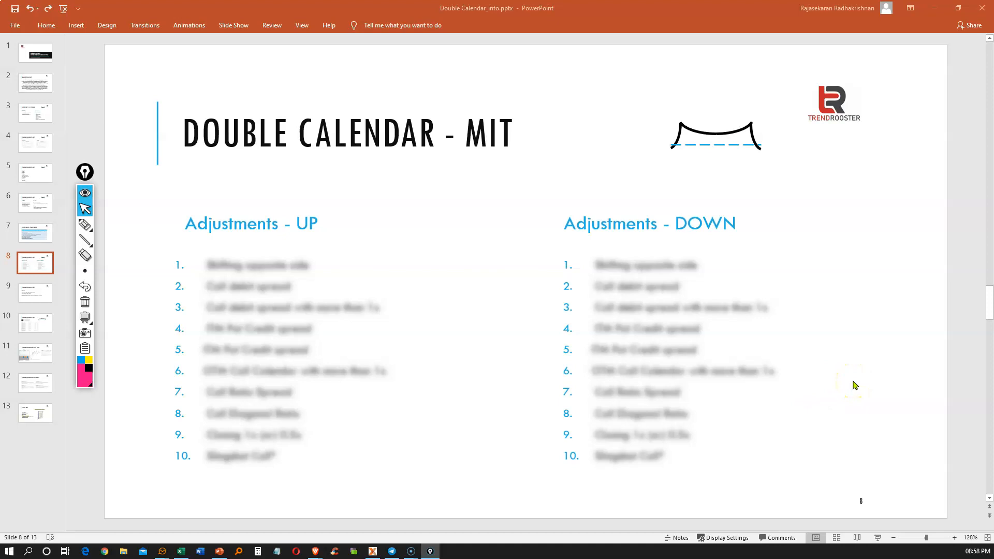
Step: Go to slide 9 with the take-profit and max stop-loss EXIT rules
{"action": "left_click", "coordinate": [35, 292]}
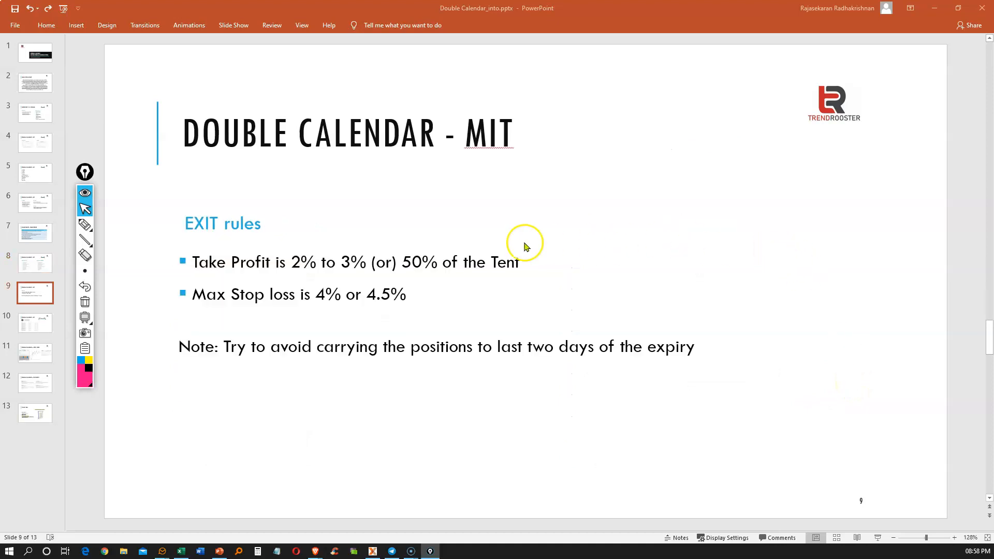
{"action": "mouse_move", "coordinate": [294, 269]}
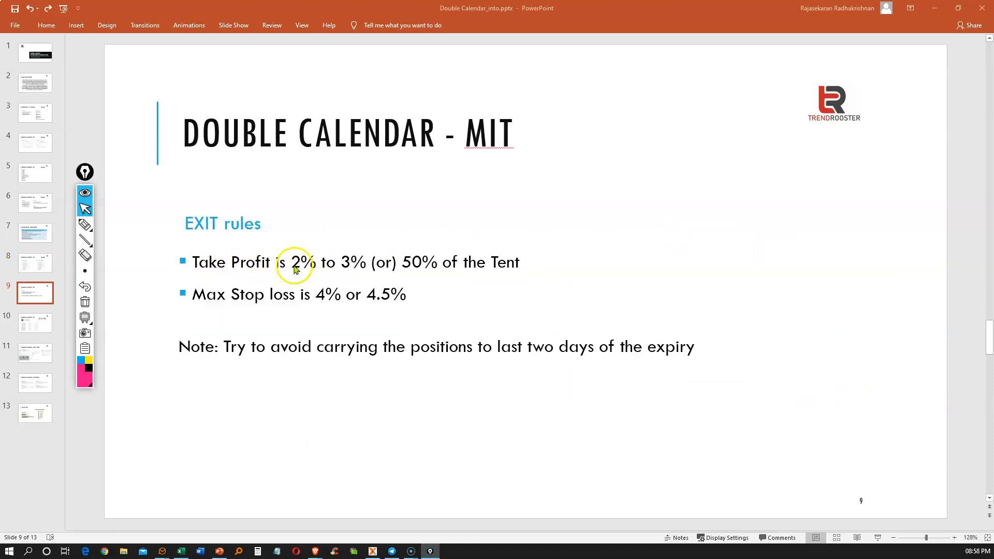
{"action": "mouse_move", "coordinate": [340, 266]}
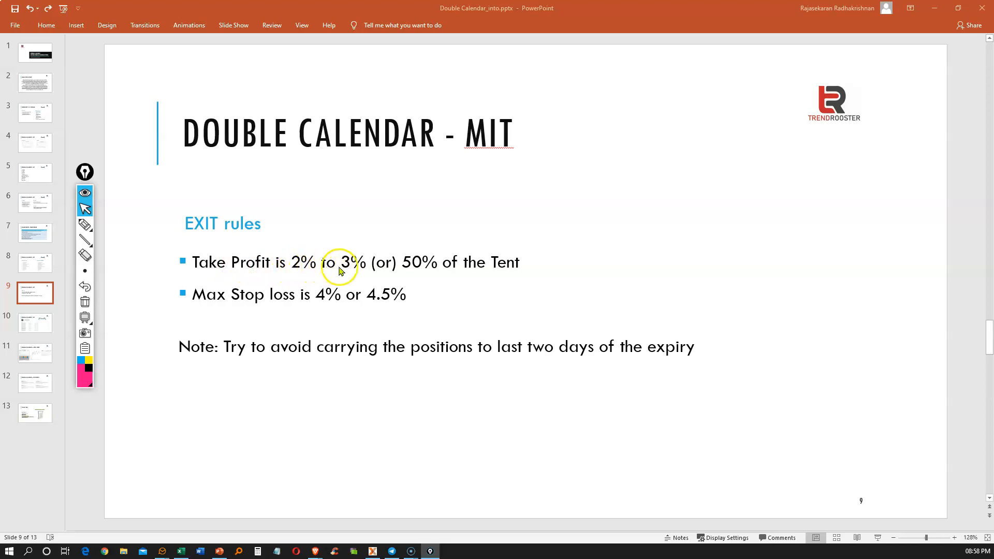
{"action": "mouse_move", "coordinate": [425, 275]}
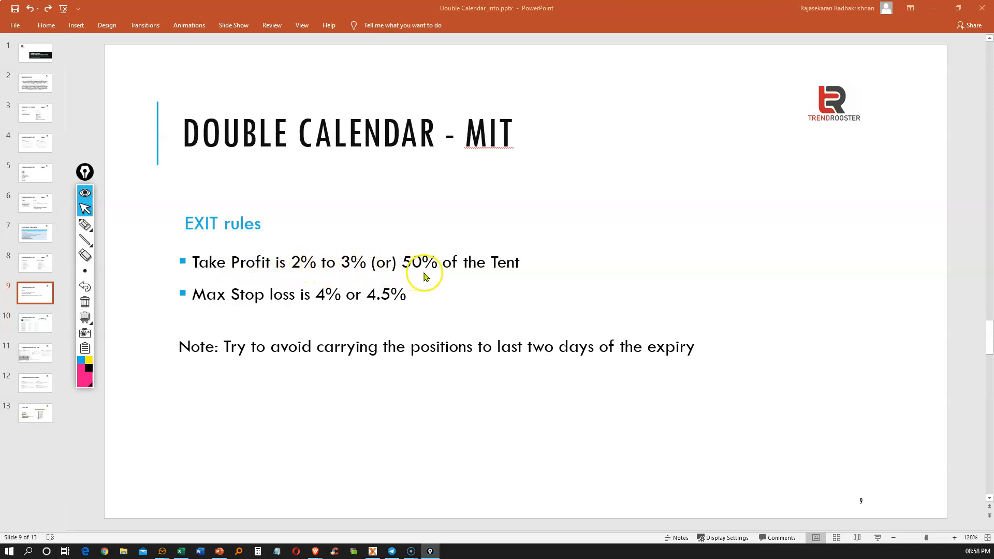
{"action": "mouse_move", "coordinate": [463, 269]}
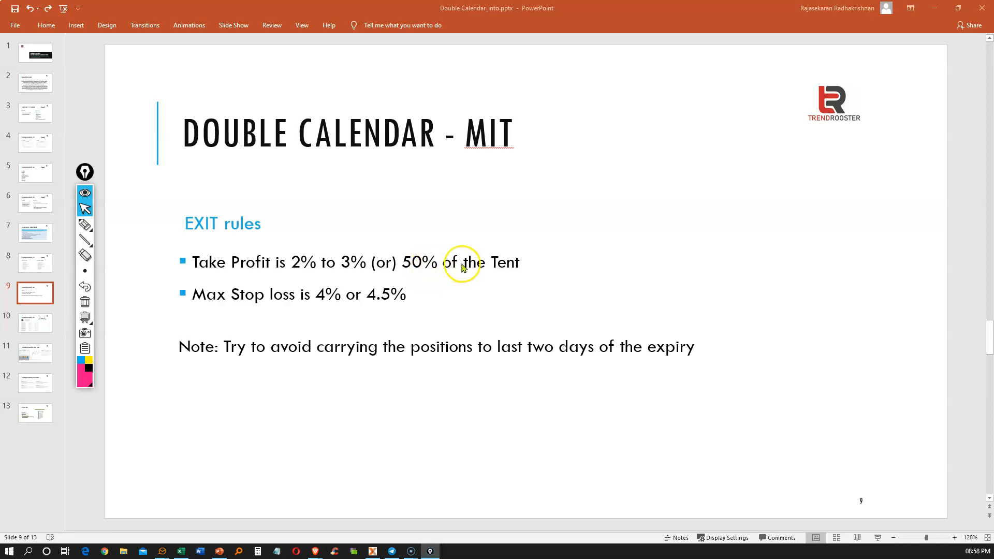
{"action": "mouse_move", "coordinate": [469, 271]}
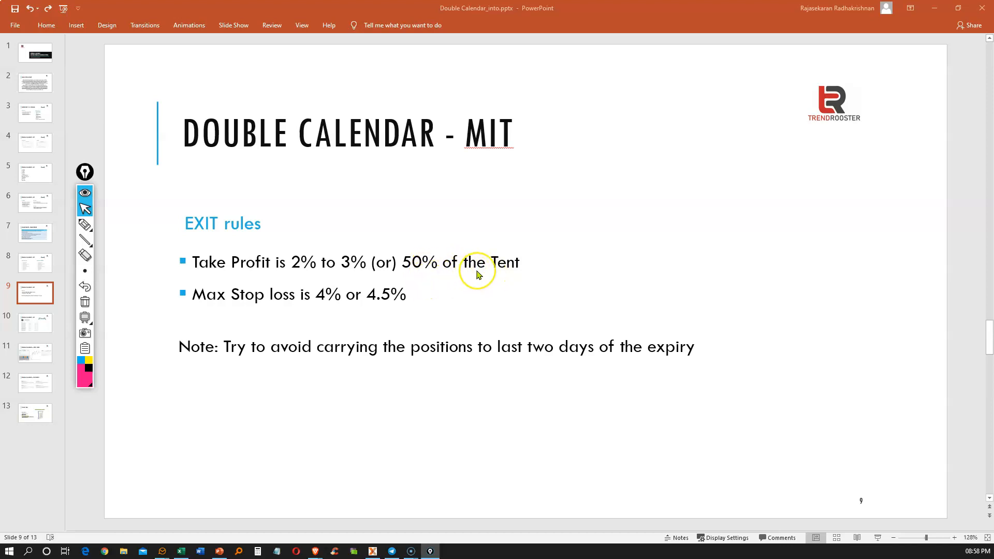
{"action": "mouse_move", "coordinate": [209, 319]}
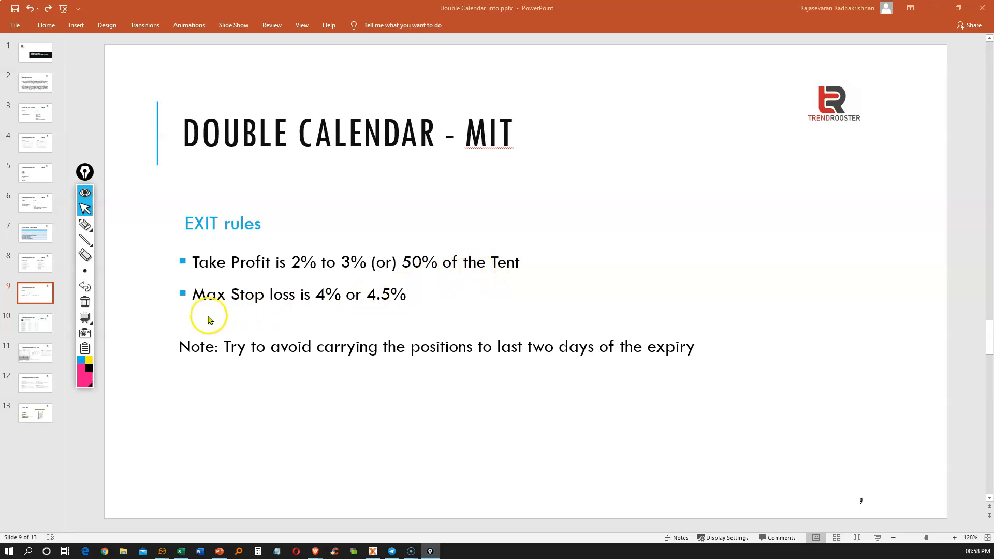
{"action": "mouse_move", "coordinate": [320, 309]}
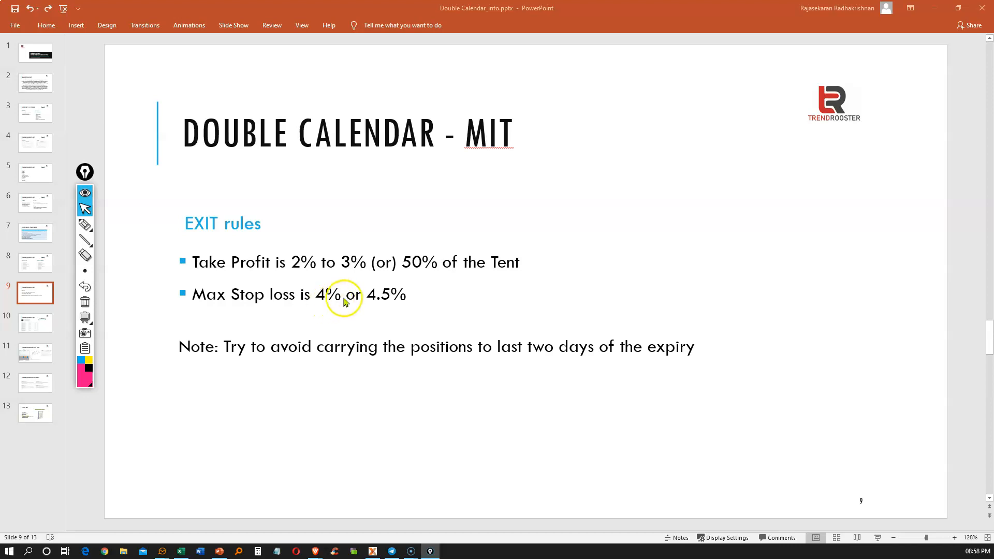
{"action": "mouse_move", "coordinate": [403, 299]}
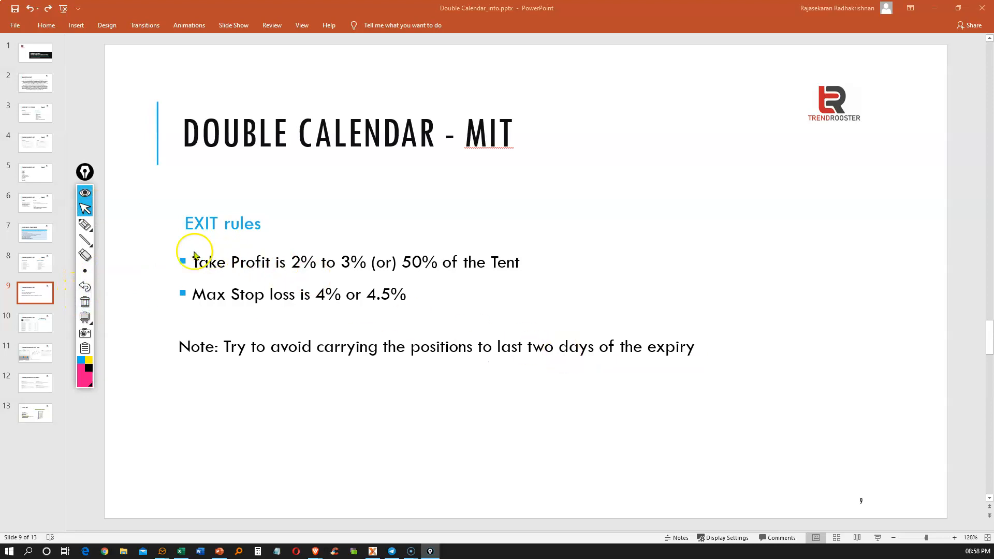
{"action": "mouse_move", "coordinate": [146, 438]}
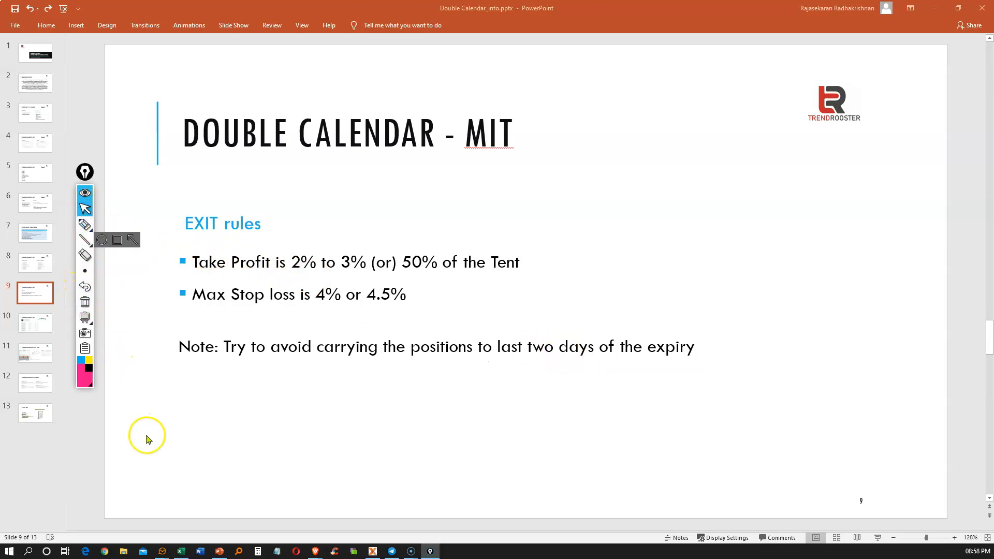
{"action": "mouse_move", "coordinate": [149, 426]}
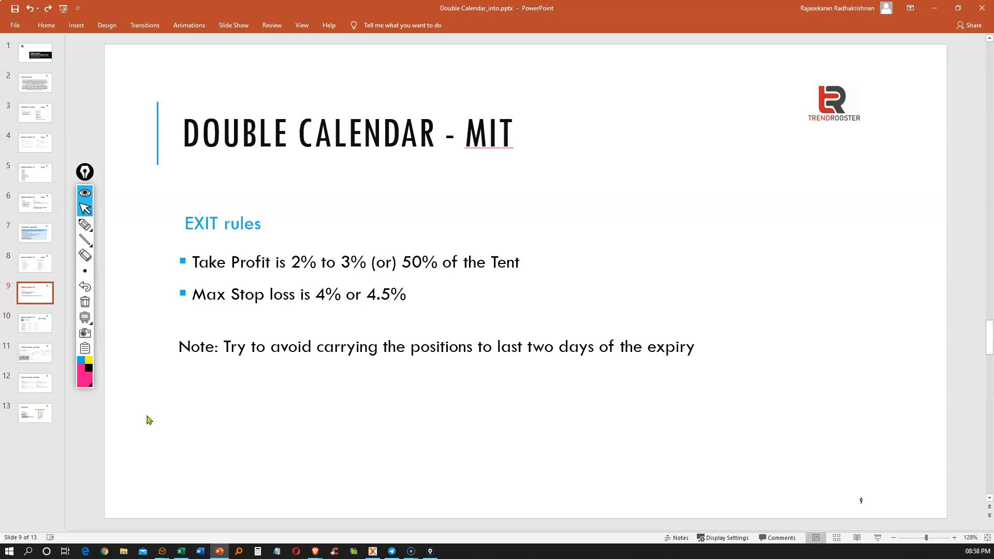
Step: Go to slide 10, Simulations, listing the monthly 2019 simulation videos
{"action": "left_click", "coordinate": [34, 322]}
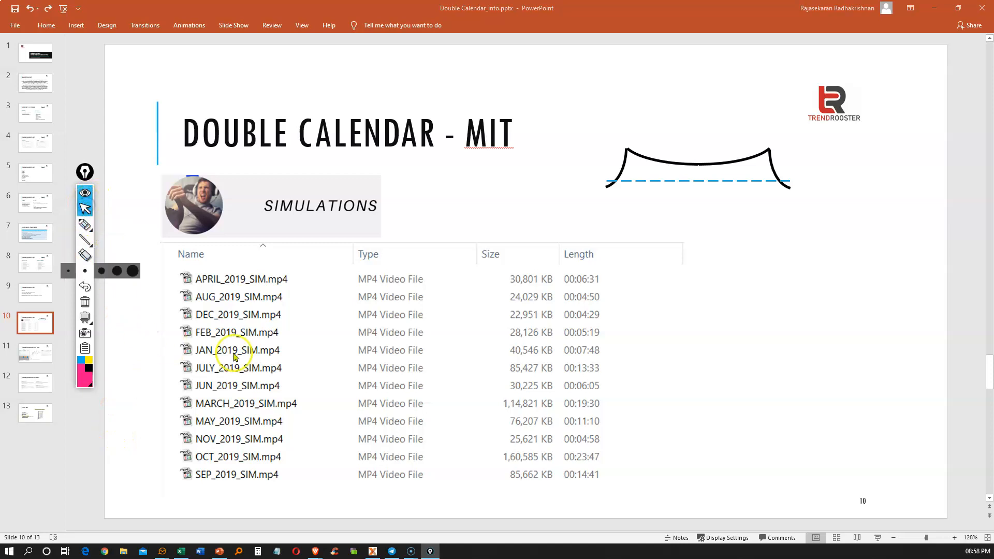
{"action": "mouse_move", "coordinate": [294, 510]}
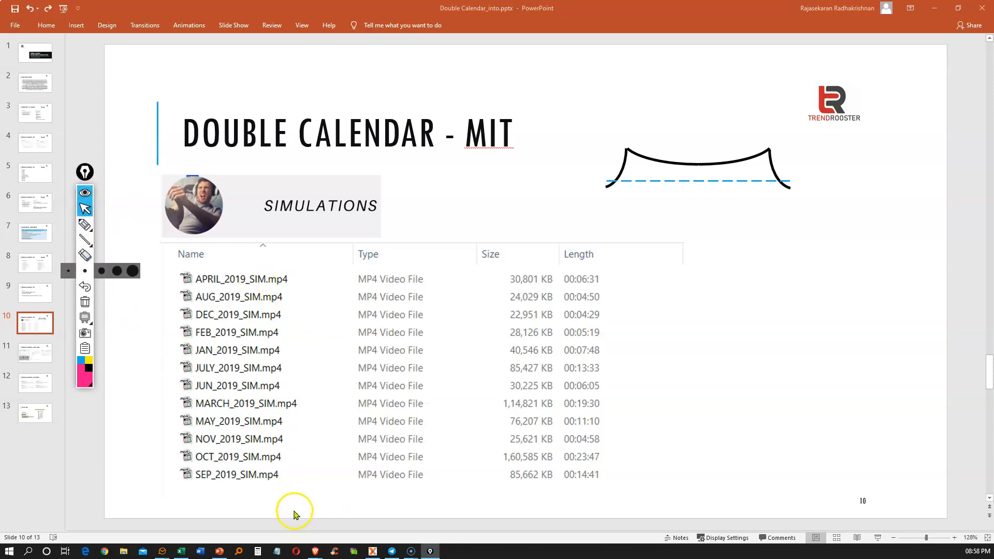
{"action": "mouse_move", "coordinate": [283, 476]}
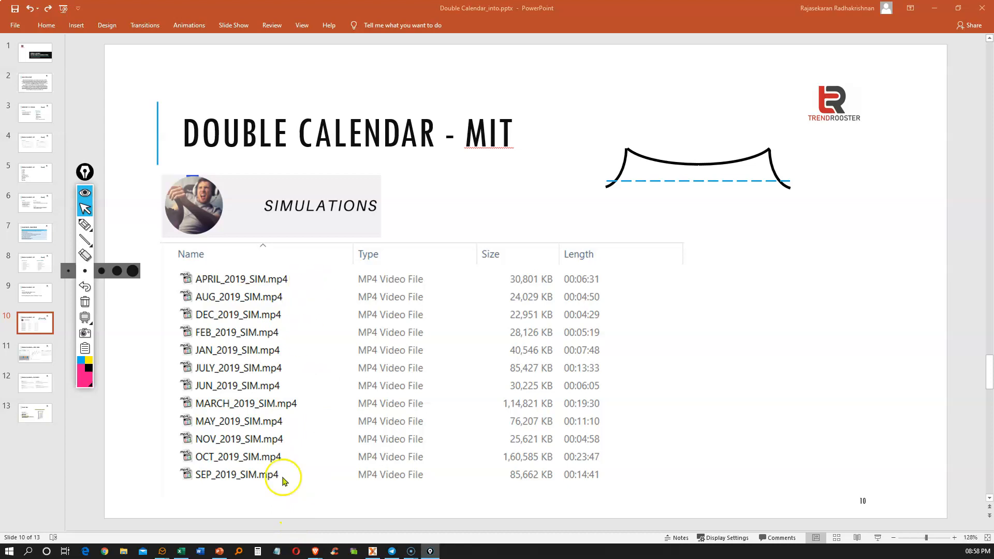
{"action": "mouse_move", "coordinate": [396, 282]}
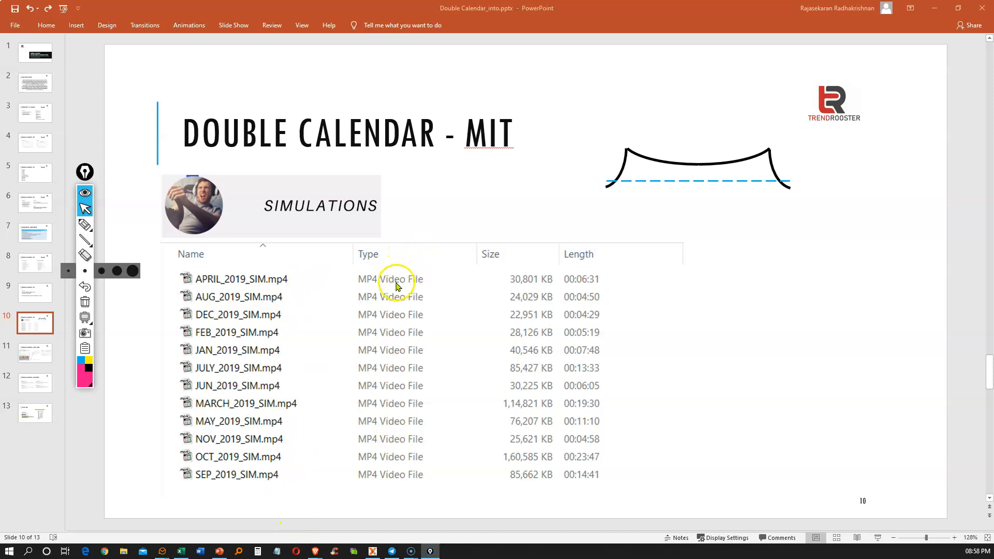
{"action": "mouse_move", "coordinate": [666, 388]}
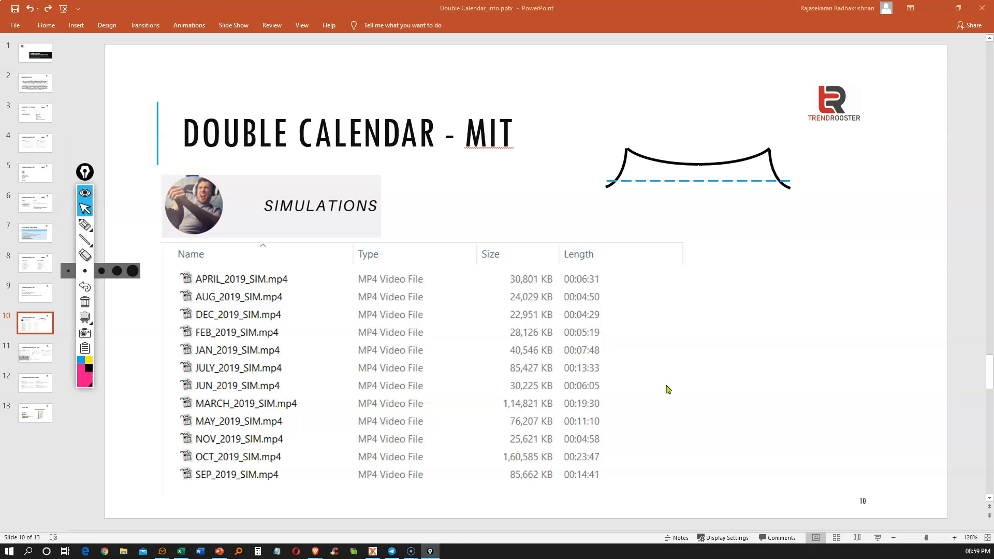
{"action": "mouse_move", "coordinate": [716, 423]}
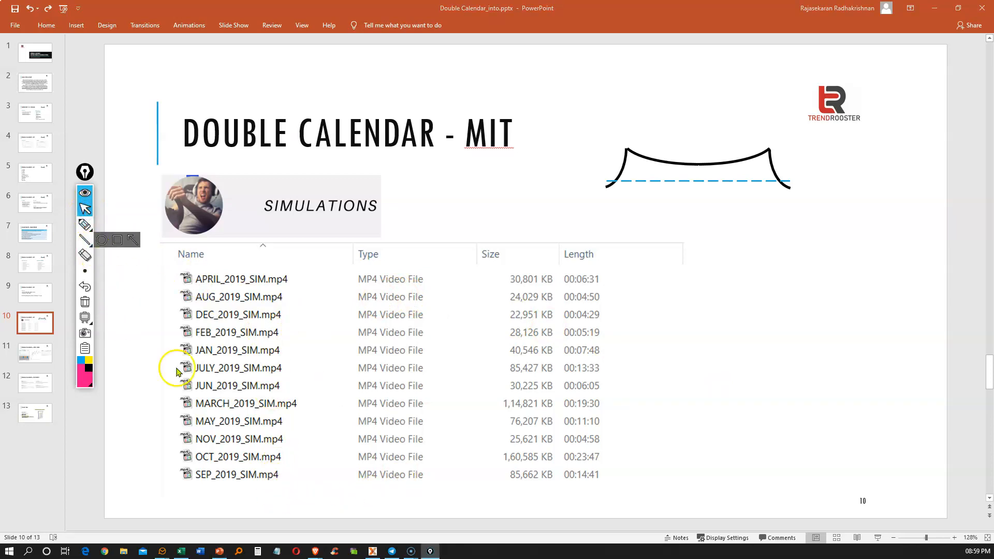
{"action": "mouse_move", "coordinate": [786, 333]}
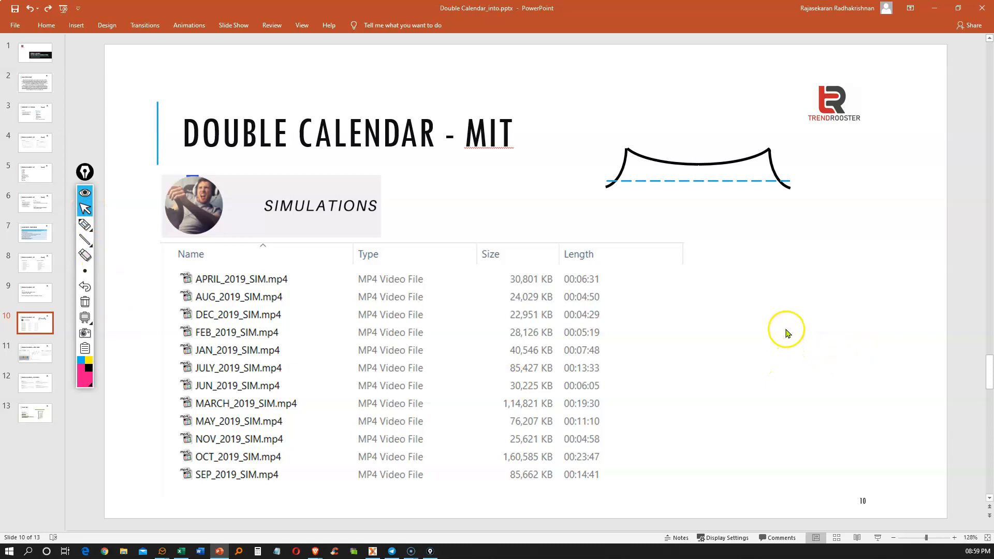
{"action": "mouse_move", "coordinate": [778, 319]}
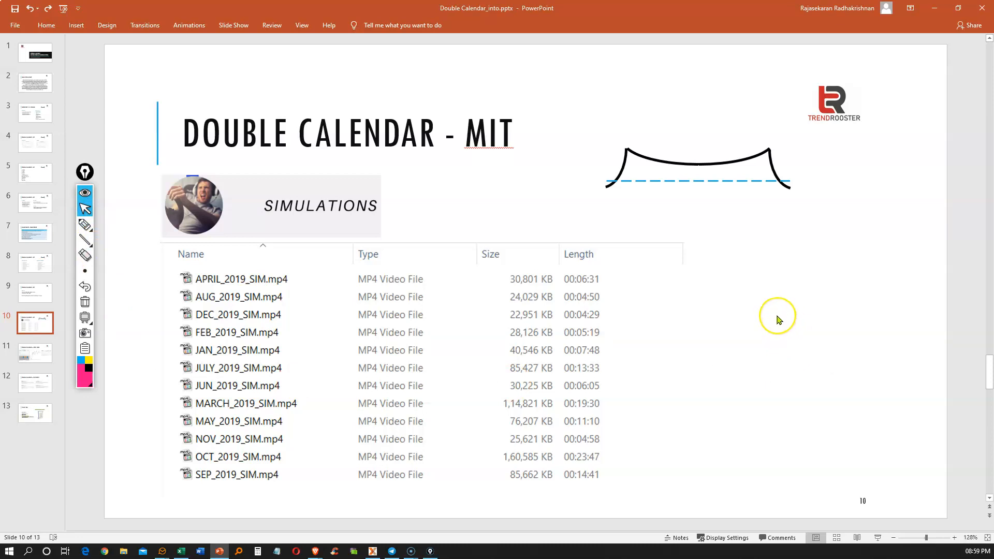
{"action": "mouse_move", "coordinate": [779, 320]}
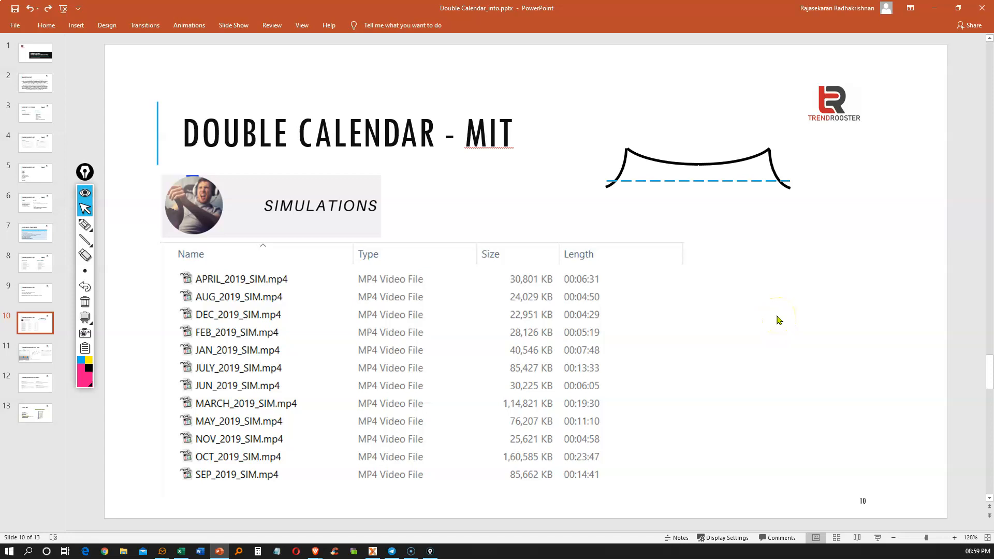
Step: Advance to slide 11, 'Double Calendar – April 2020', with its real-trade charts
{"action": "left_click", "coordinate": [34, 353]}
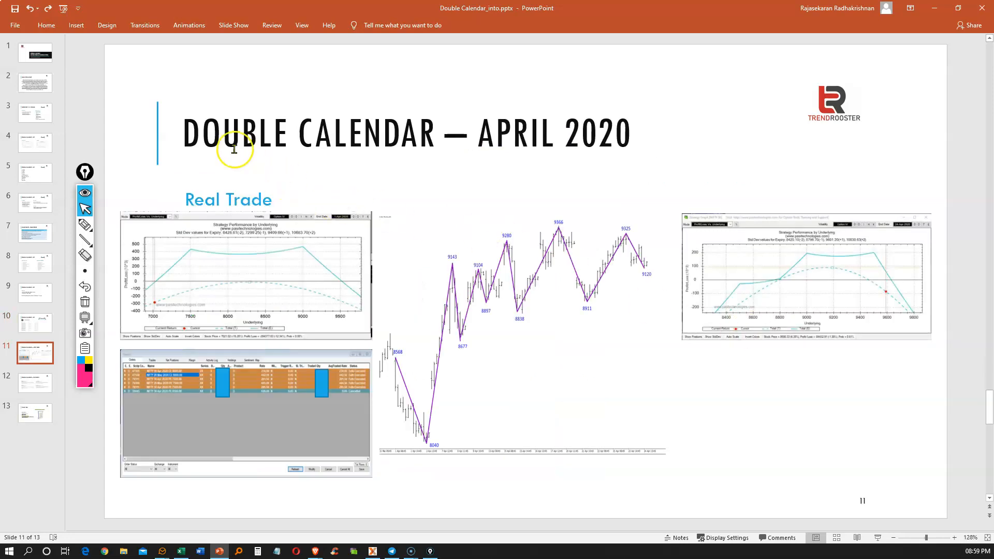
{"action": "mouse_move", "coordinate": [220, 278]}
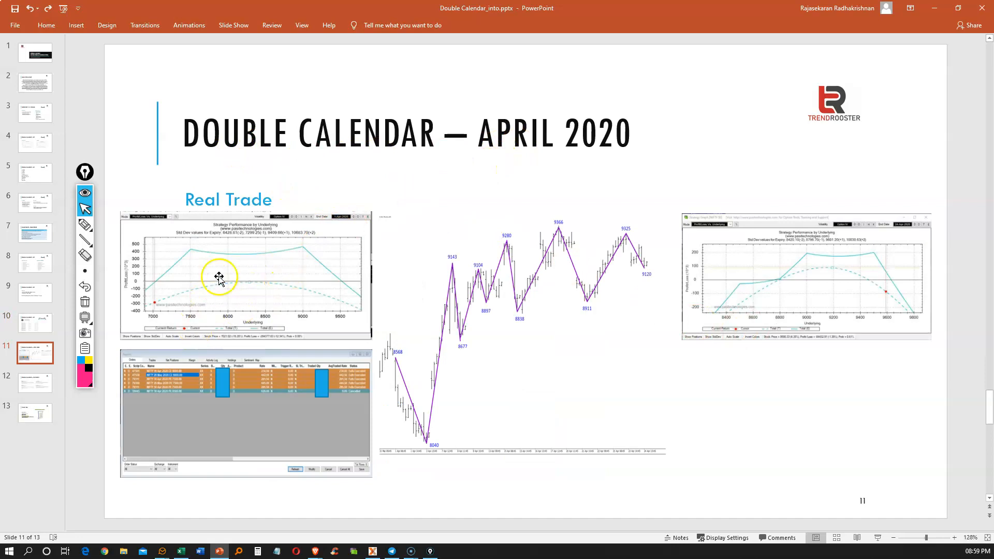
{"action": "mouse_move", "coordinate": [327, 328]}
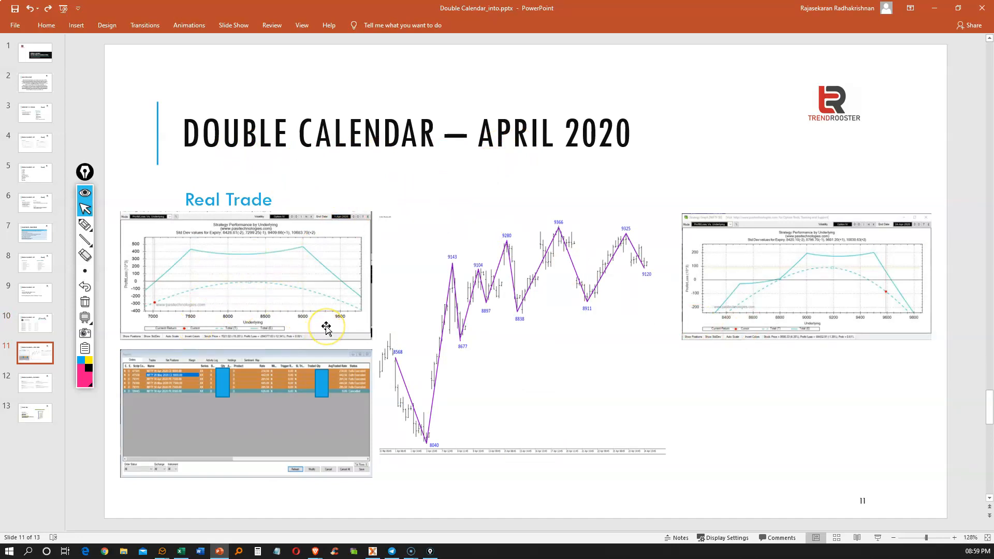
{"action": "mouse_move", "coordinate": [327, 327]}
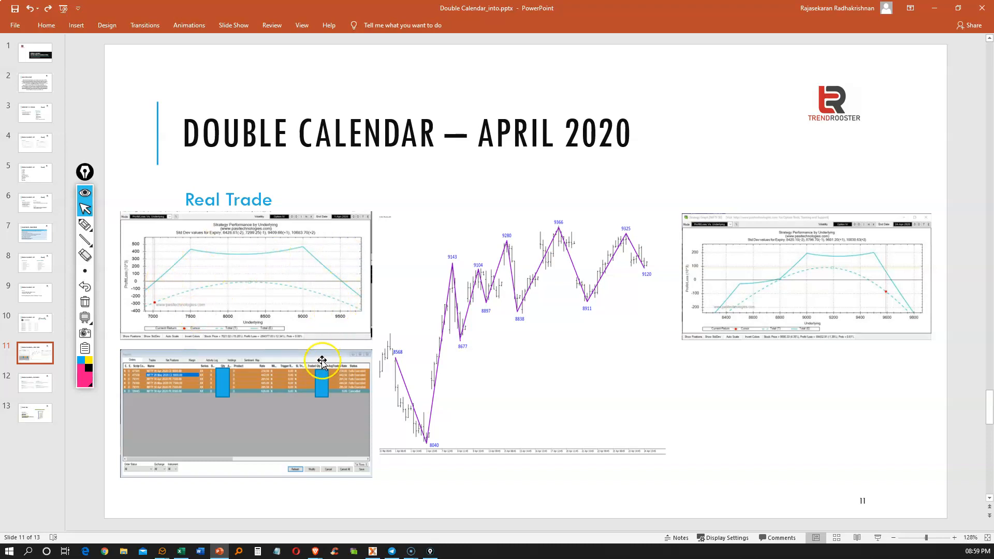
{"action": "mouse_move", "coordinate": [205, 400]}
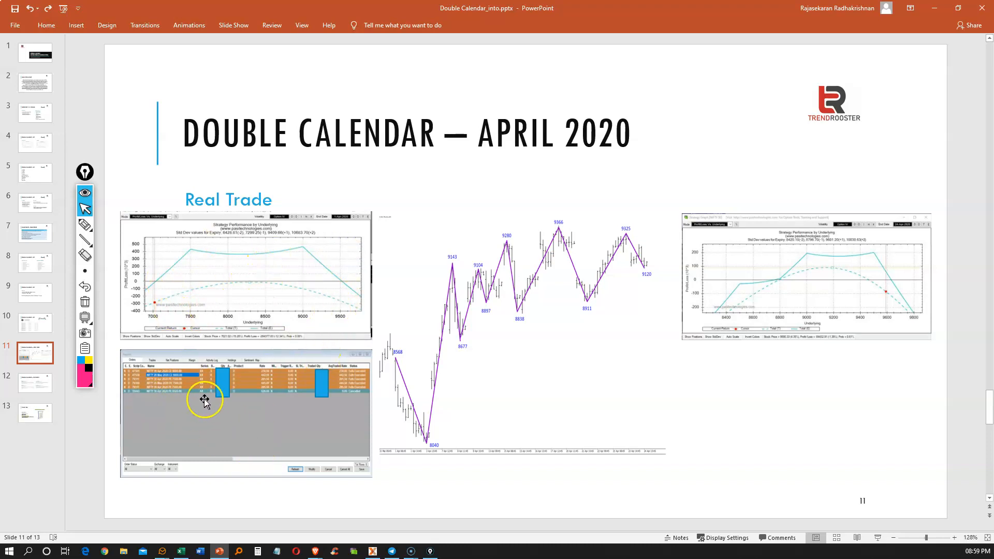
{"action": "mouse_move", "coordinate": [293, 426]}
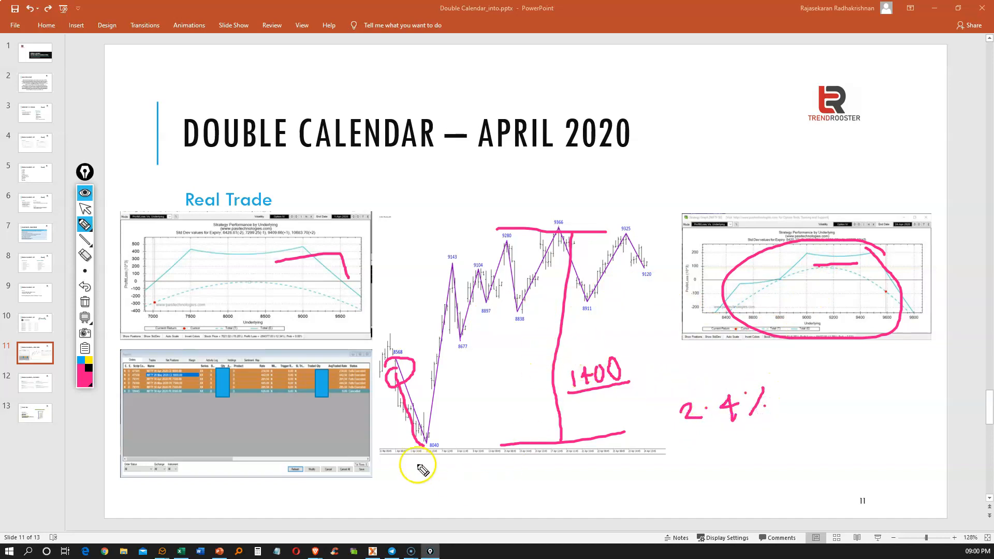
{"action": "mouse_move", "coordinate": [450, 436]}
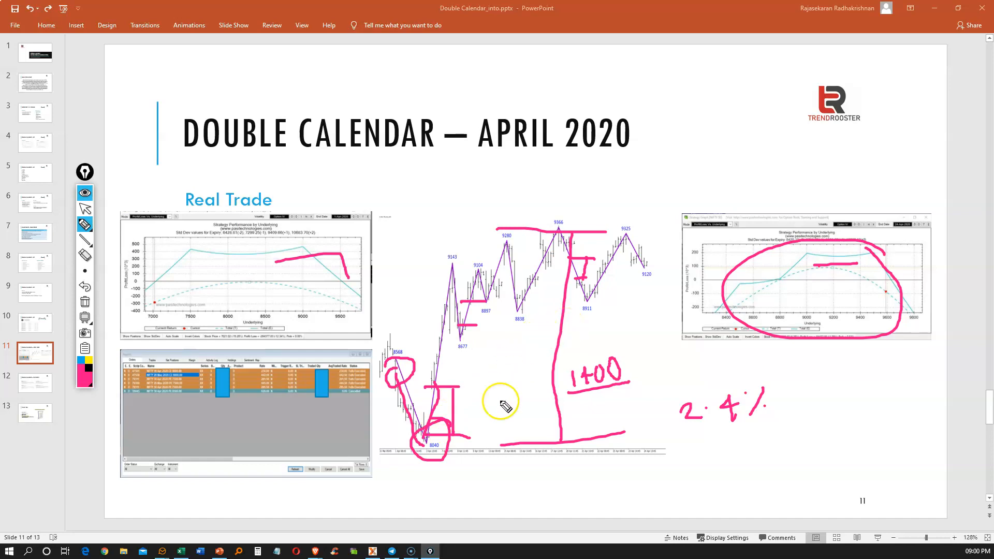
{"action": "mouse_move", "coordinate": [564, 292]}
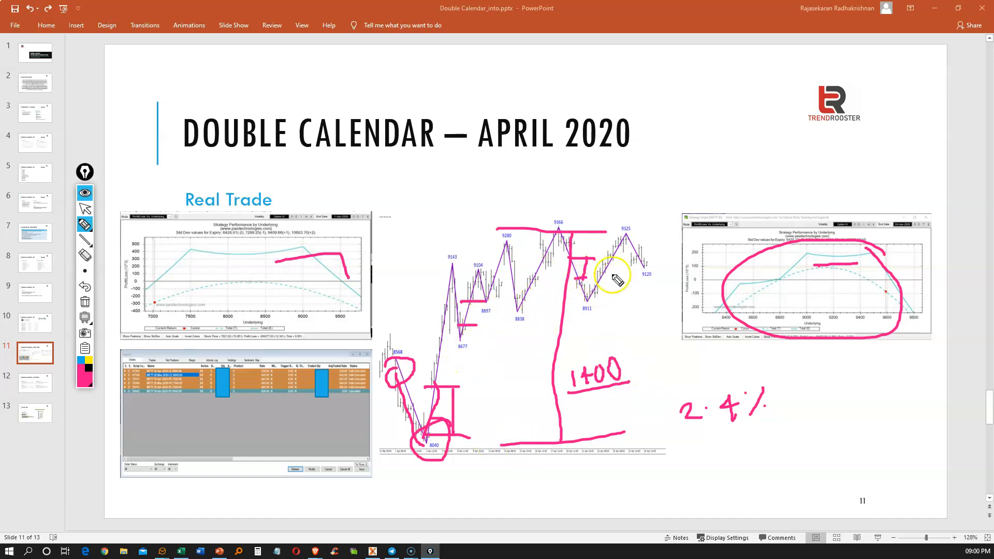
{"action": "mouse_move", "coordinate": [862, 294]}
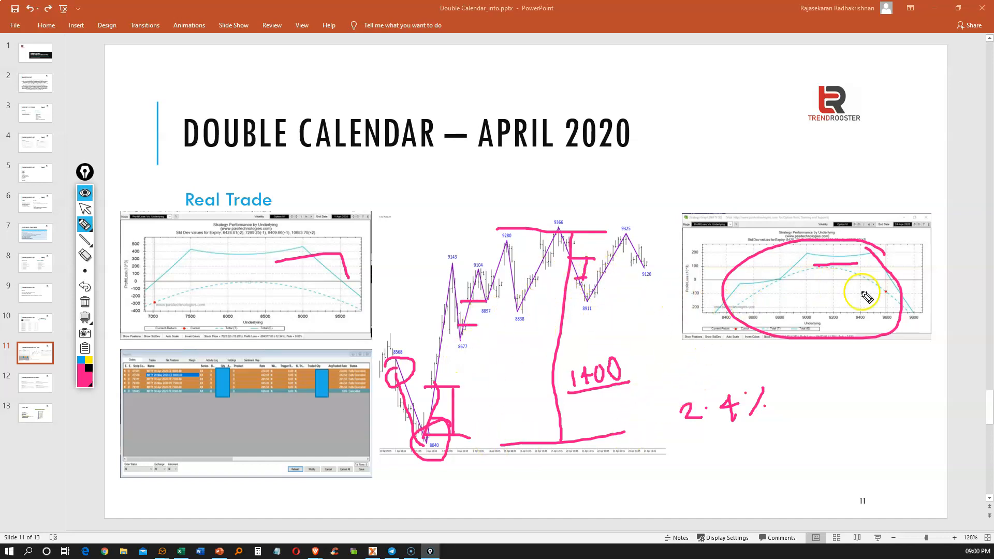
{"action": "mouse_move", "coordinate": [808, 315]}
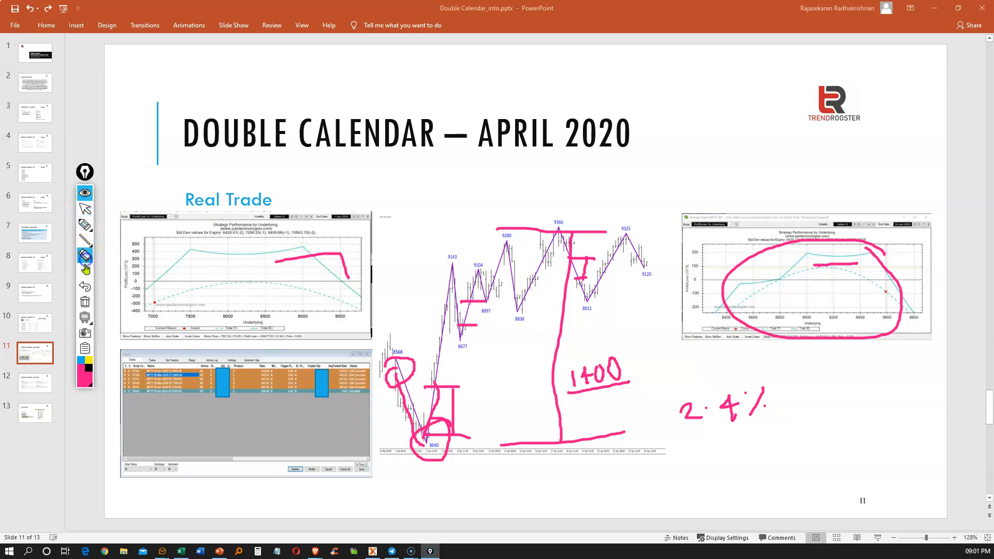
{"action": "mouse_move", "coordinate": [85, 302]}
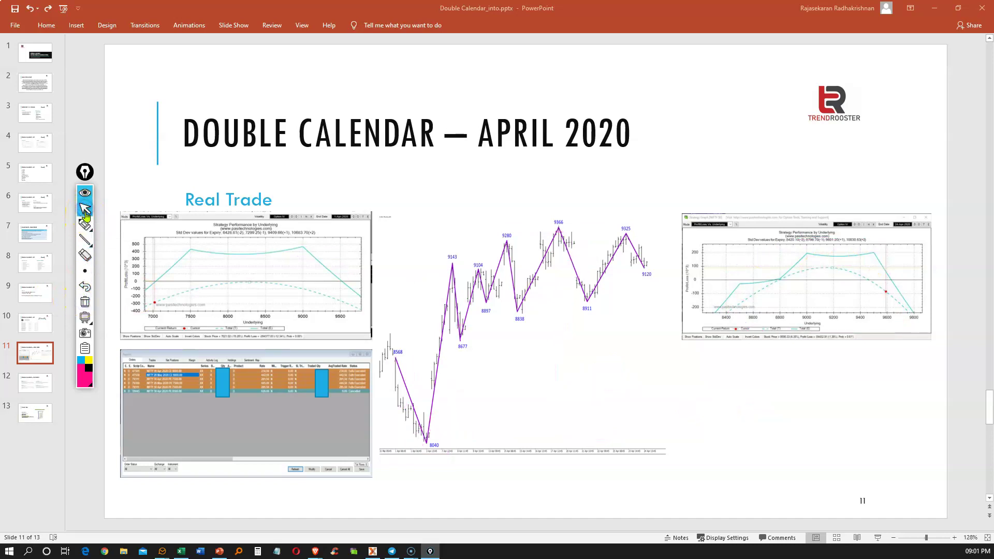
{"action": "mouse_move", "coordinate": [84, 226]}
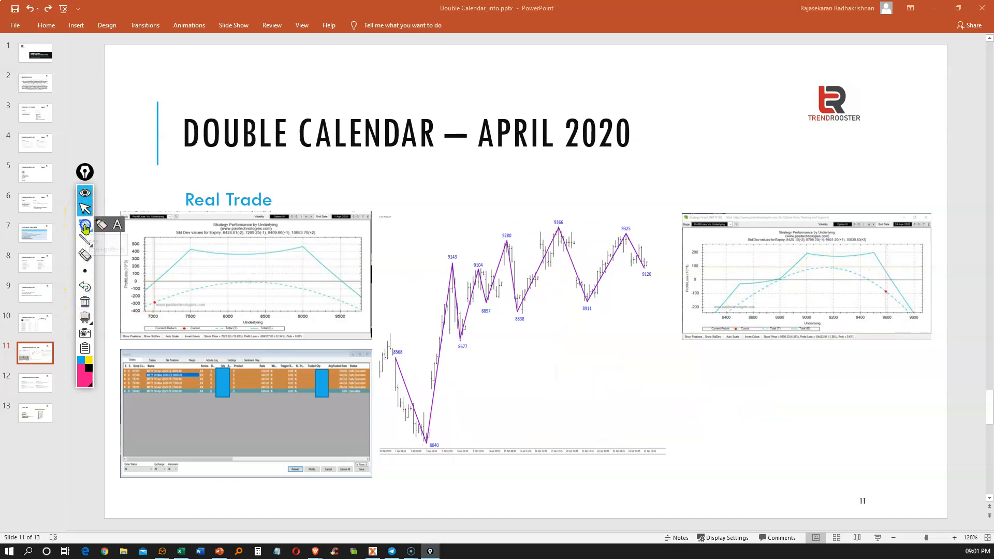
Step: Erase the pink ink and move on to slide 12, 'Double Calendar – Testimony'
{"action": "left_click", "coordinate": [781, 433]}
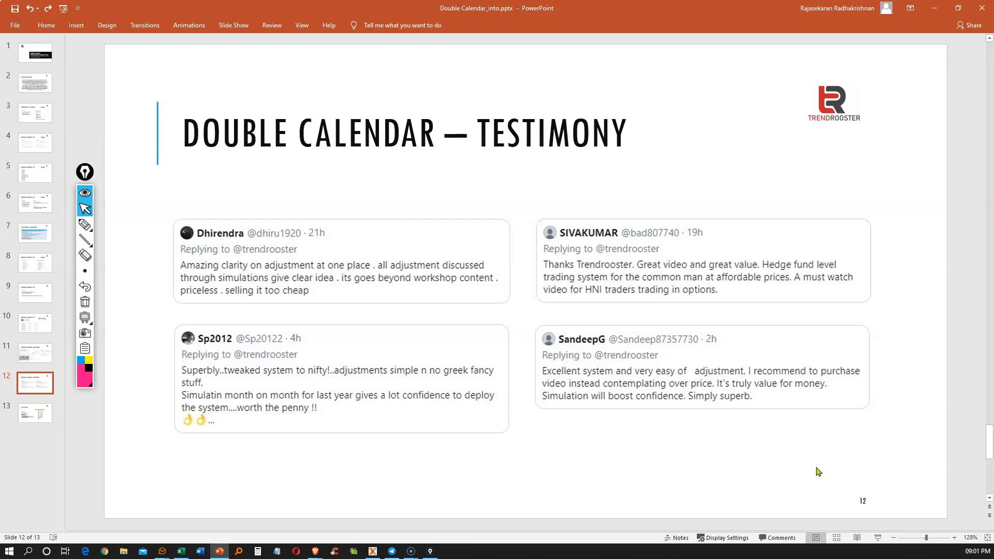
Step: Advance to slide 13, 'Thank You', with contact details and products link
{"action": "left_click", "coordinate": [34, 413]}
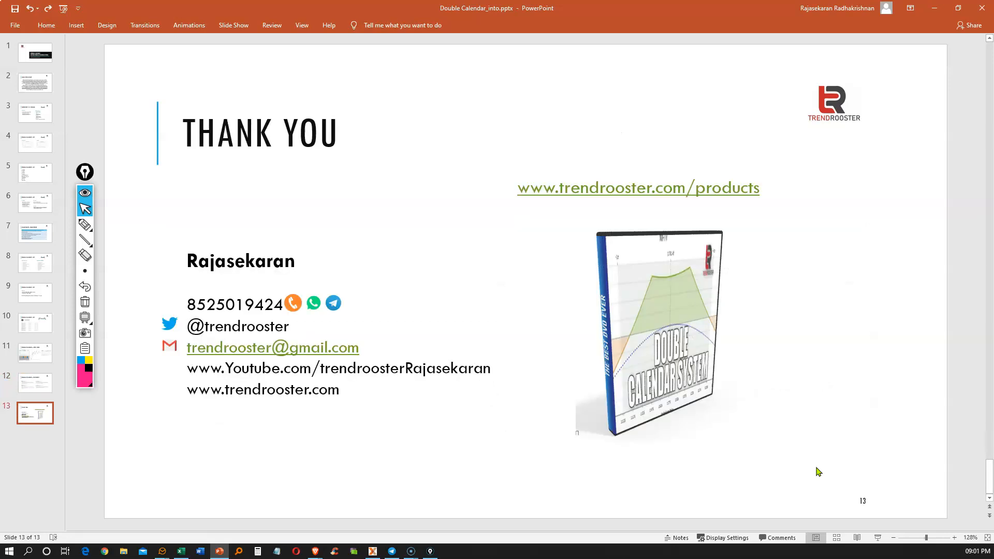
{"action": "mouse_move", "coordinate": [539, 198]}
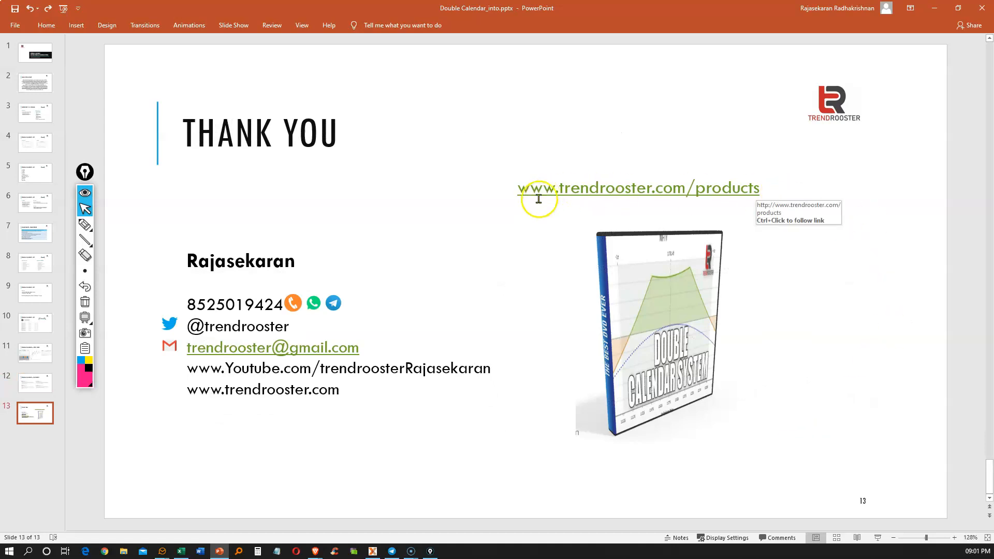
{"action": "mouse_move", "coordinate": [734, 196]}
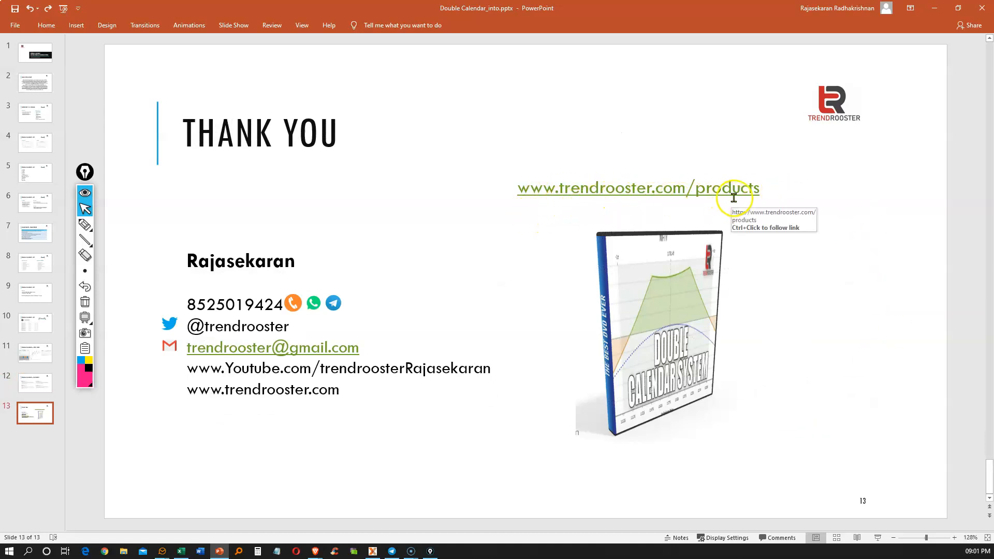
{"action": "mouse_move", "coordinate": [825, 393]}
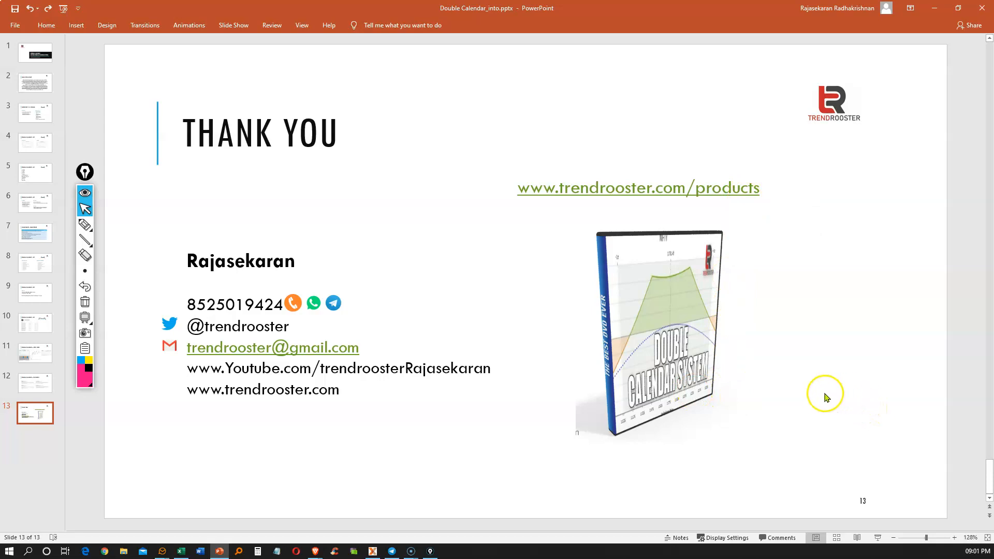
{"action": "mouse_move", "coordinate": [817, 397]}
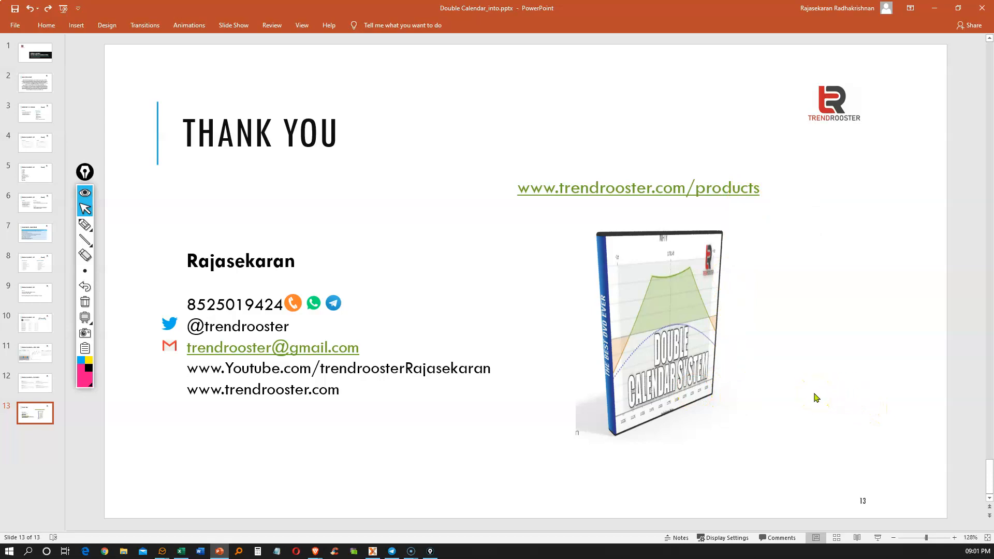
{"action": "mouse_move", "coordinate": [825, 388]}
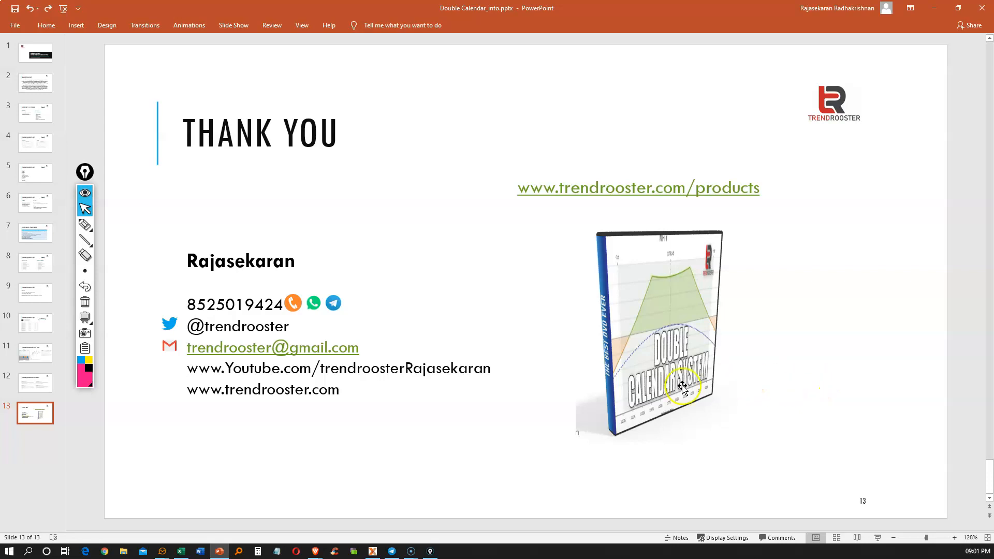
{"action": "mouse_move", "coordinate": [184, 328]}
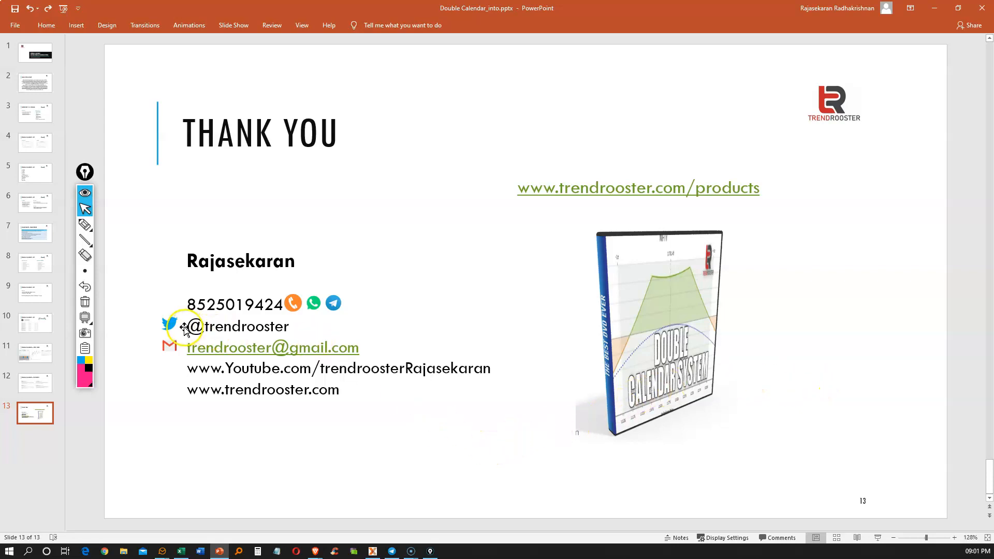
{"action": "mouse_move", "coordinate": [317, 433]}
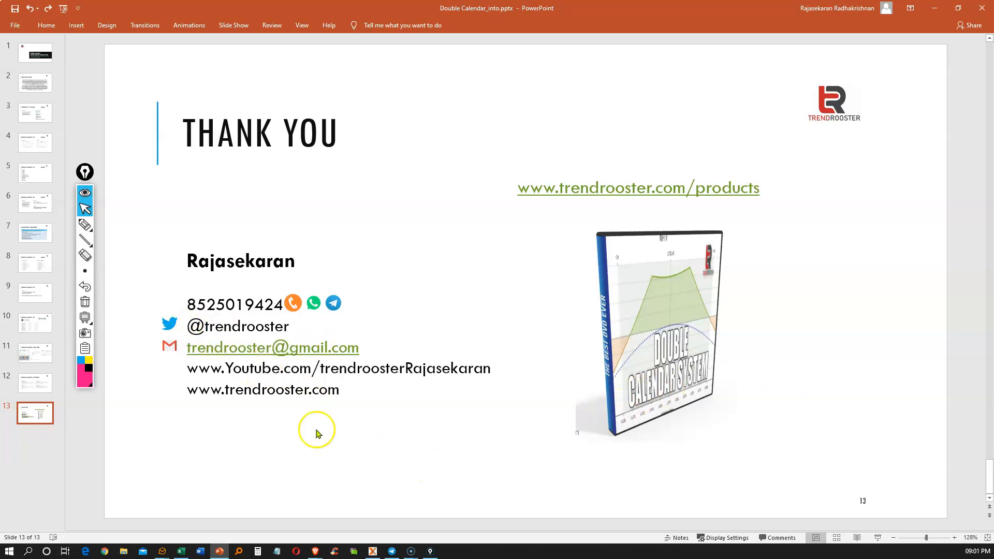
{"action": "mouse_move", "coordinate": [216, 392]}
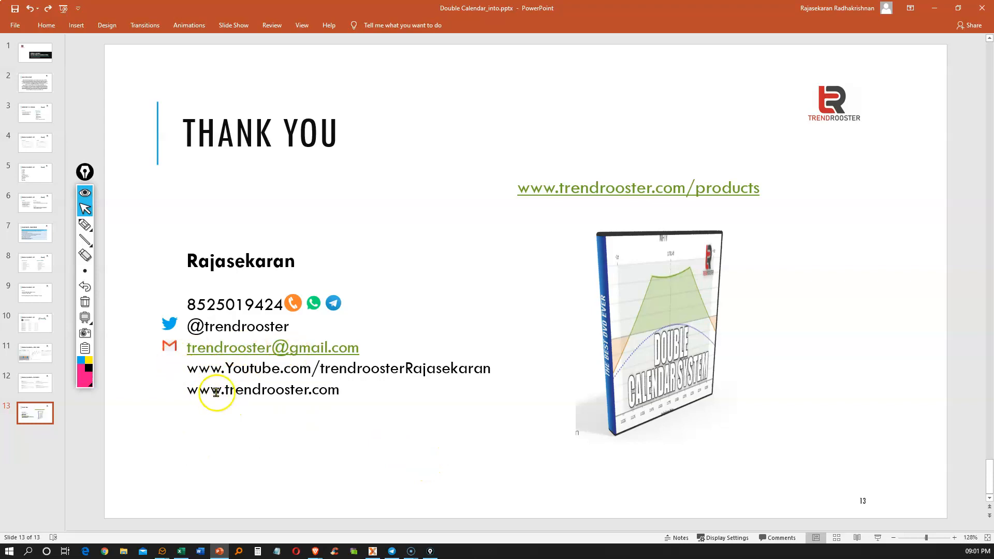
{"action": "mouse_move", "coordinate": [416, 458]}
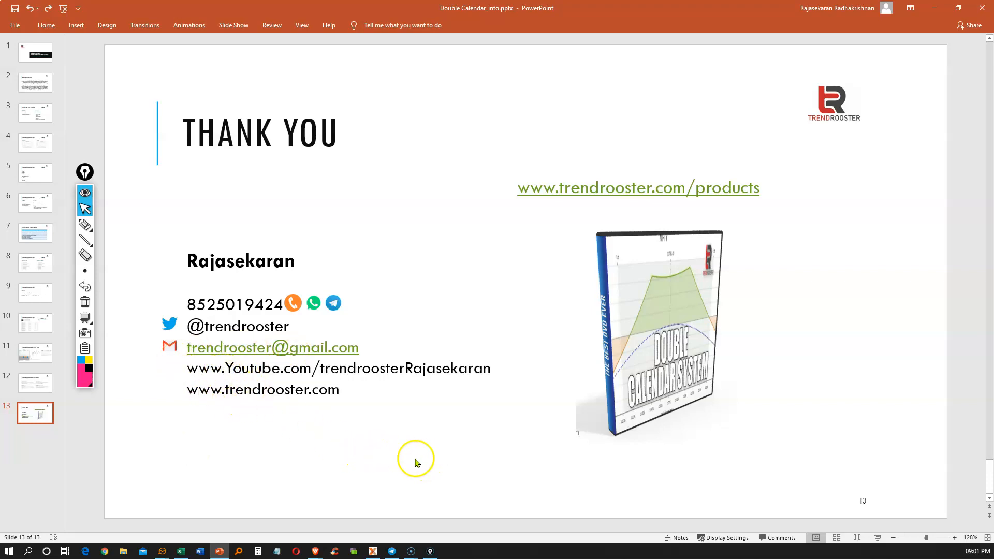
{"action": "mouse_move", "coordinate": [371, 458]}
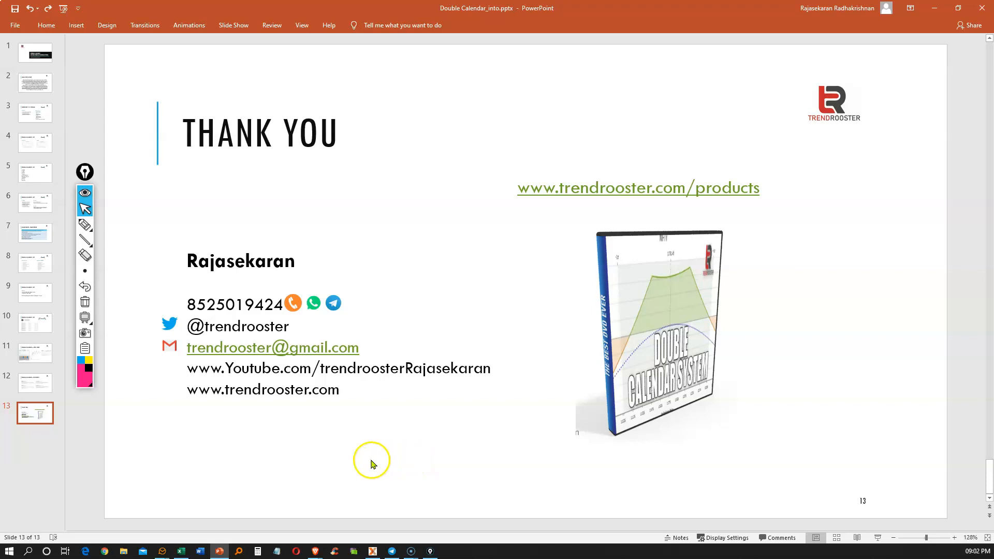
{"action": "mouse_move", "coordinate": [43, 530]}
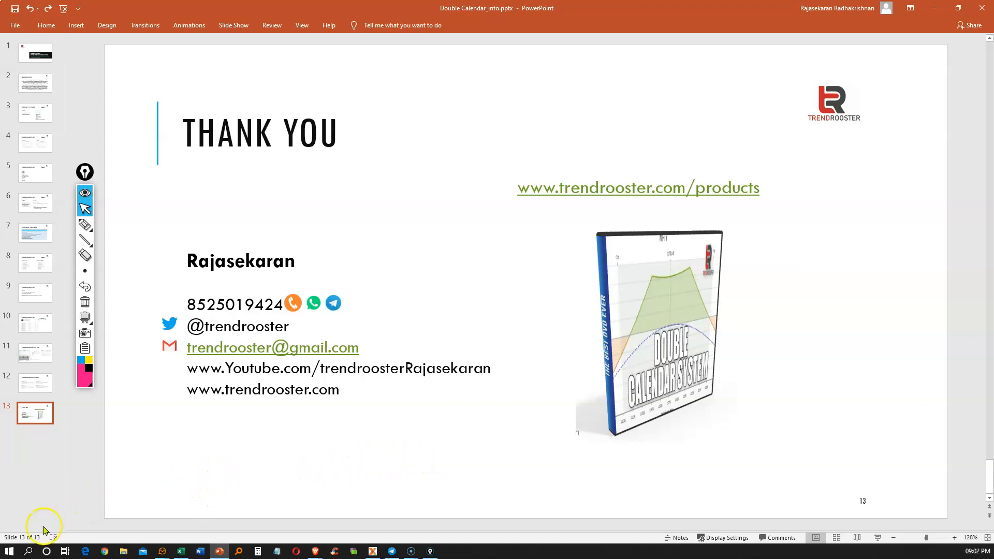